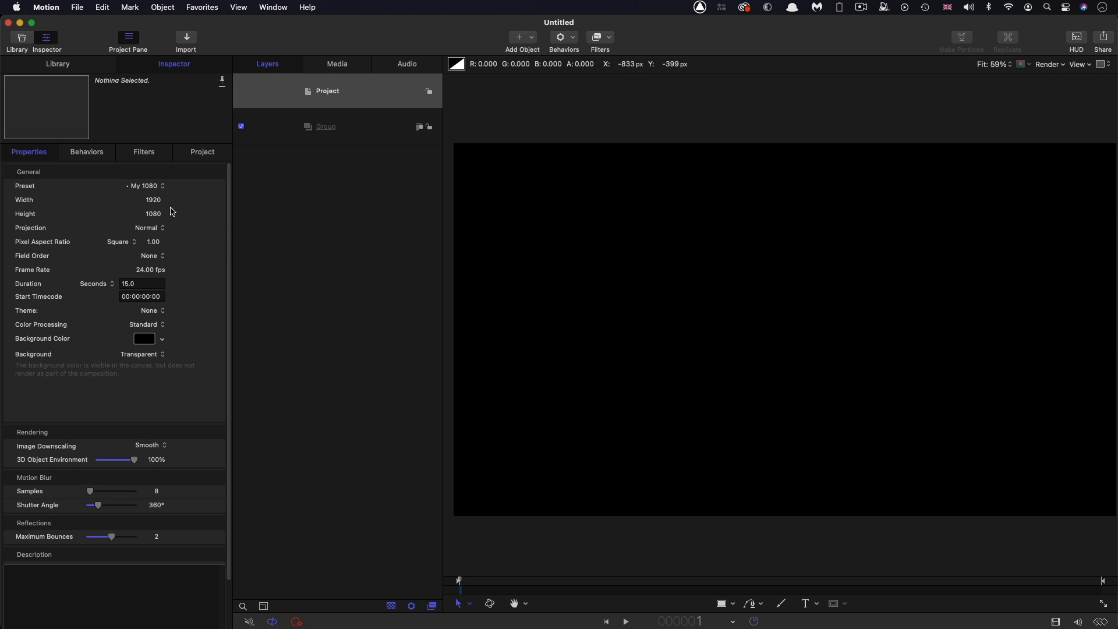
mouse_move(166, 279)
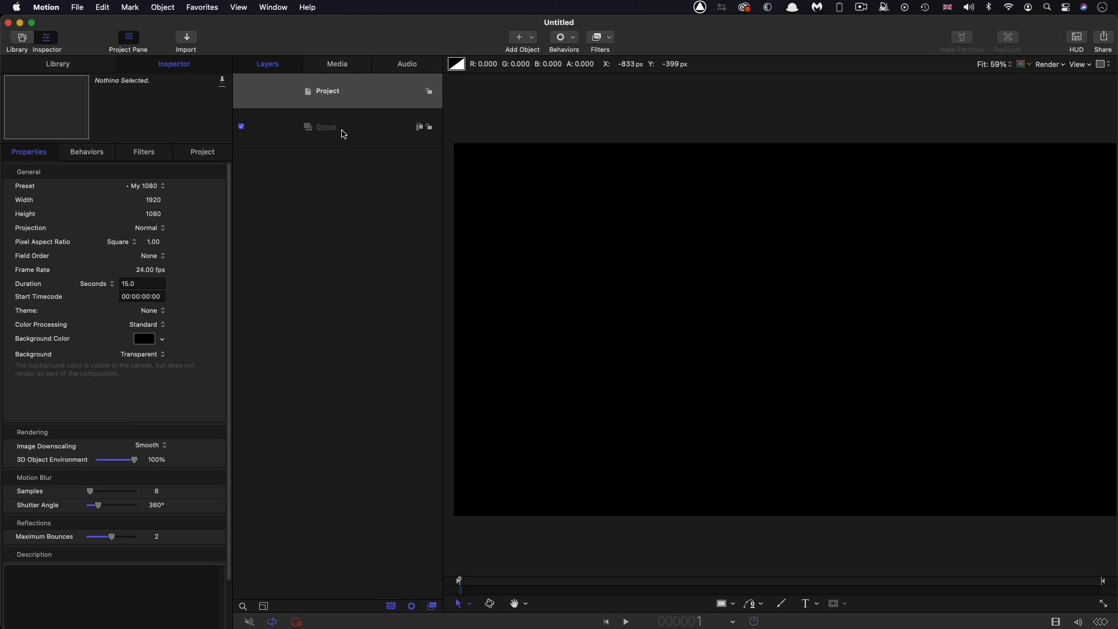
Select the new project's default Group layer to show its transform properties in the Inspector
left_click(325, 126)
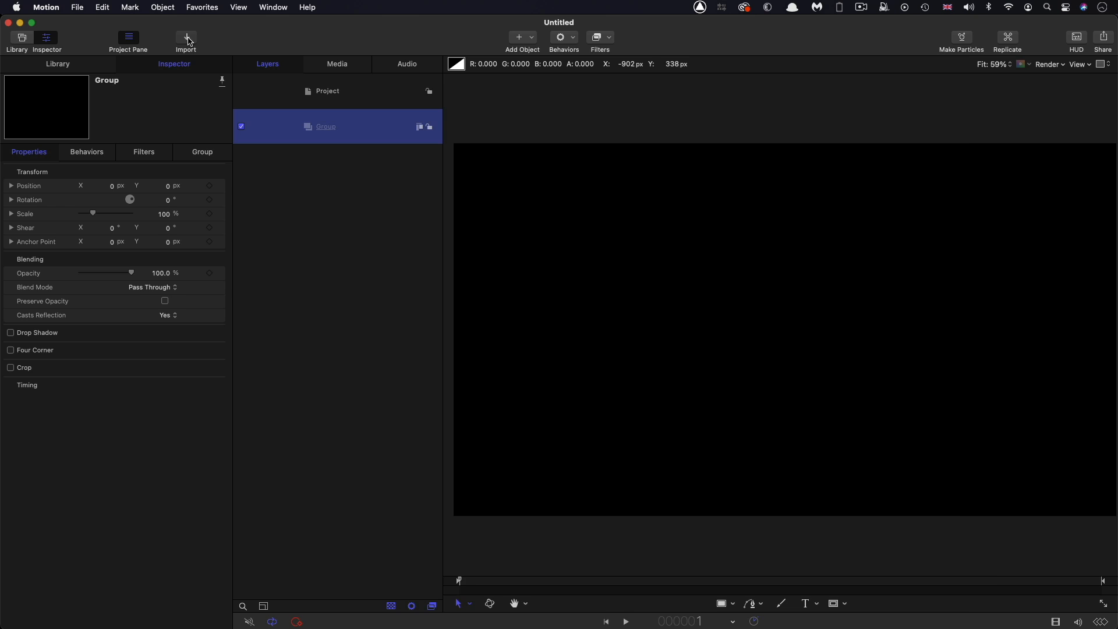
Import 2sided Cube.usdz and 2sided CubeBack.usdz into the project
left_click(185, 37)
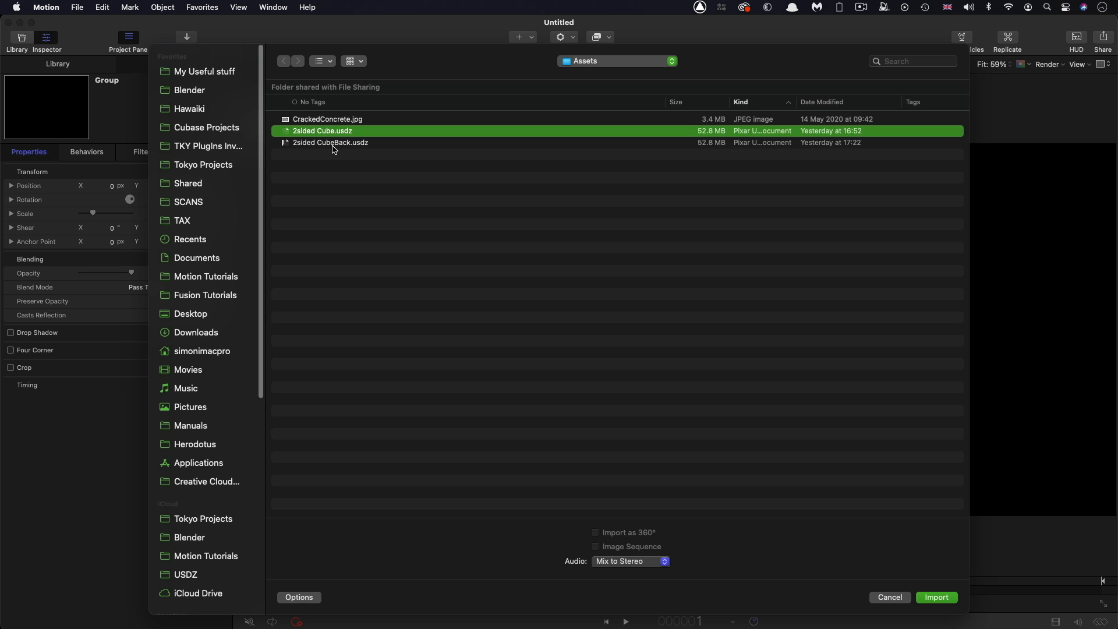
left_click(330, 142)
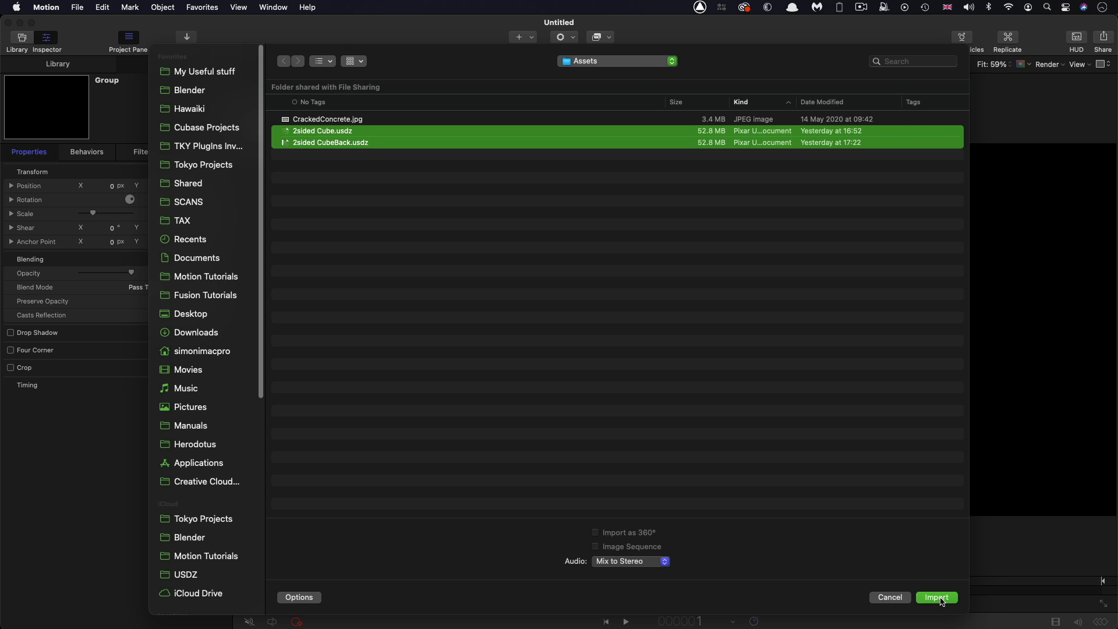
left_click(937, 597)
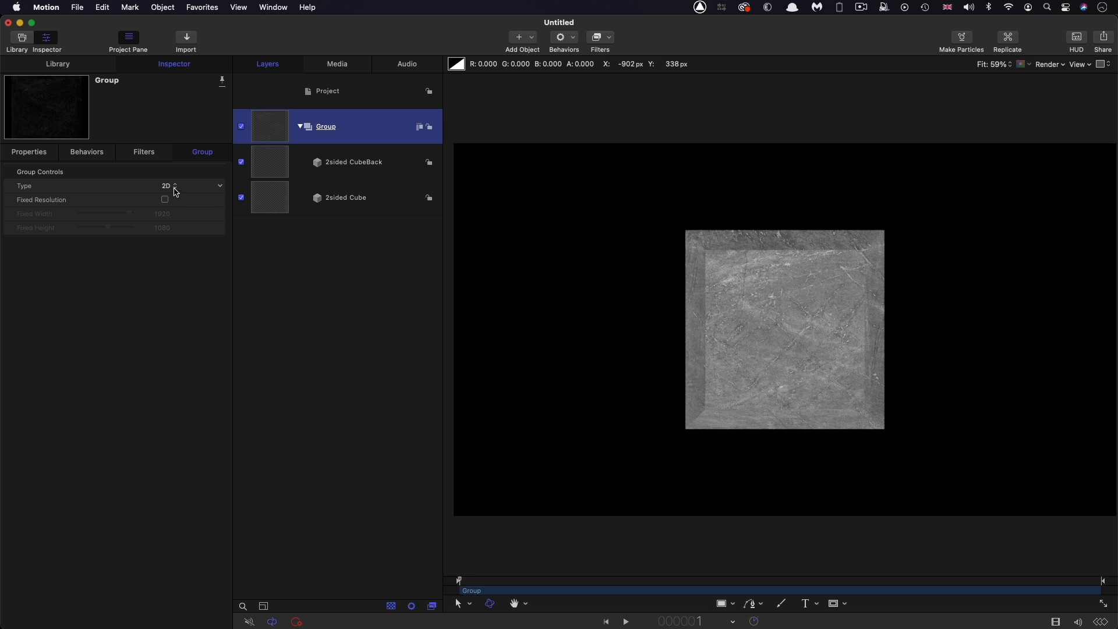
Make the group 3D, place CubeBack beneath the front cube, and add a camera
left_click(168, 185)
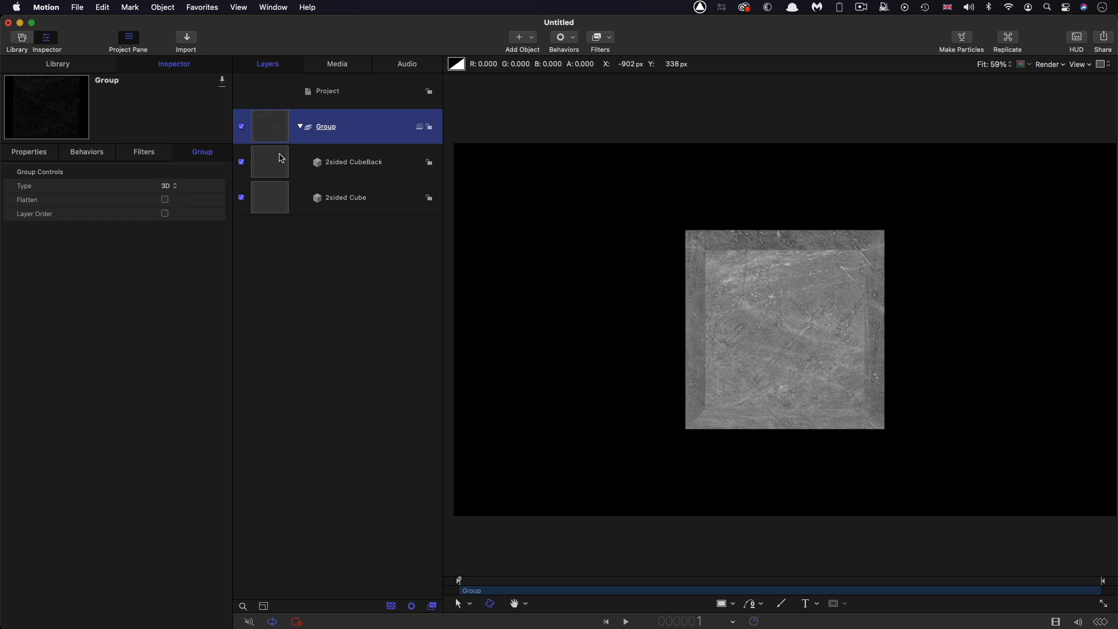
left_click(353, 197)
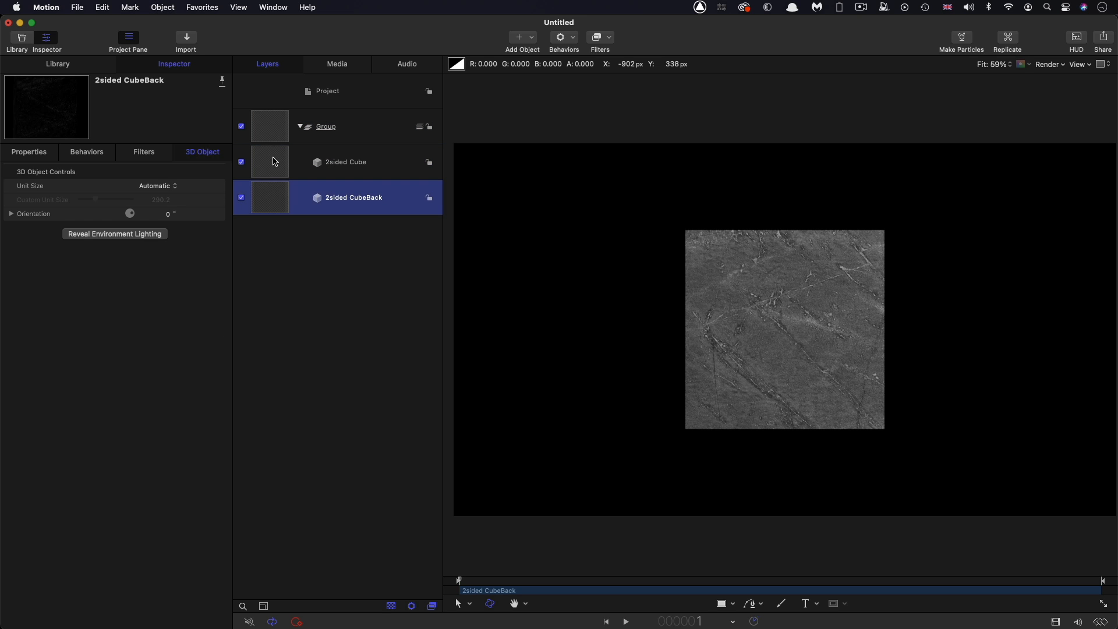
left_click(346, 162)
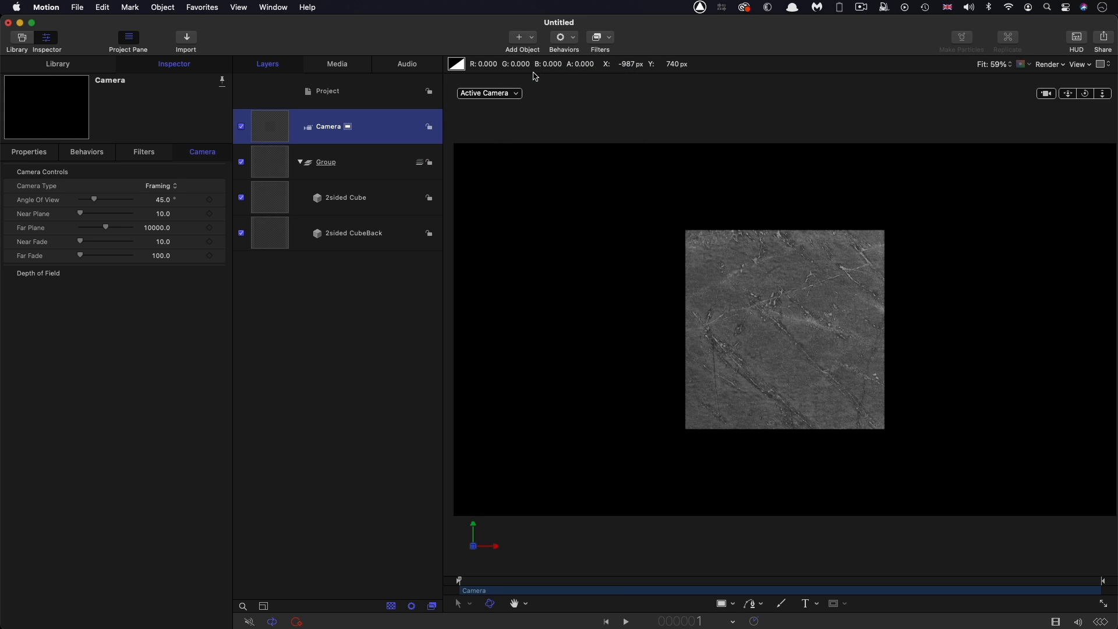
Switch to a perspective view and hide, then reshow, 2sided CubeBack to inspect the front cube
left_click(29, 152)
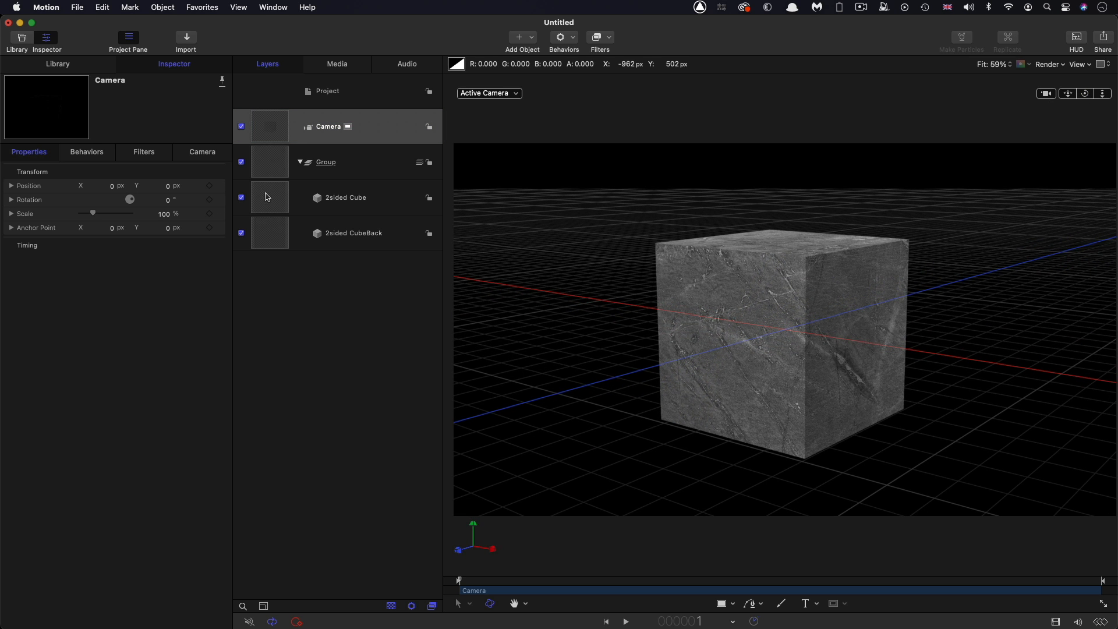
left_click(346, 197)
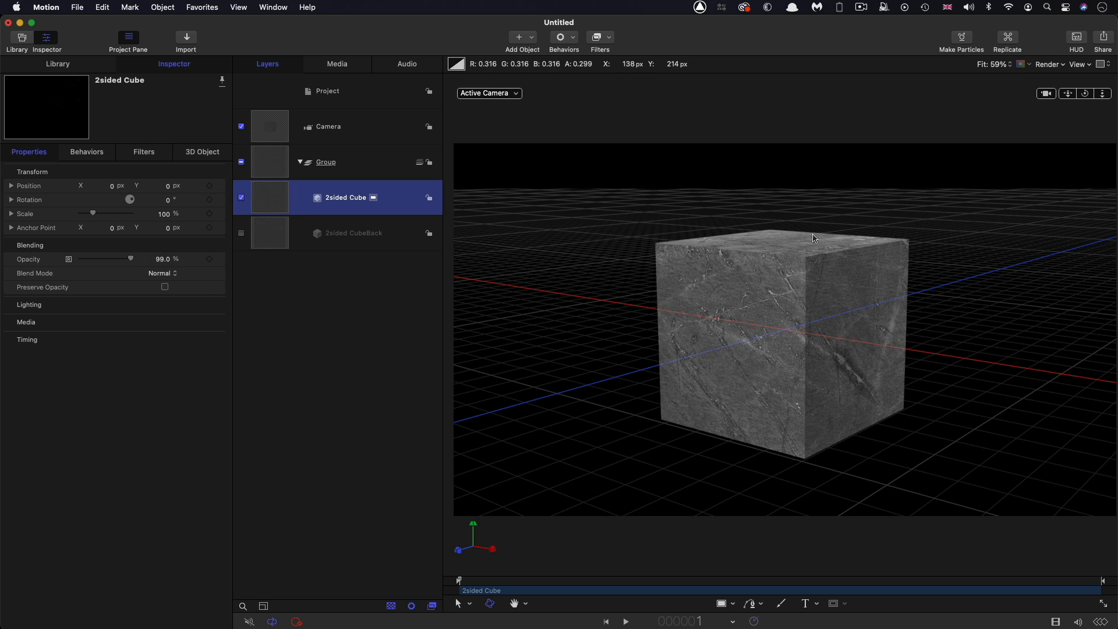
left_click(241, 233)
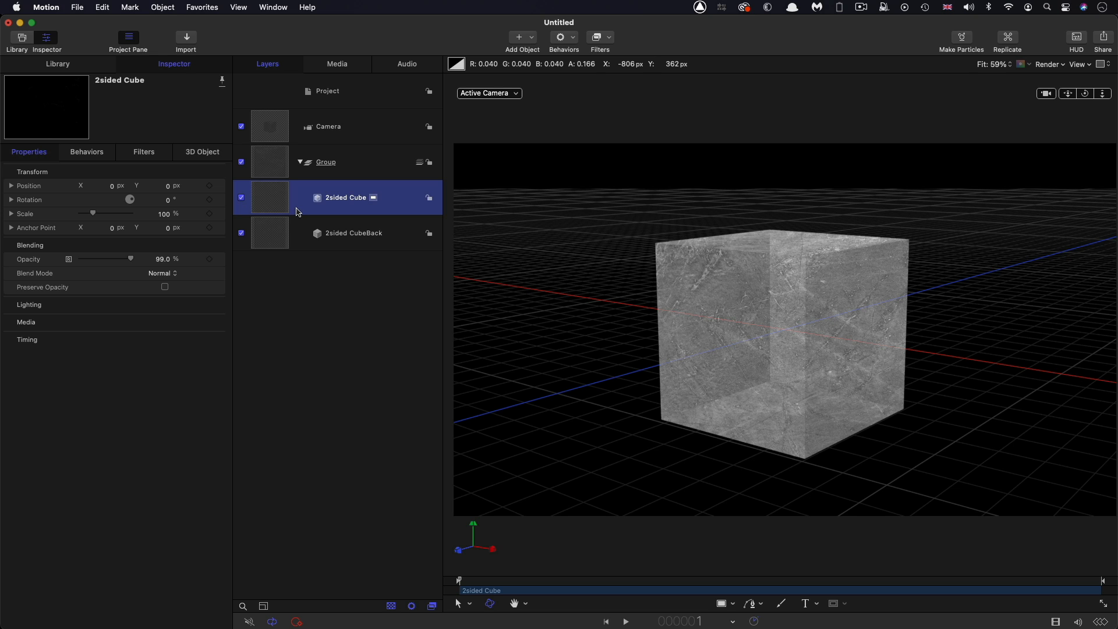
mouse_move(267, 195)
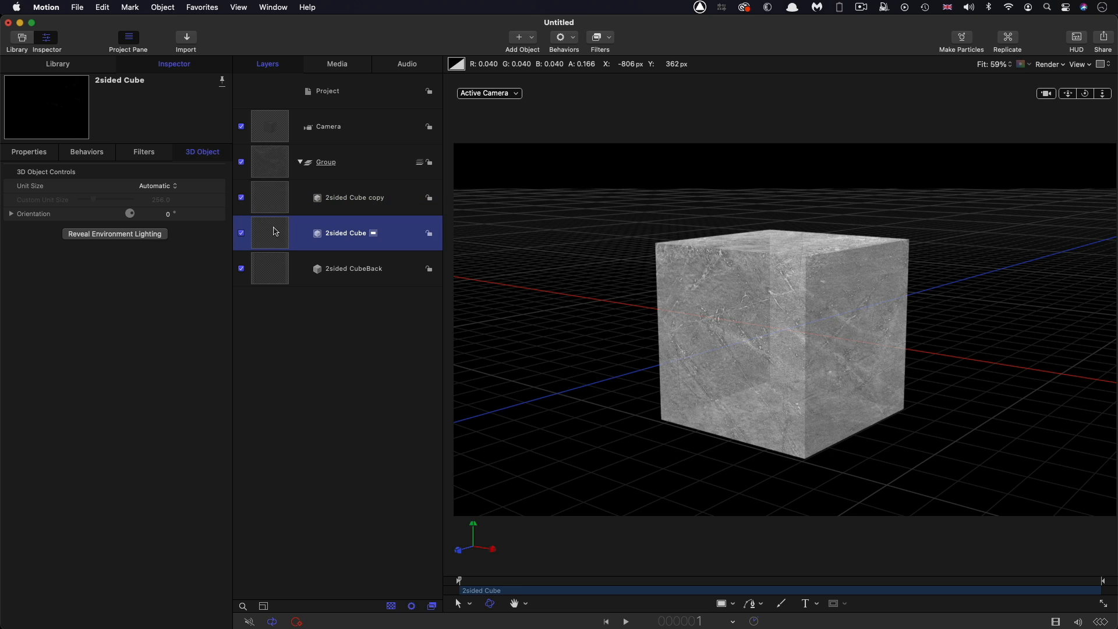
Duplicate the front and back cube layers and scale the copies to 97%
left_click(29, 152)
type("9")
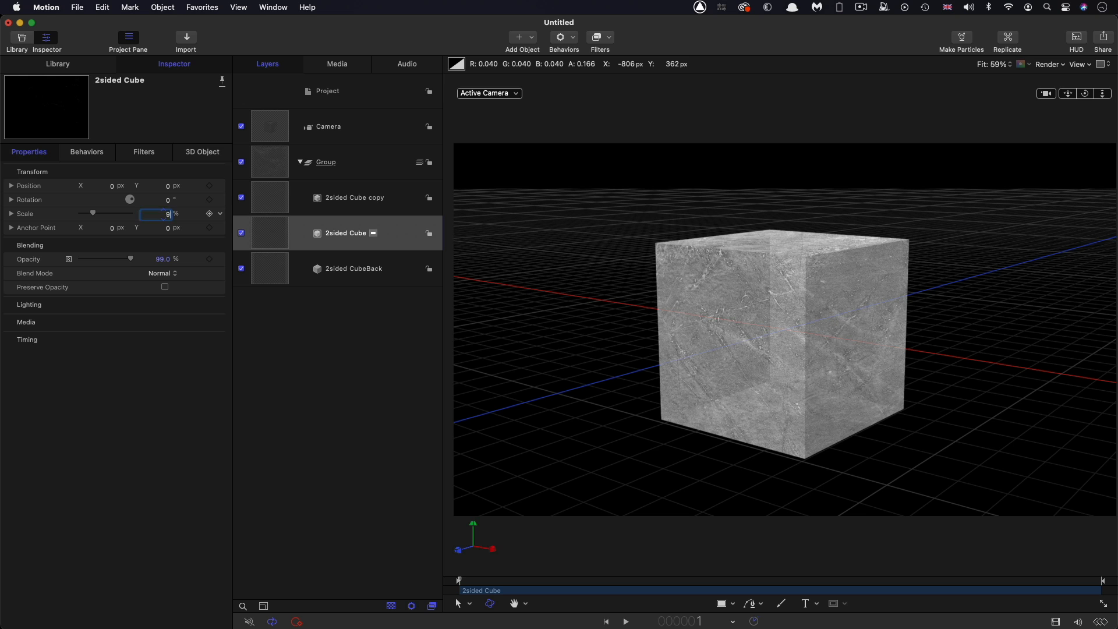
left_click(353, 268)
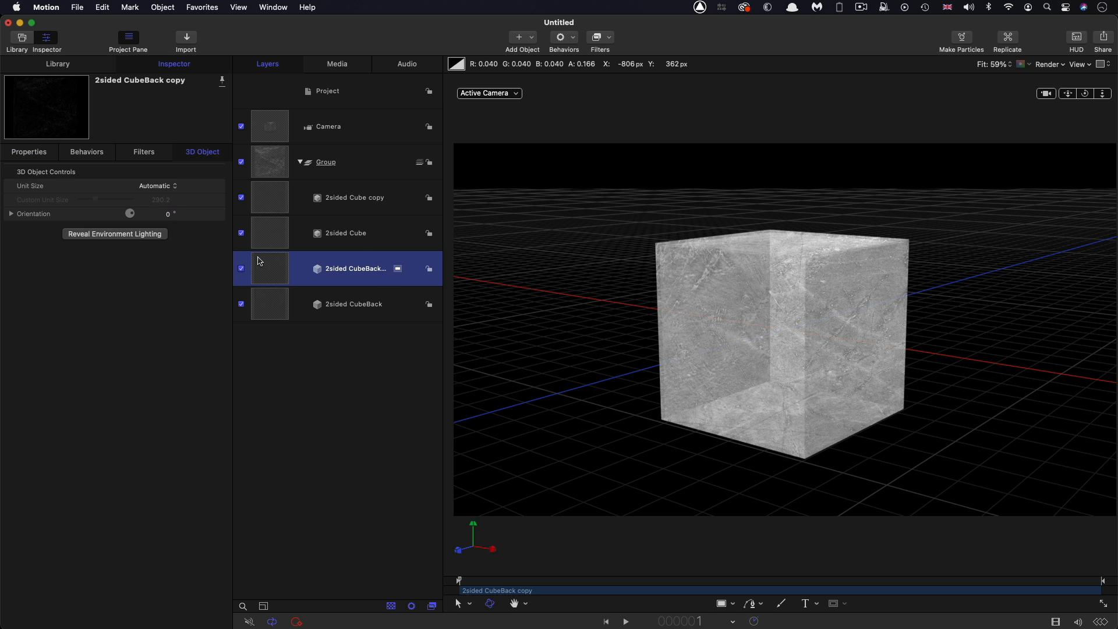
left_click(29, 152)
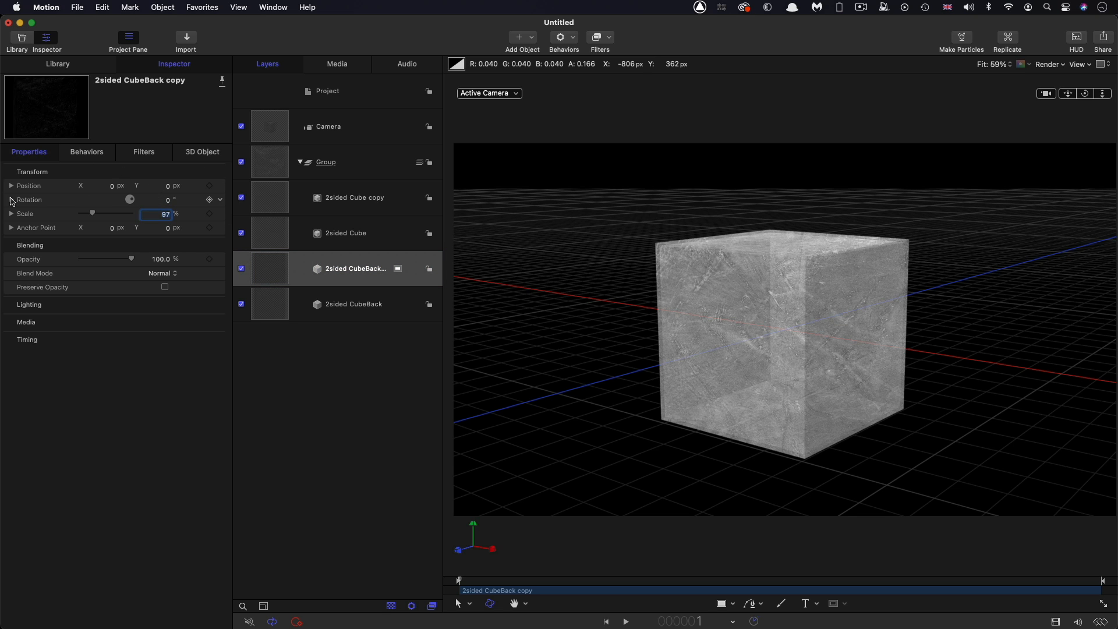
Expand Rotation and turn the front cube by -90° on the Y axis
left_click(10, 200)
type("90")
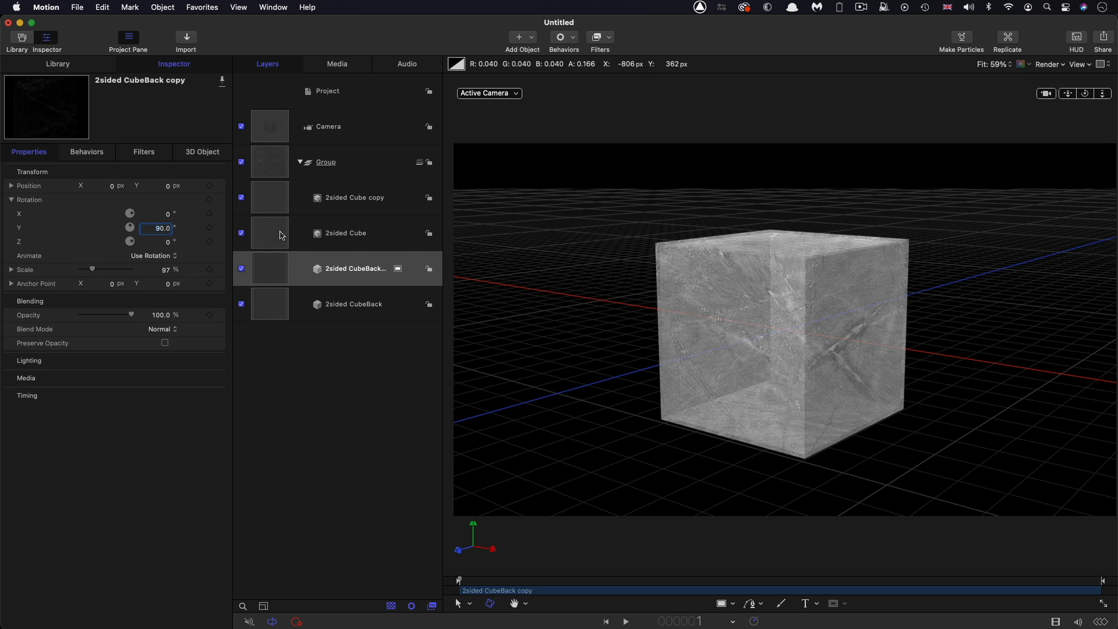
left_click(345, 232)
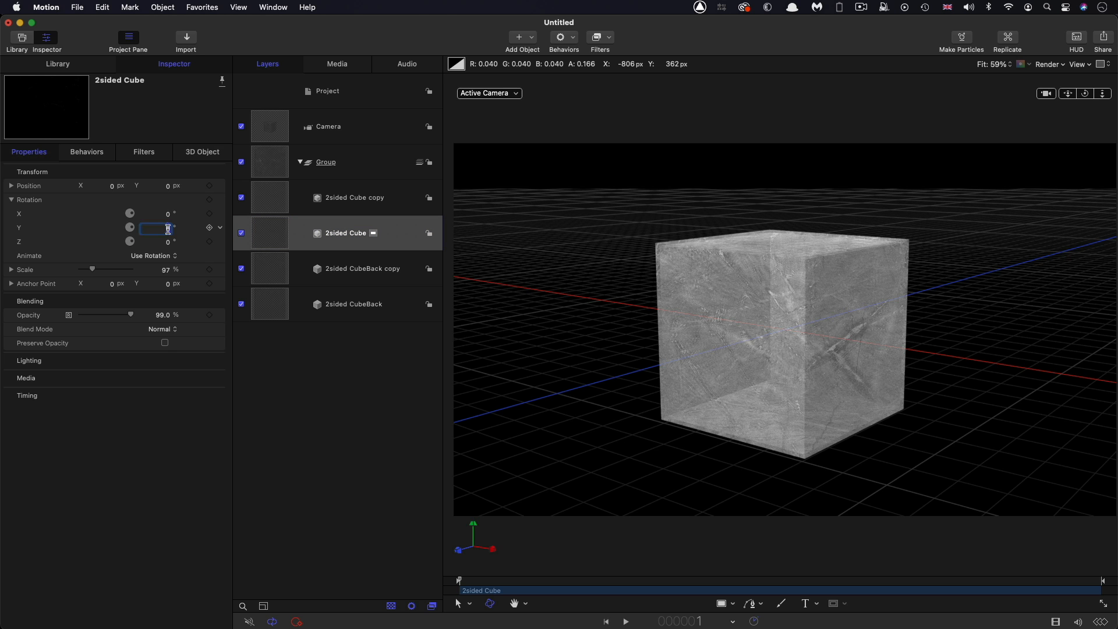
type("-90")
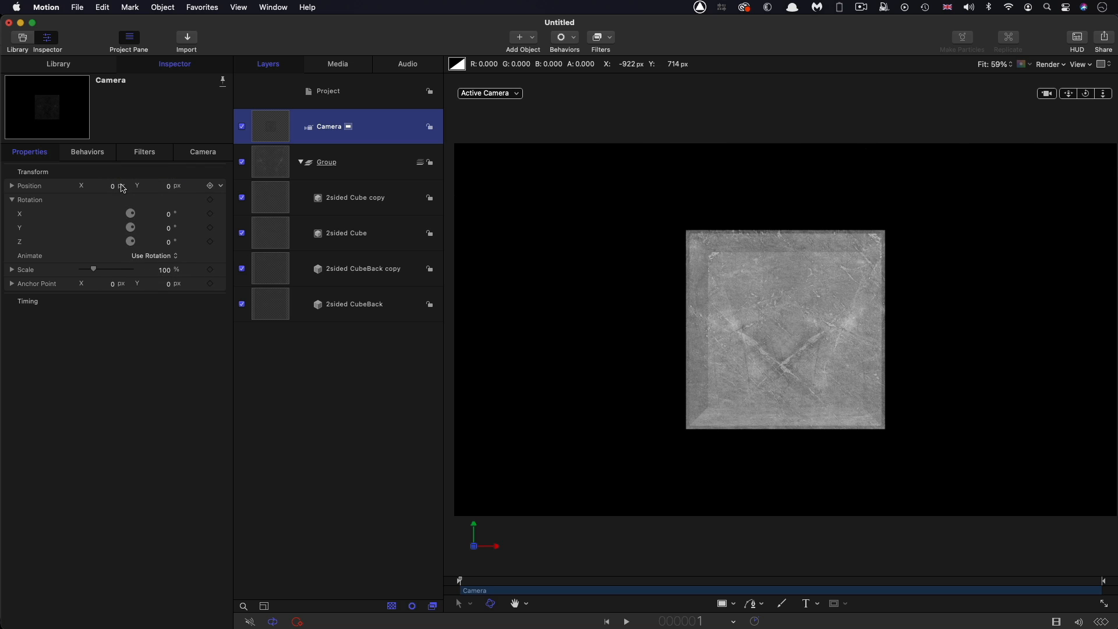
Import MiniSphere.usdz and scale it down to 7%
left_click(186, 38)
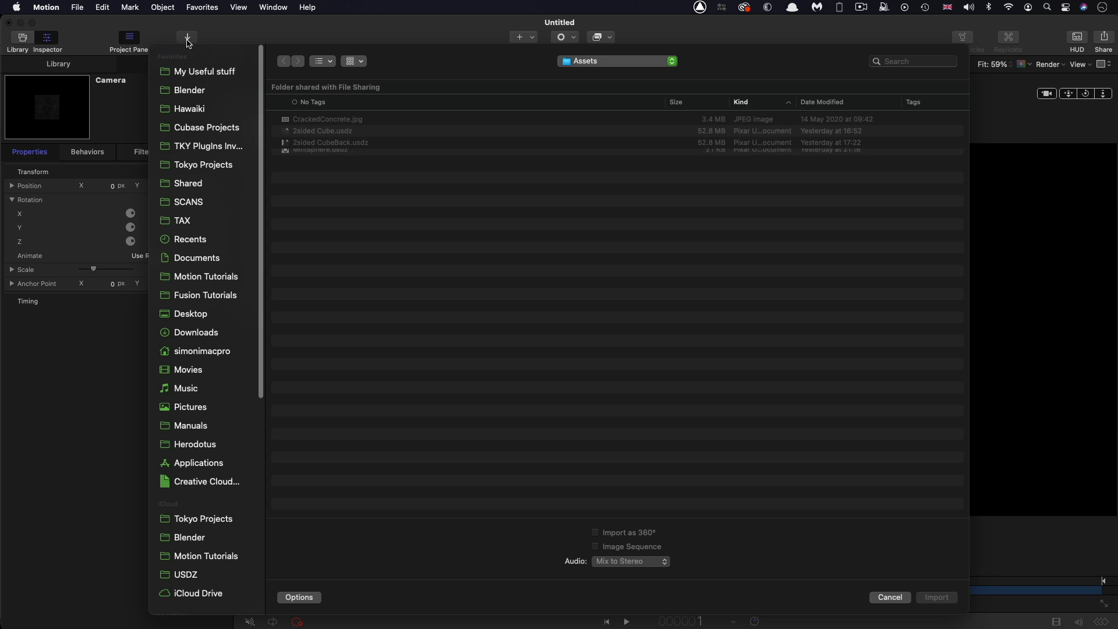
left_click(324, 154)
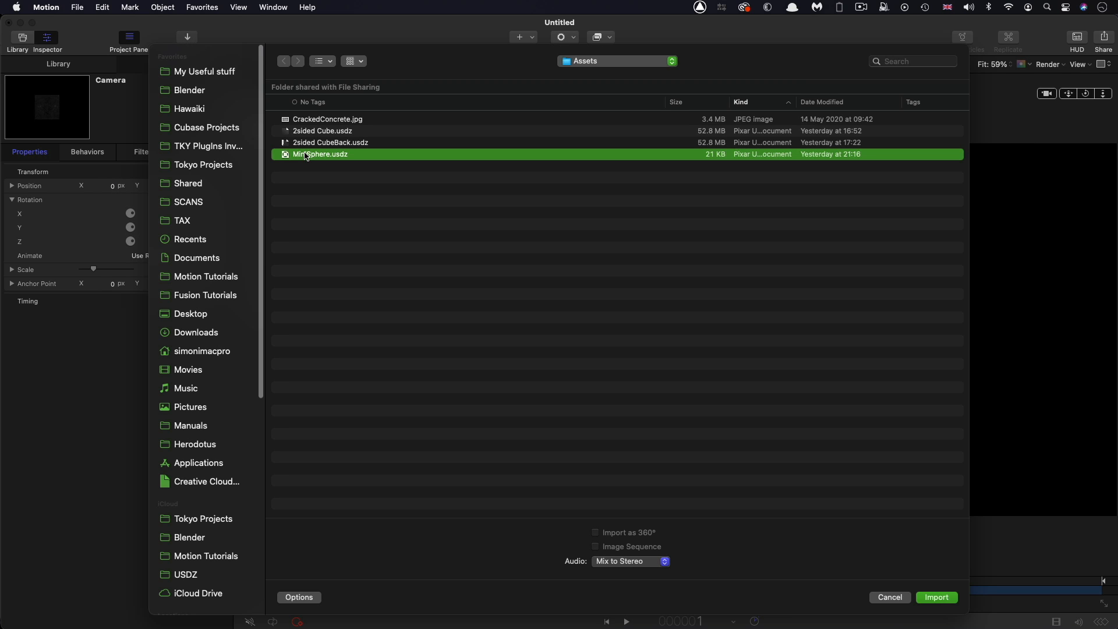
left_click(937, 597)
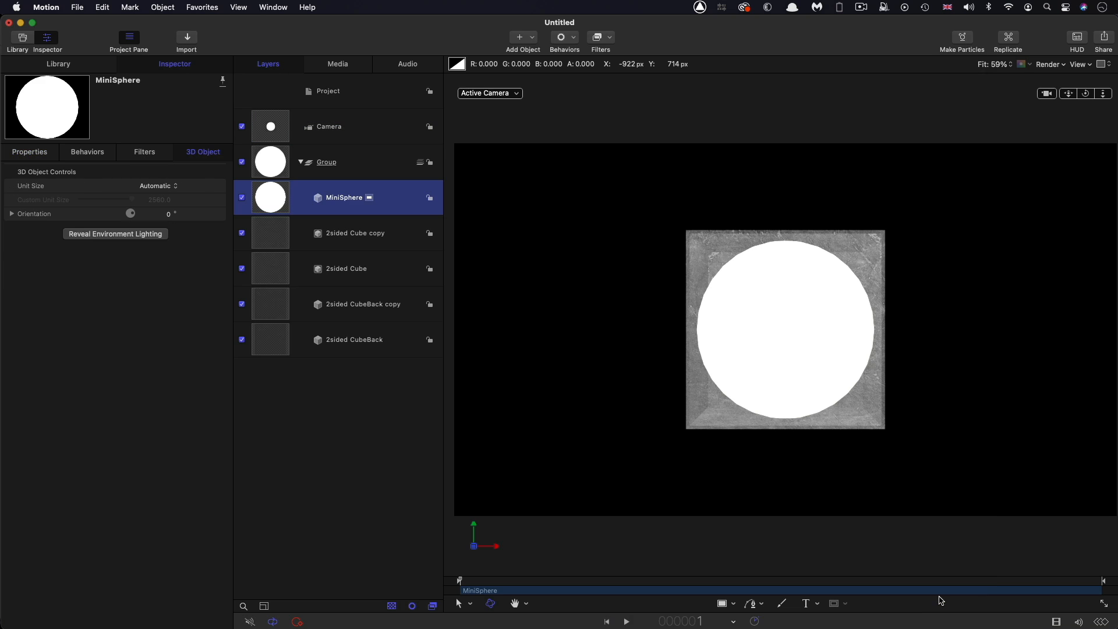
left_click(28, 152)
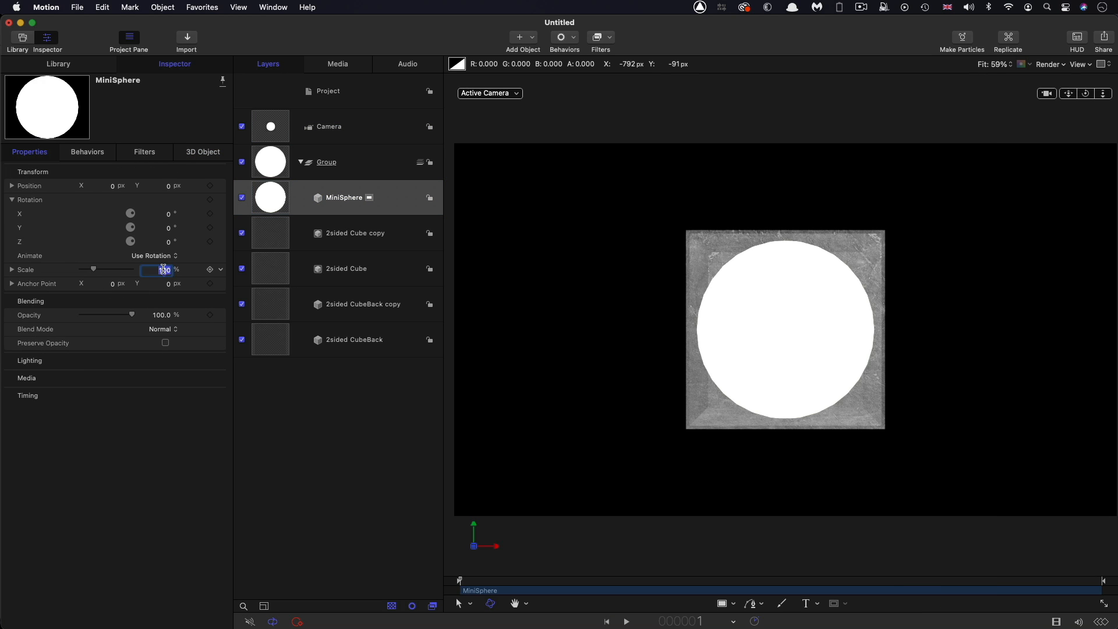
type("7")
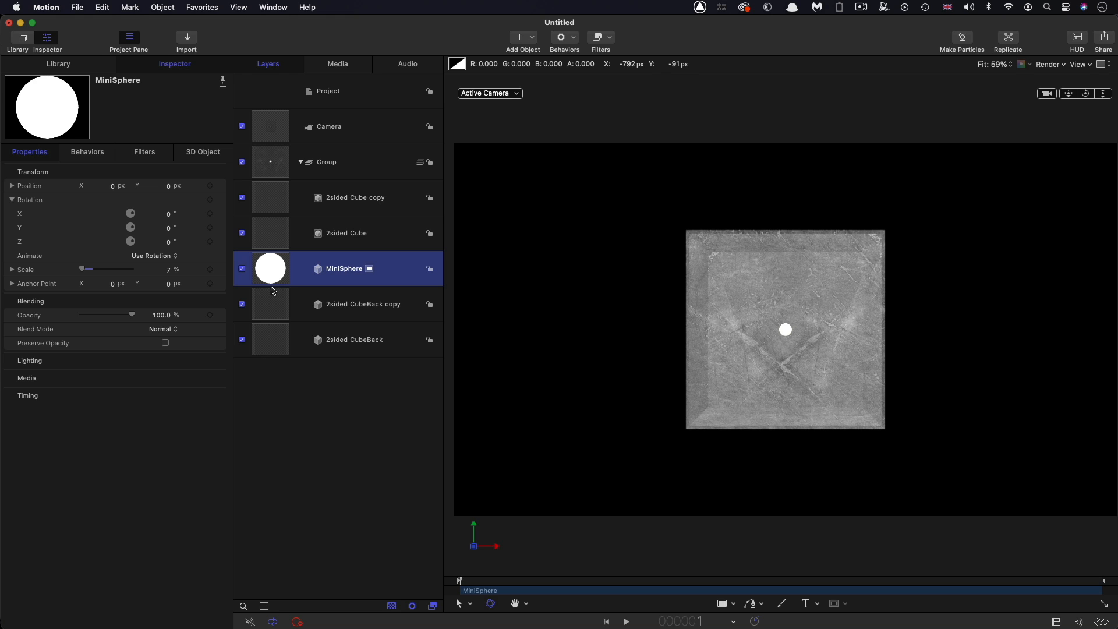
mouse_move(277, 197)
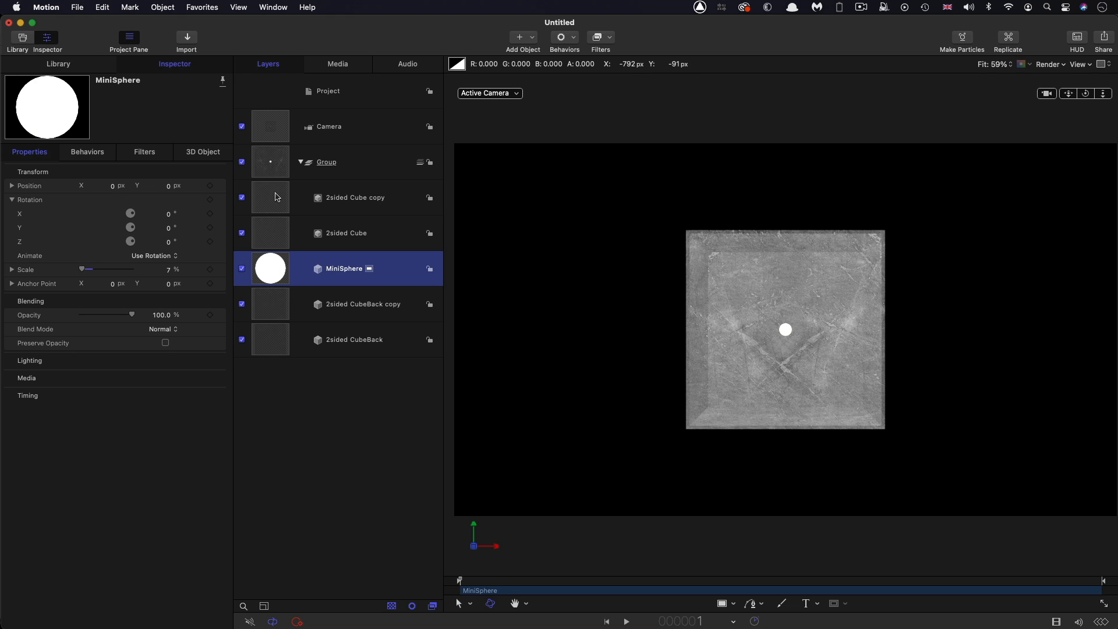
Lower the project's Rendering 3D Object Environment slider to 26%
left_click(354, 198)
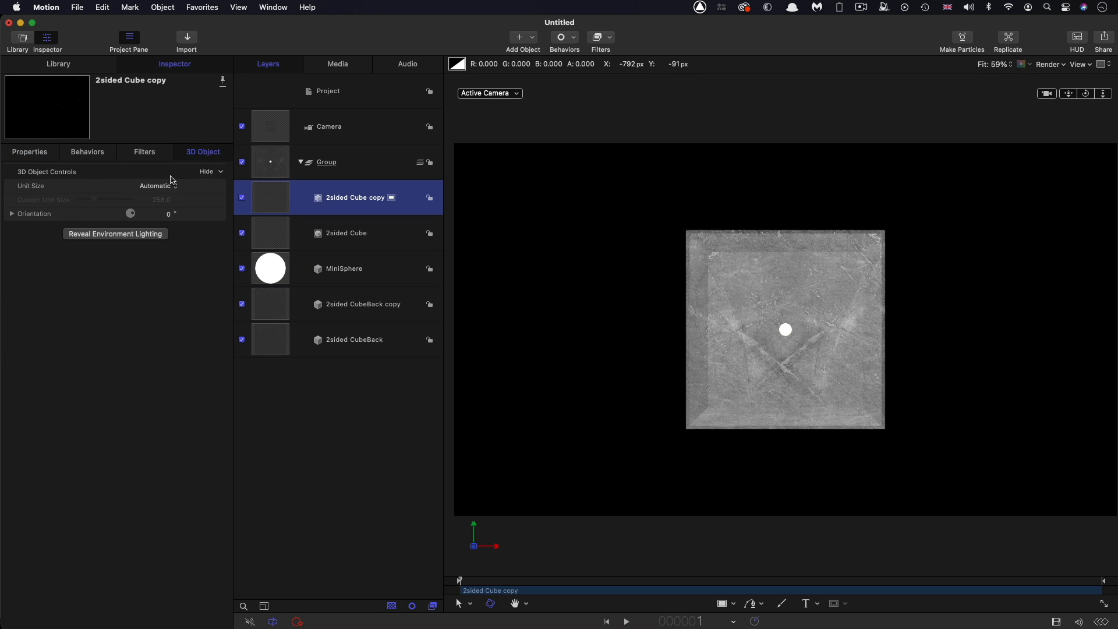
left_click(327, 90)
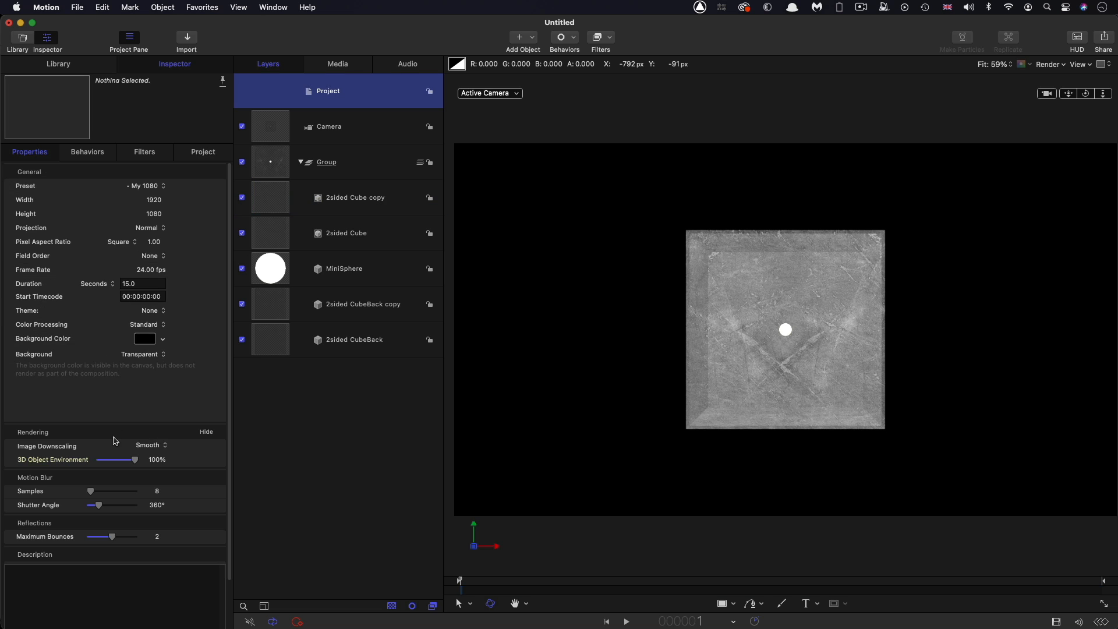
left_click_drag(134, 460, 107, 459)
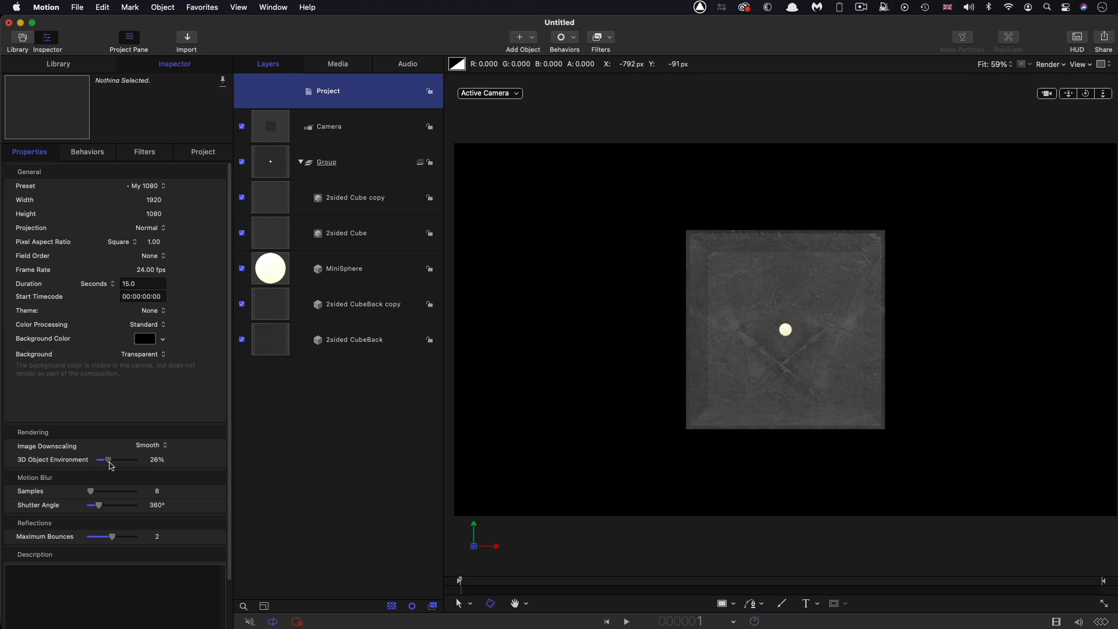
left_click_drag(106, 459, 100, 460)
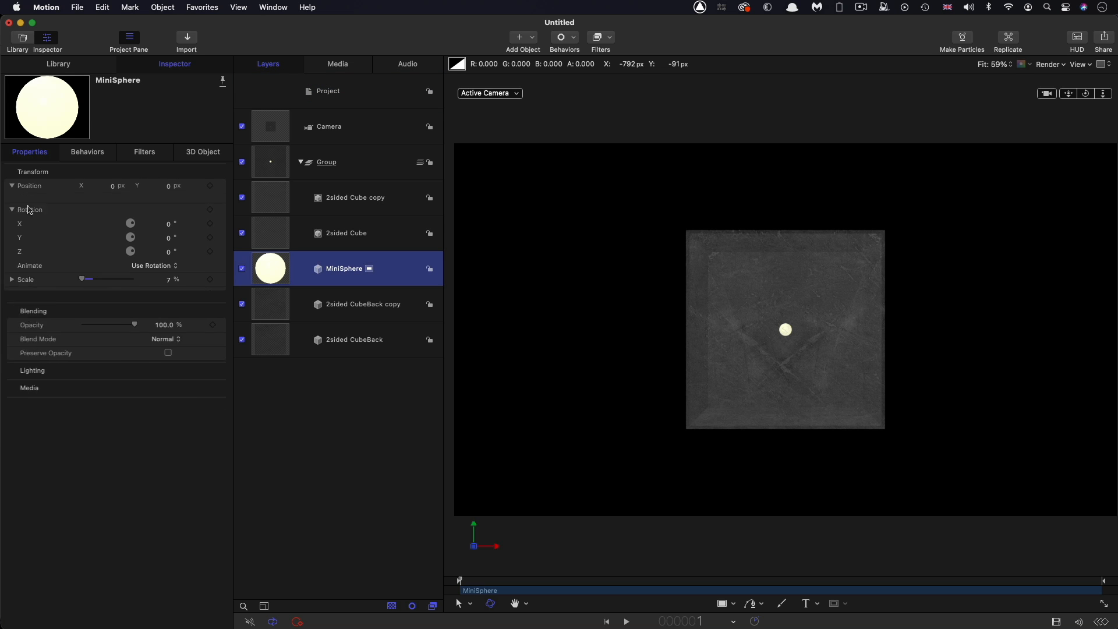
Set the MiniSphere's Oscillate amplitude to 220
left_click(209, 199)
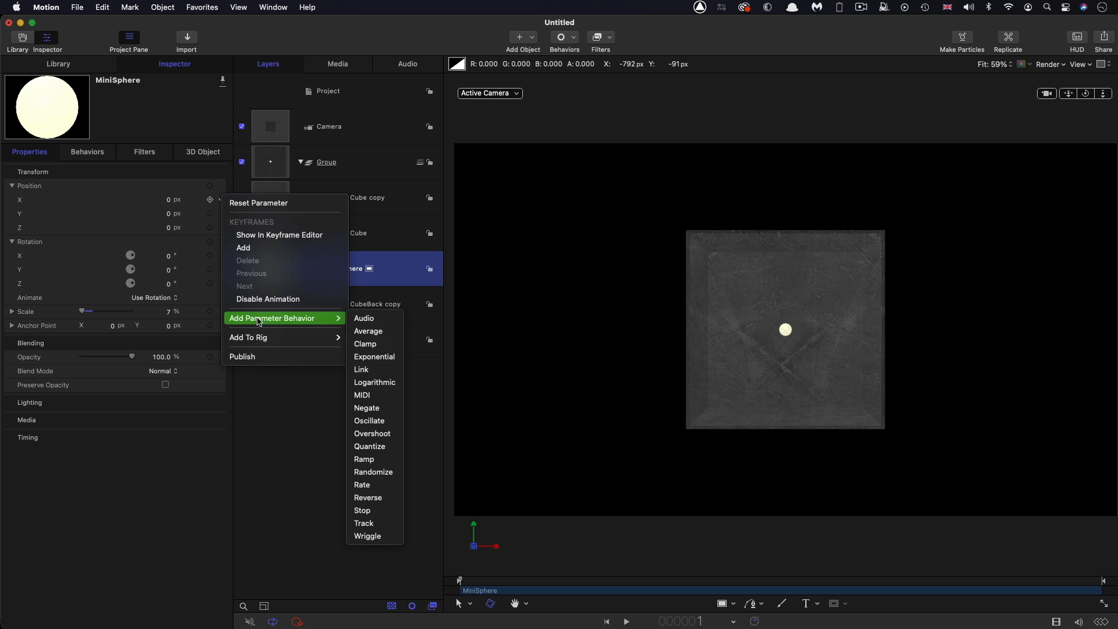
left_click(370, 420)
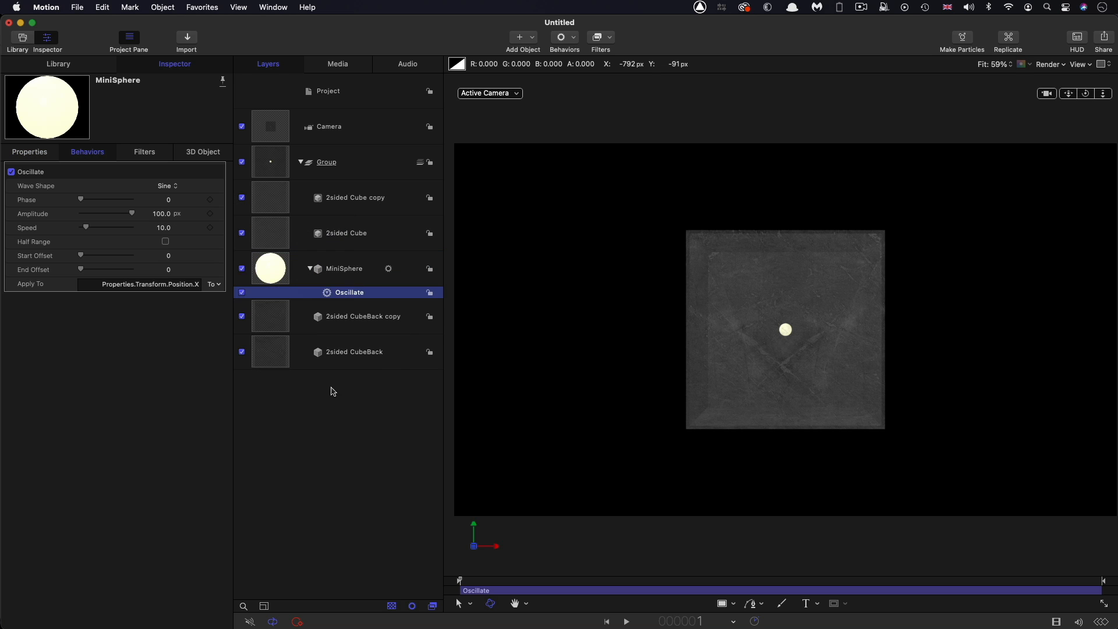
type("22")
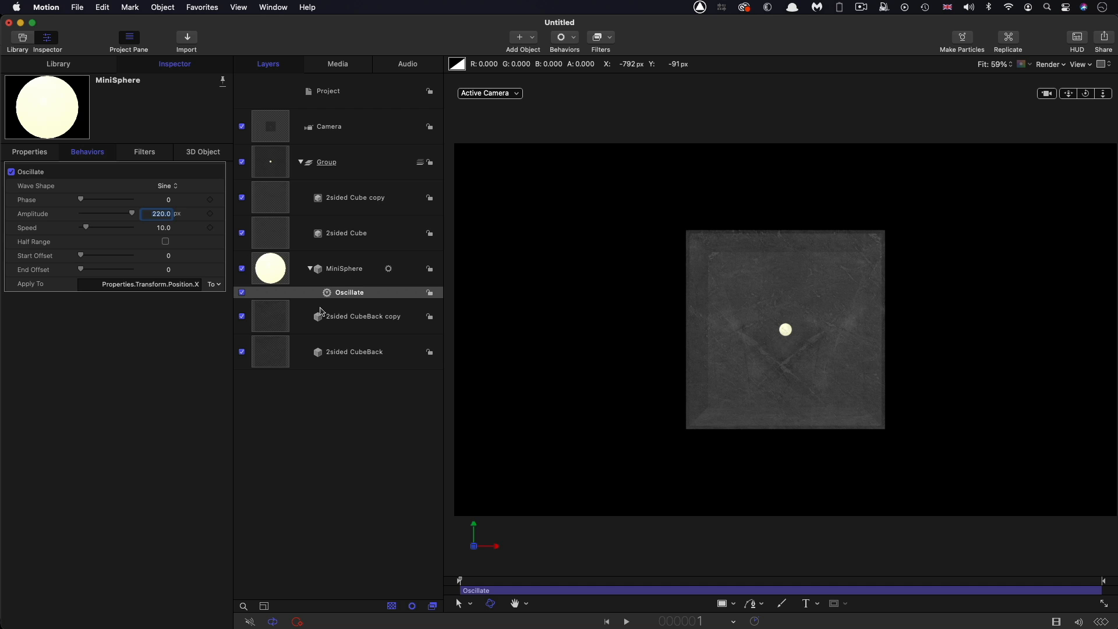
Duplicate the Oscillate behavior, retargeting copies to Position.Y and Position.Z with varied phase and speed
left_click(349, 292)
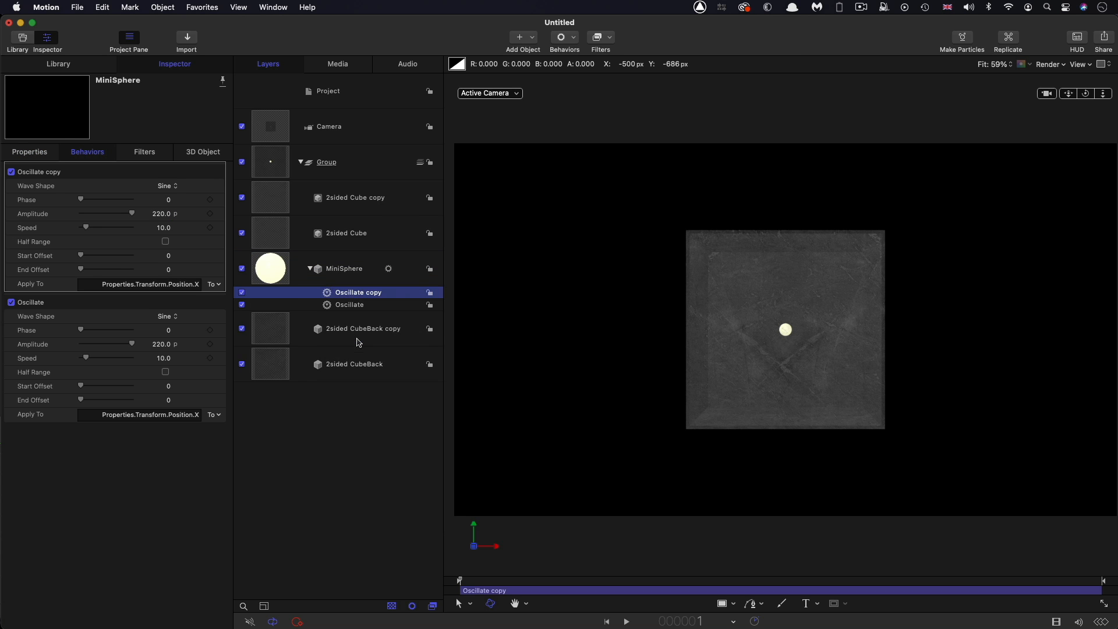
left_click(214, 284)
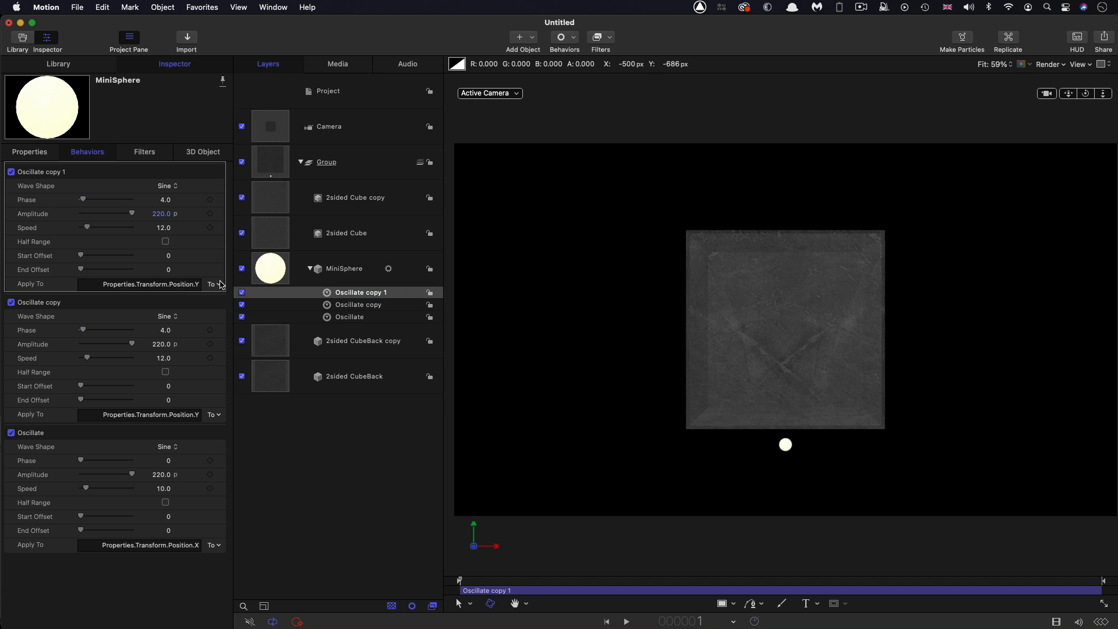
left_click(215, 284)
type("14")
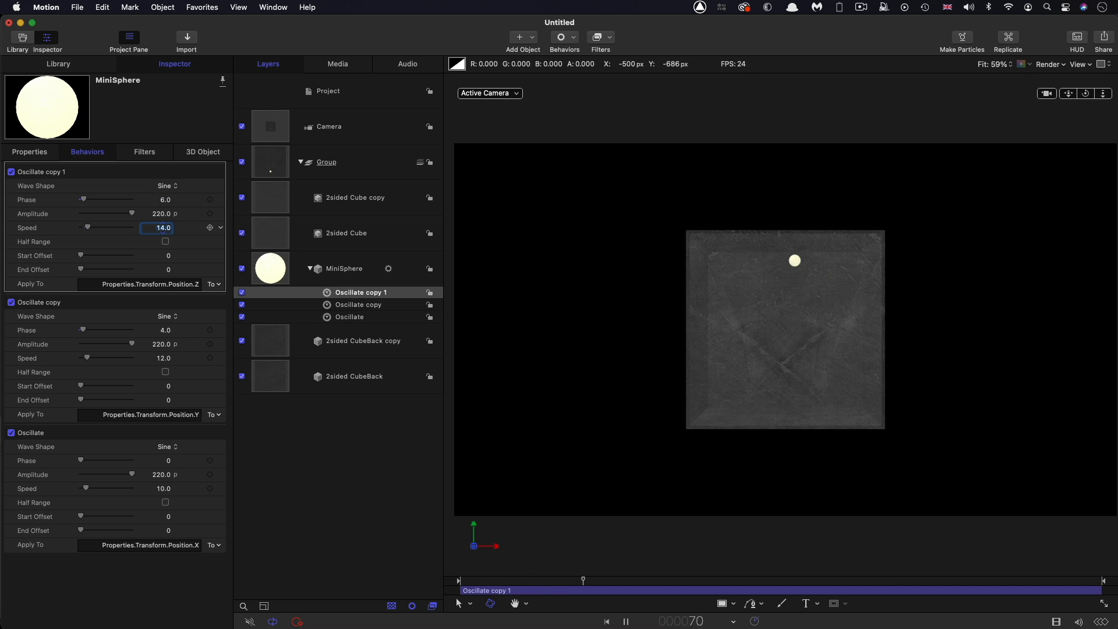
left_click(626, 622)
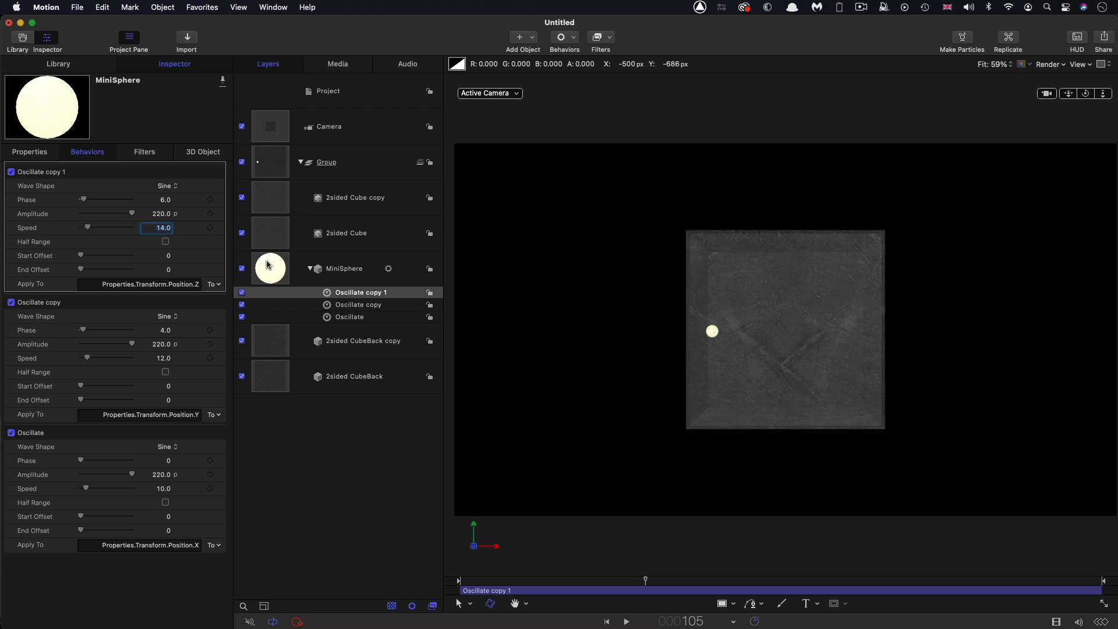
Duplicate MiniSphere and set the copy's oscillation value to 3.0
right_click(270, 268)
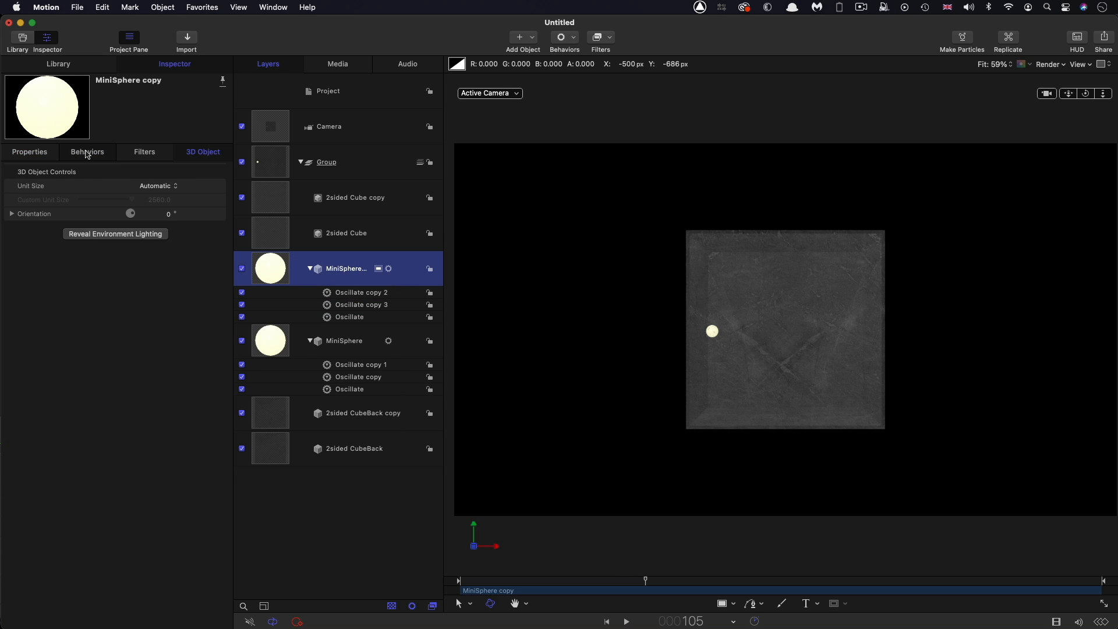
left_click(86, 152)
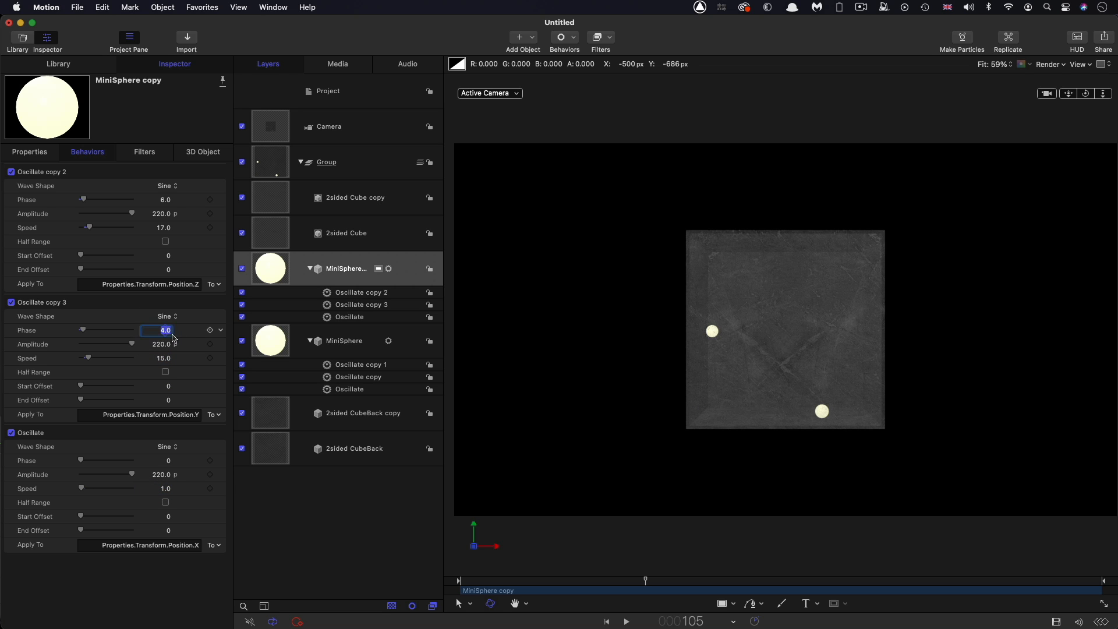
type("3.0")
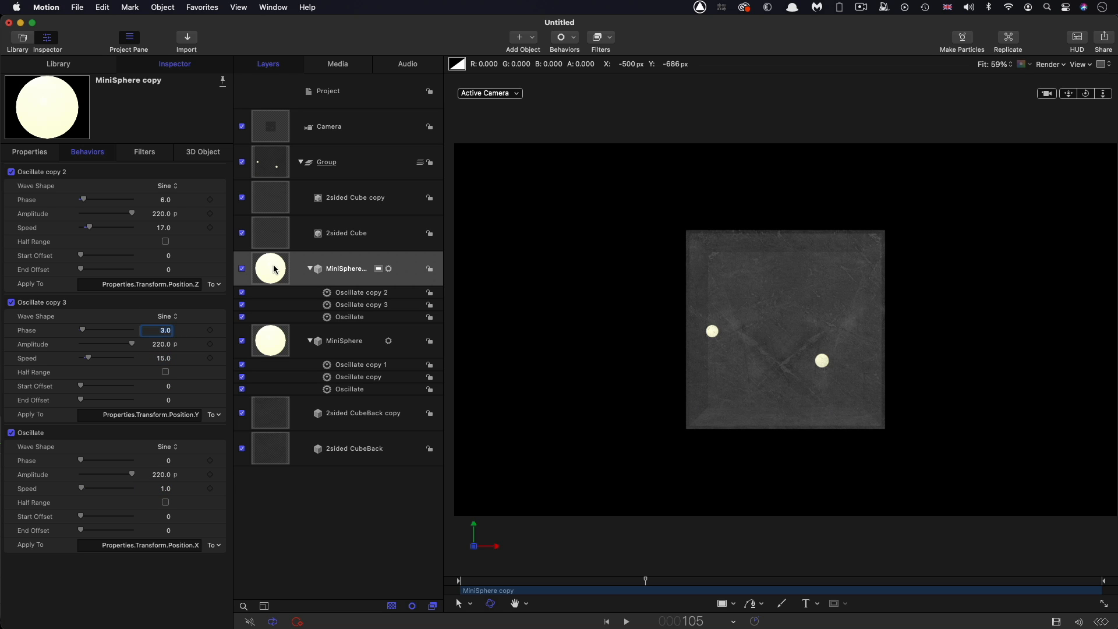
Duplicate the copied sphere again and change its oscillations' phases and speed
right_click(271, 268)
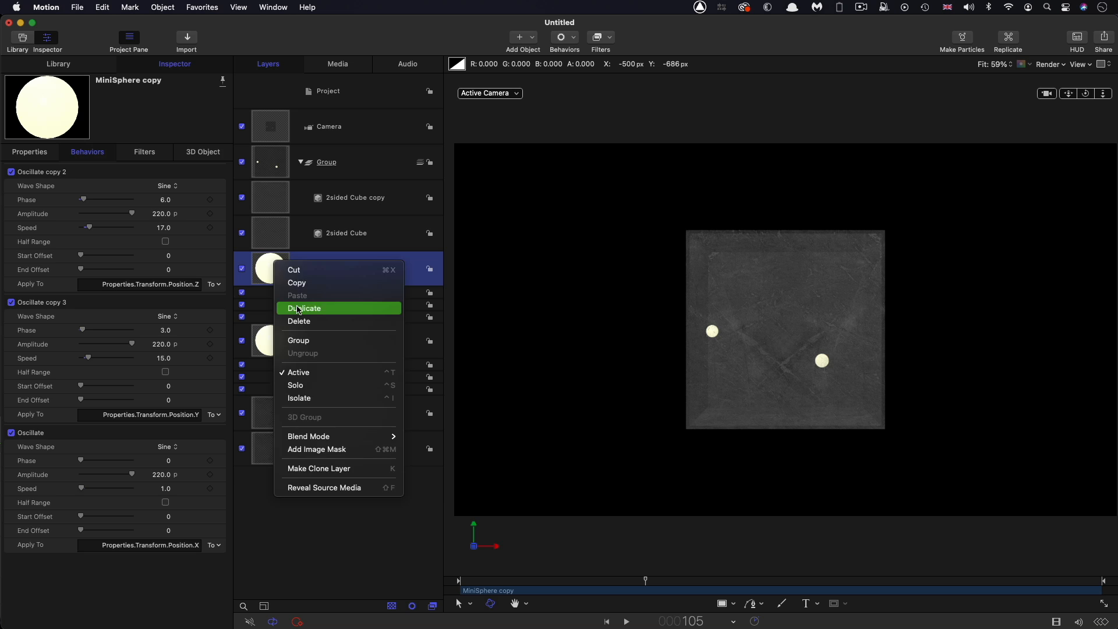
left_click(305, 308)
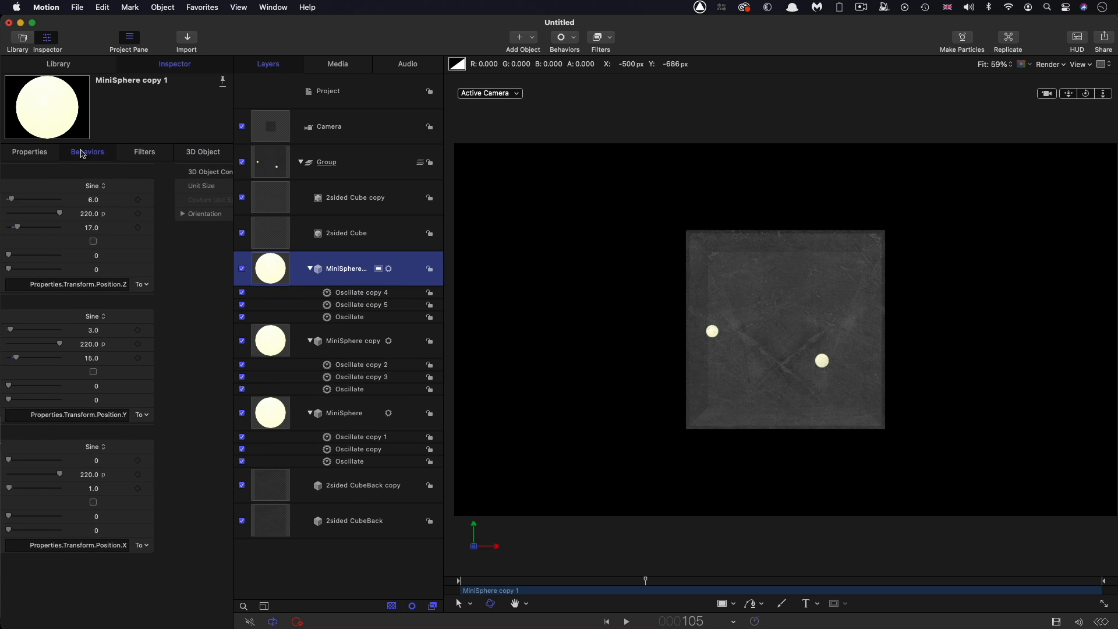
left_click(87, 151)
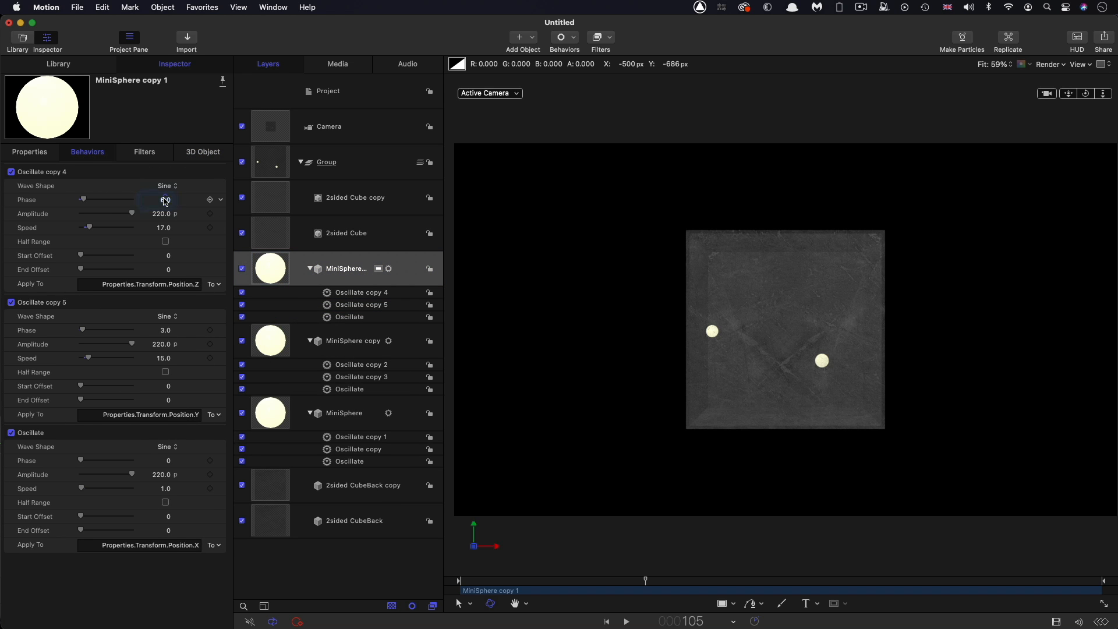
left_click(158, 200)
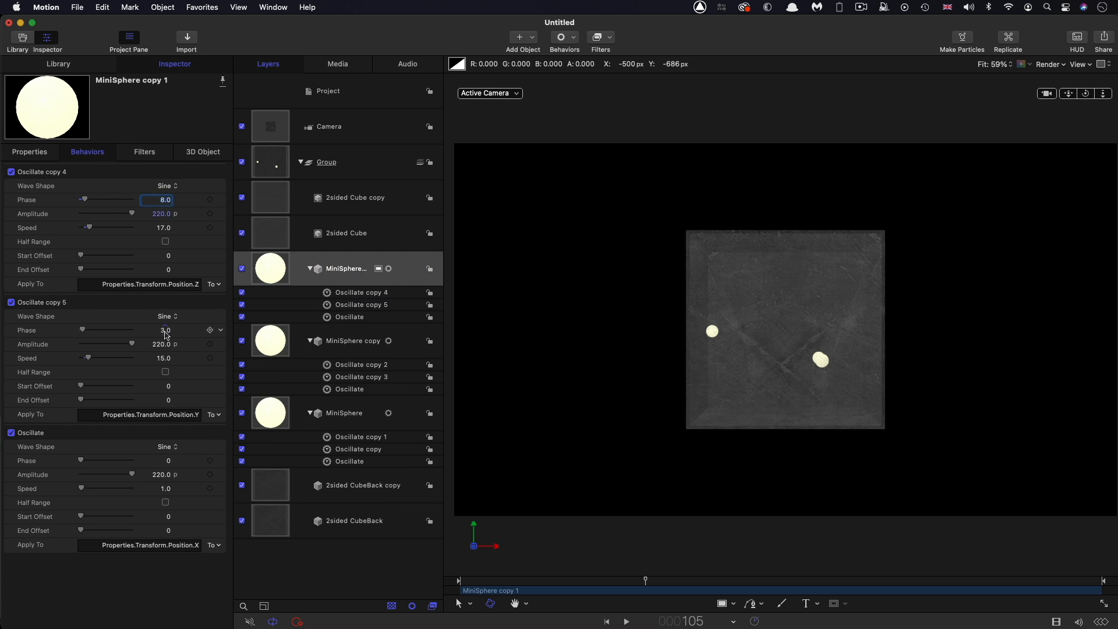
left_click(157, 330)
type("21")
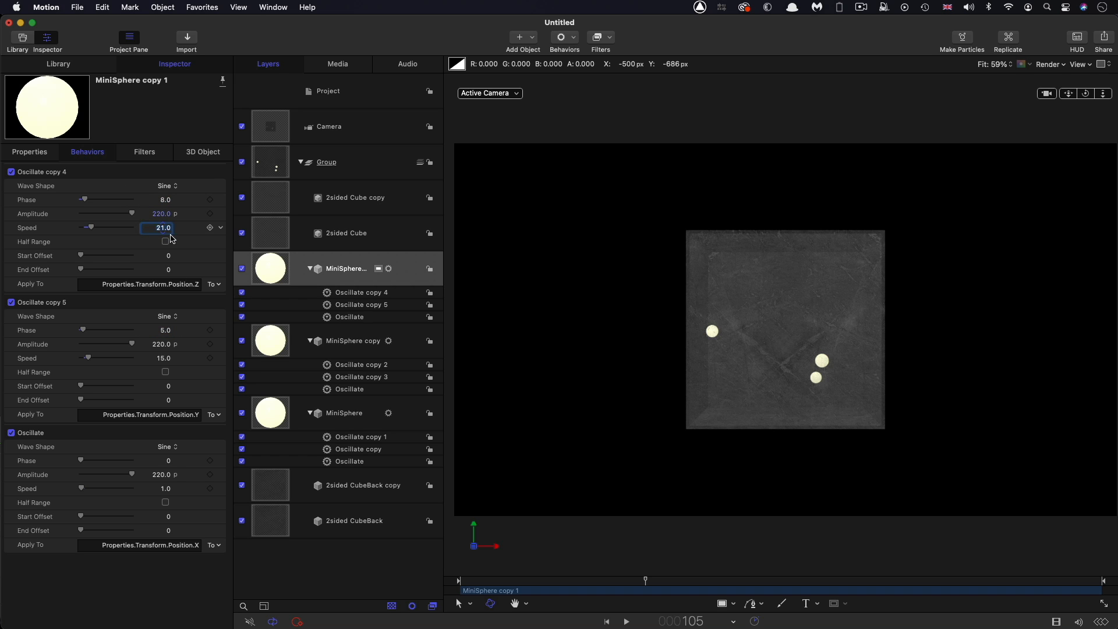
left_click(162, 358)
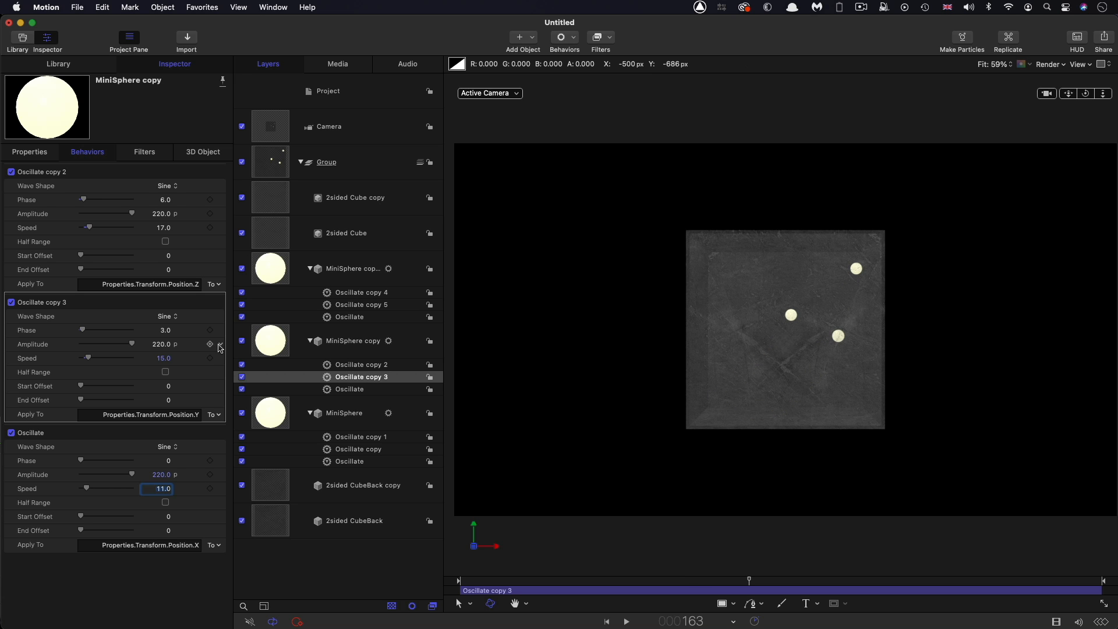
Add a point light tinted warm cream with falloff set to 5%
left_click(520, 37)
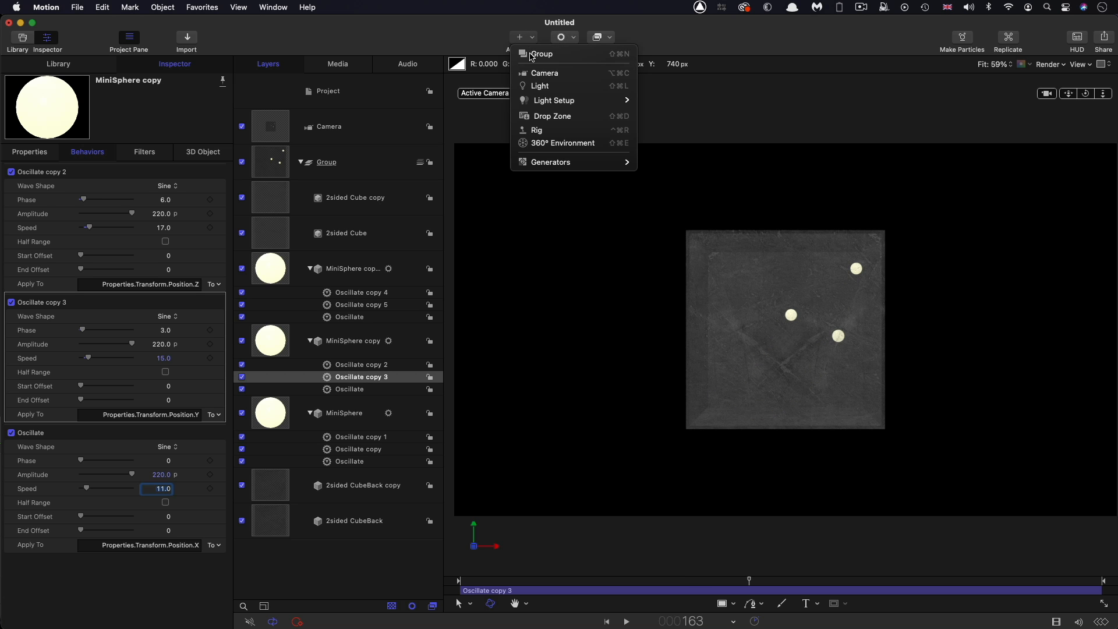
left_click(540, 85)
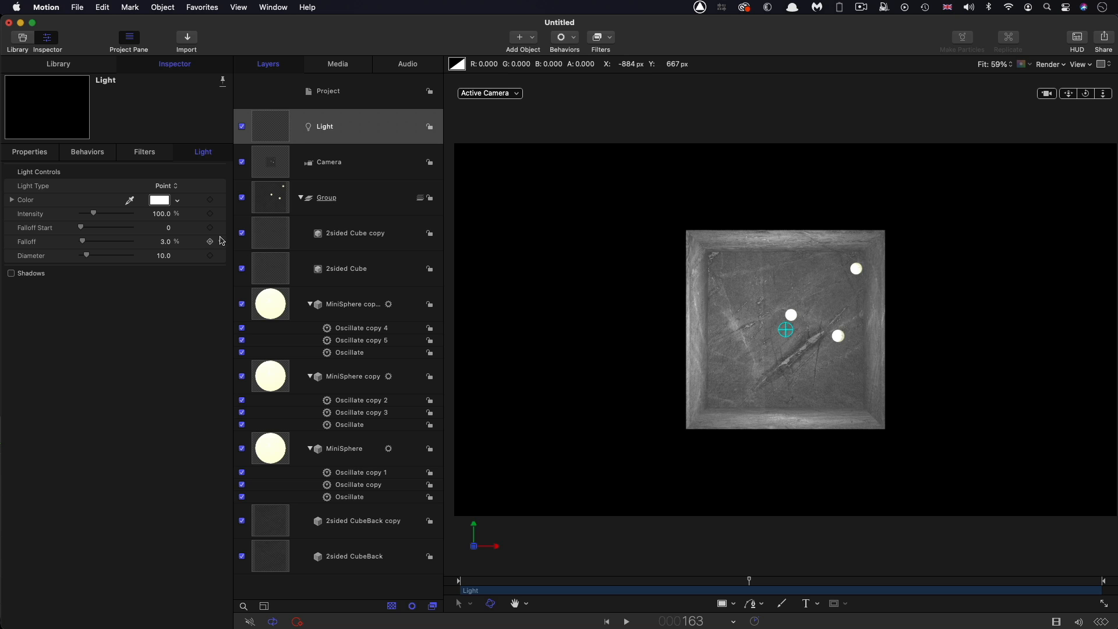
left_click(159, 199)
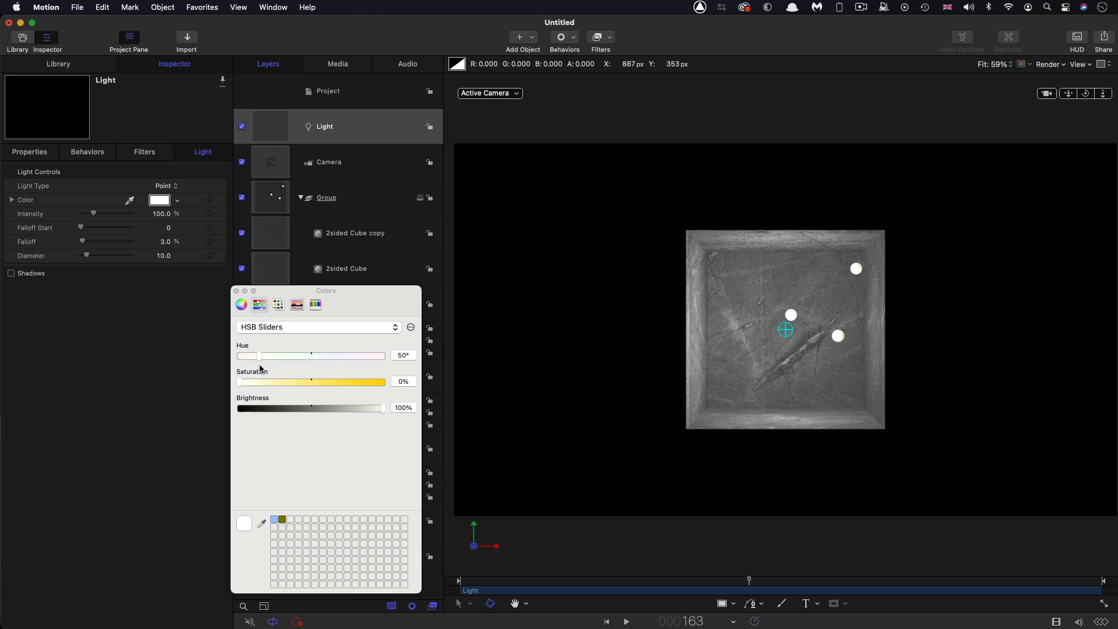
left_click_drag(239, 381, 258, 381)
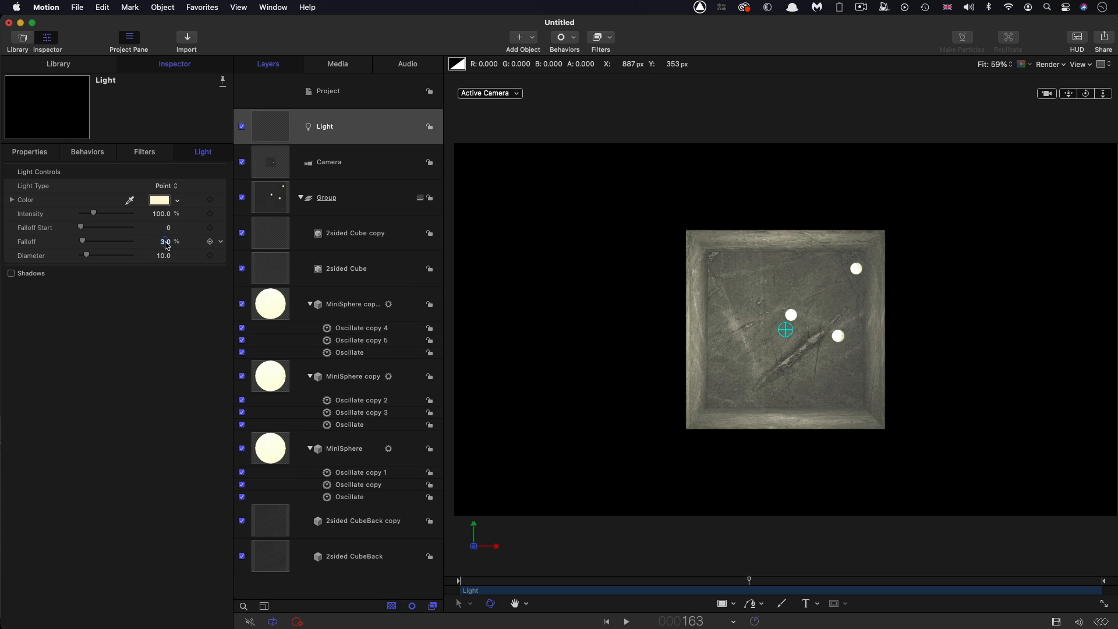
left_click(165, 241)
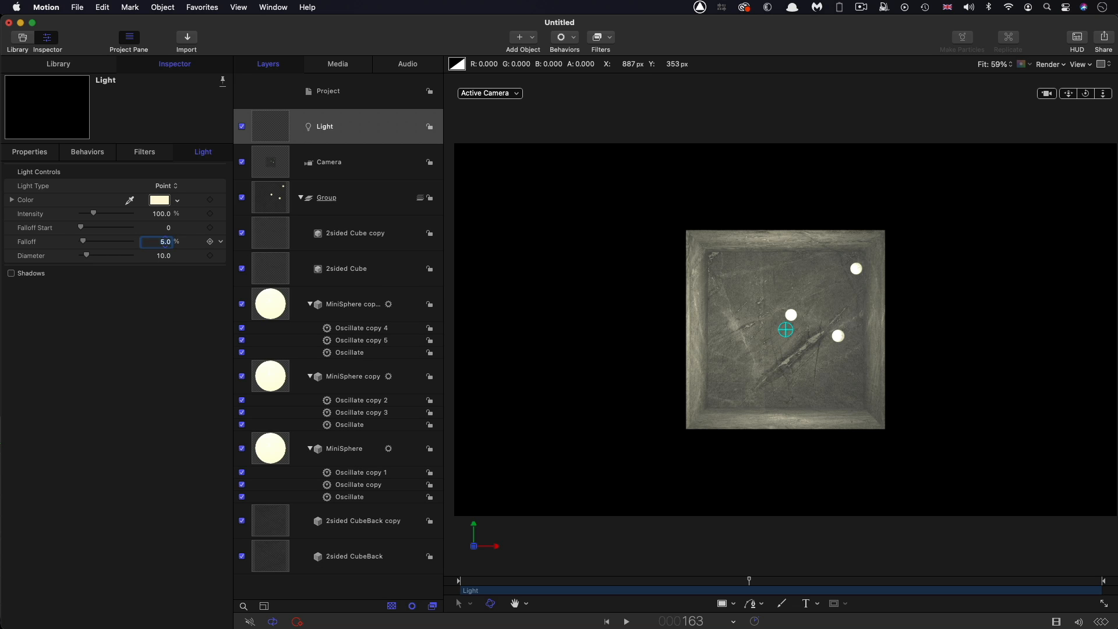
left_click(325, 127)
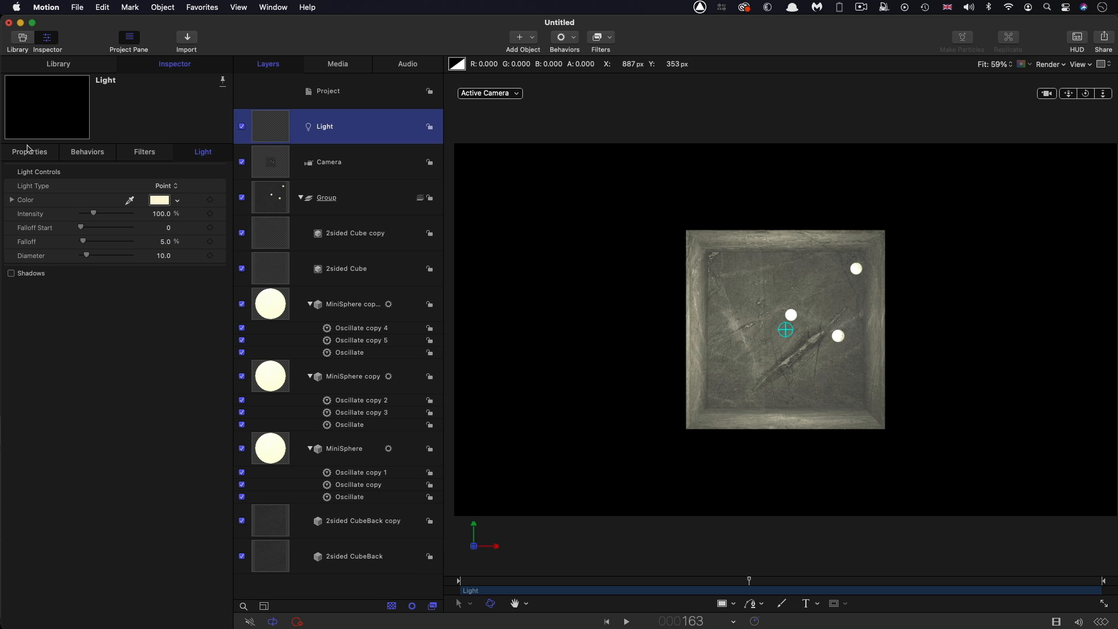
Link the light's Position to MiniSphere, then duplicate the light and relink it to the second sphere
left_click(28, 152)
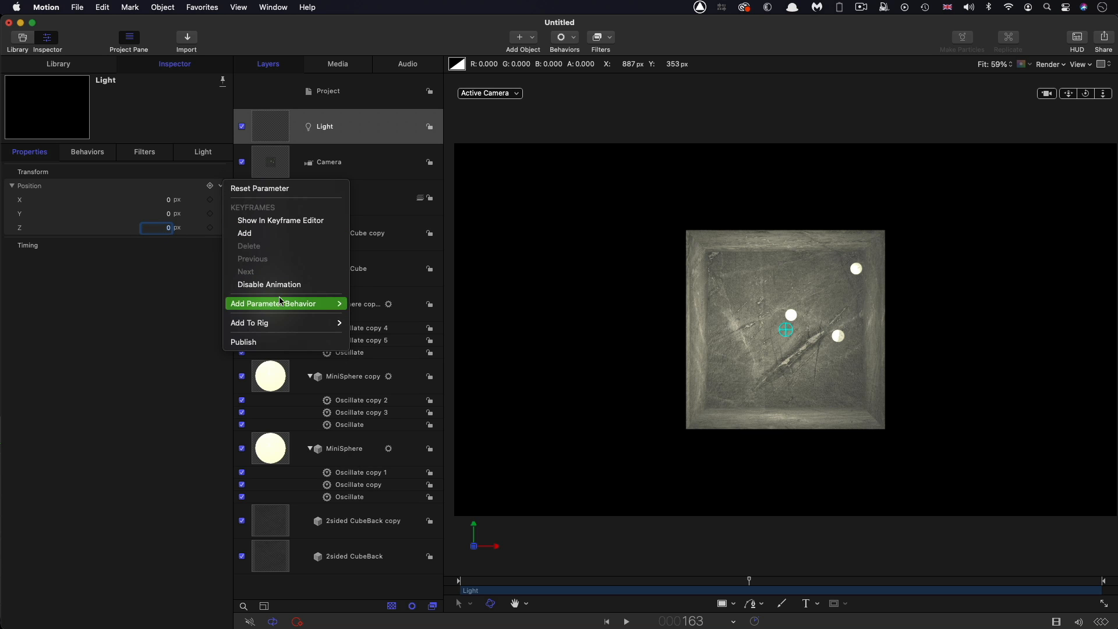
left_click(273, 303)
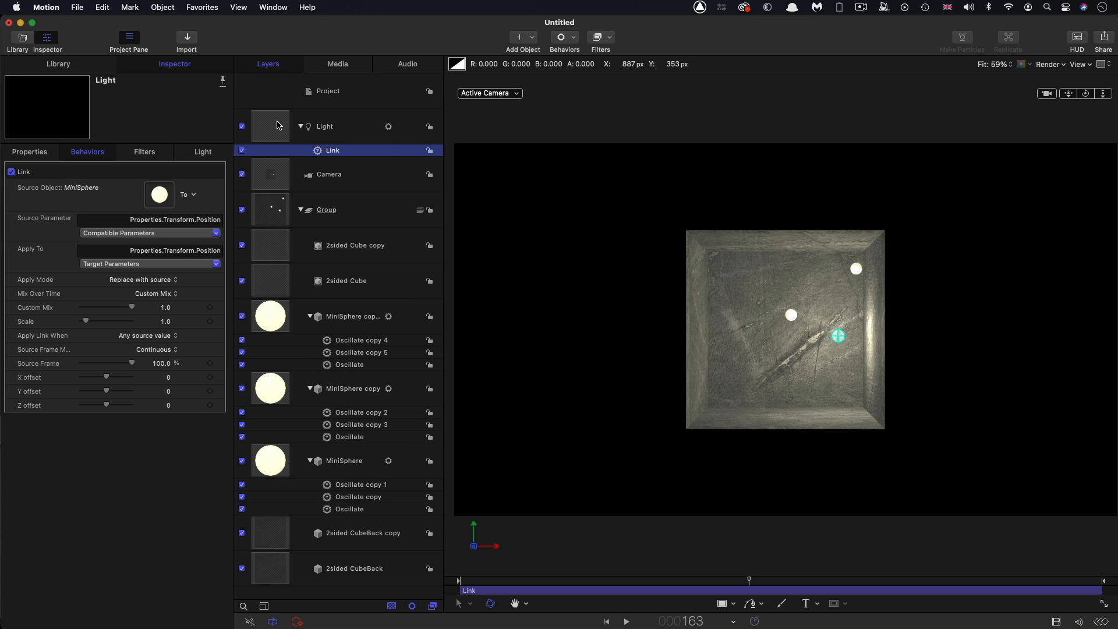
right_click(325, 126)
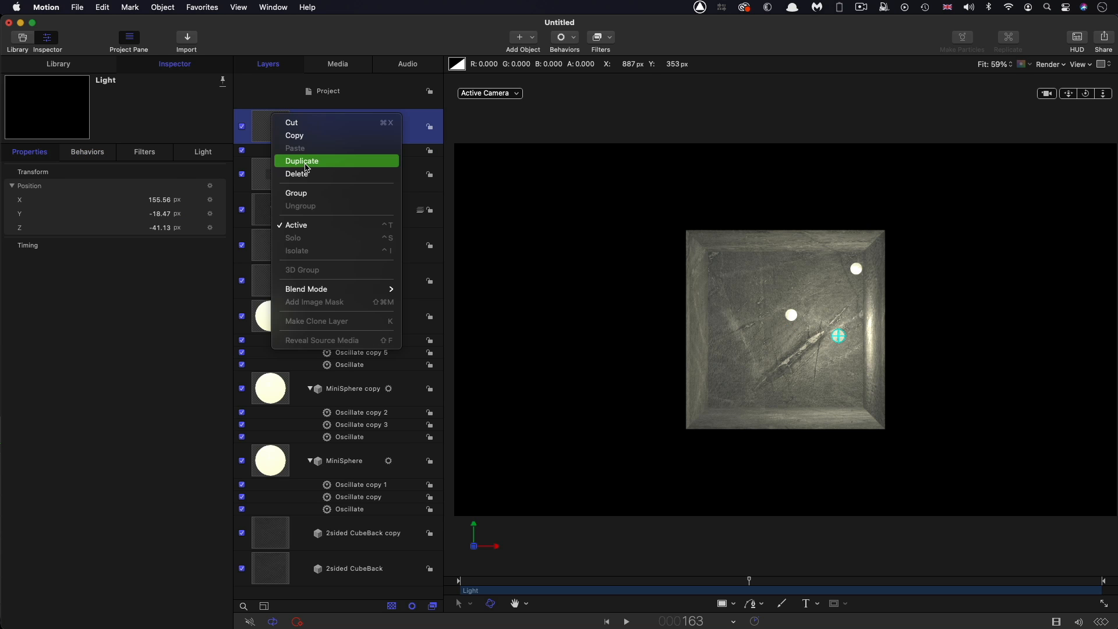
left_click(301, 160)
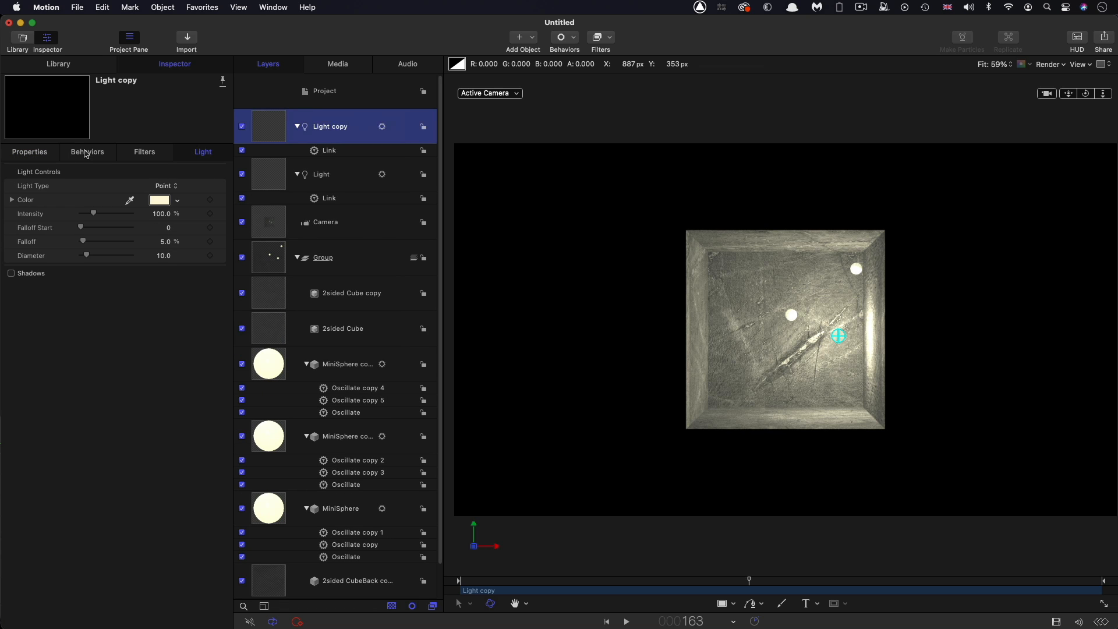
left_click(86, 152)
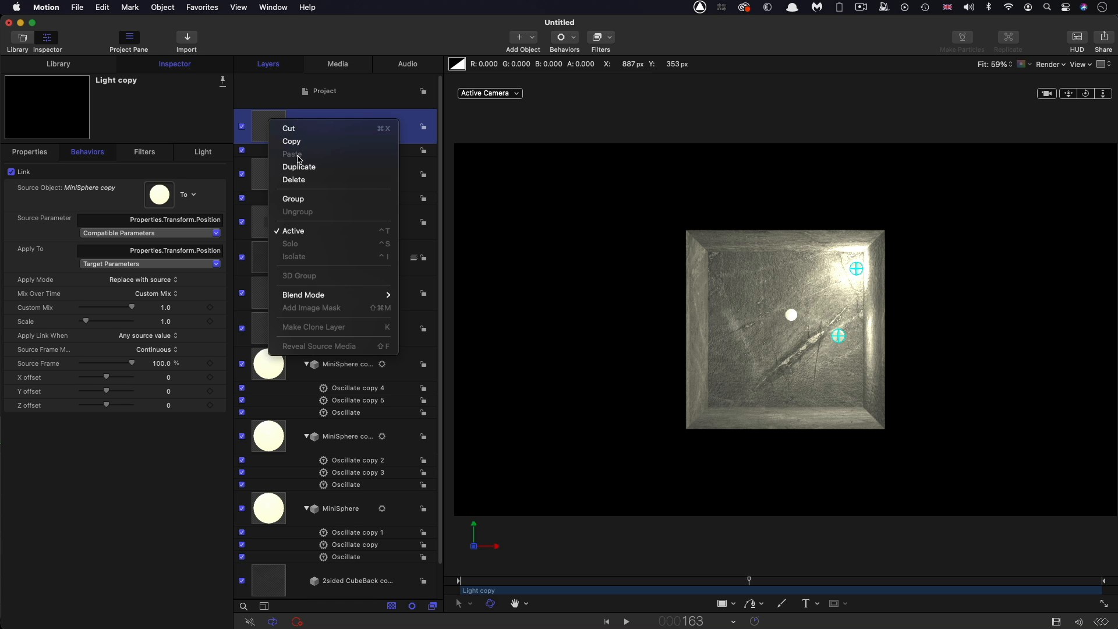
Duplicate the light again to follow the third sphere, with lights at 20% intensity
left_click(299, 166)
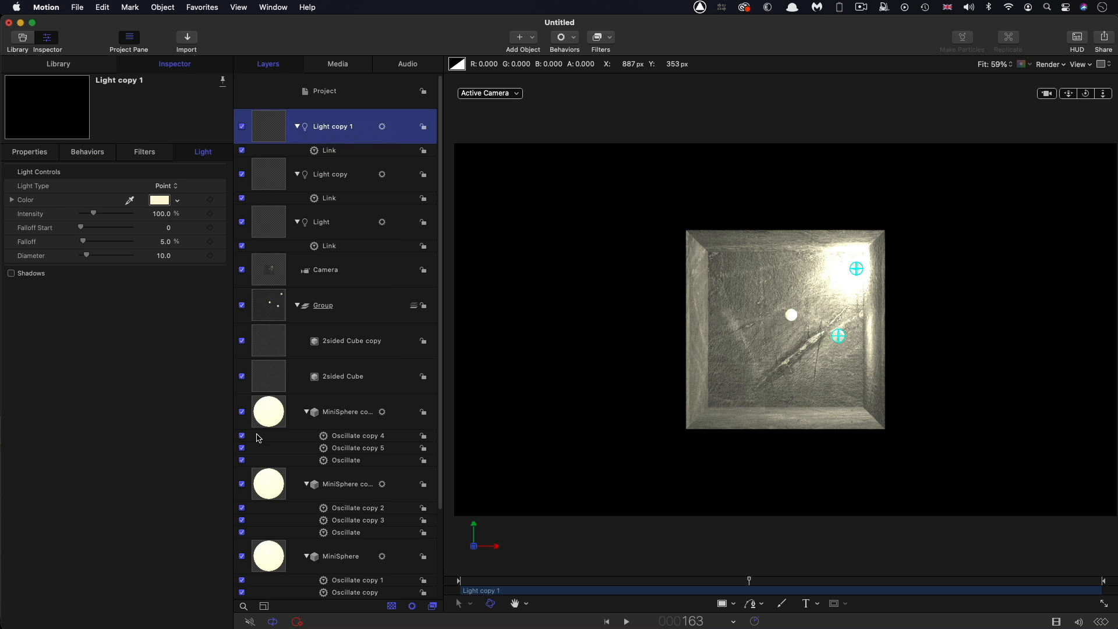
left_click(87, 152)
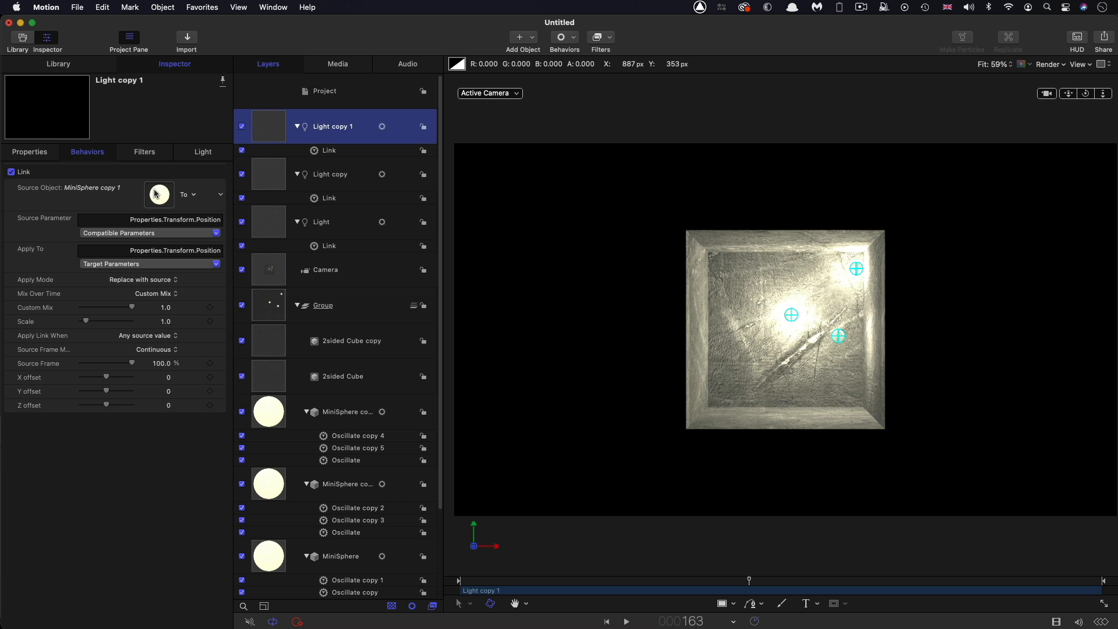
left_click(625, 622)
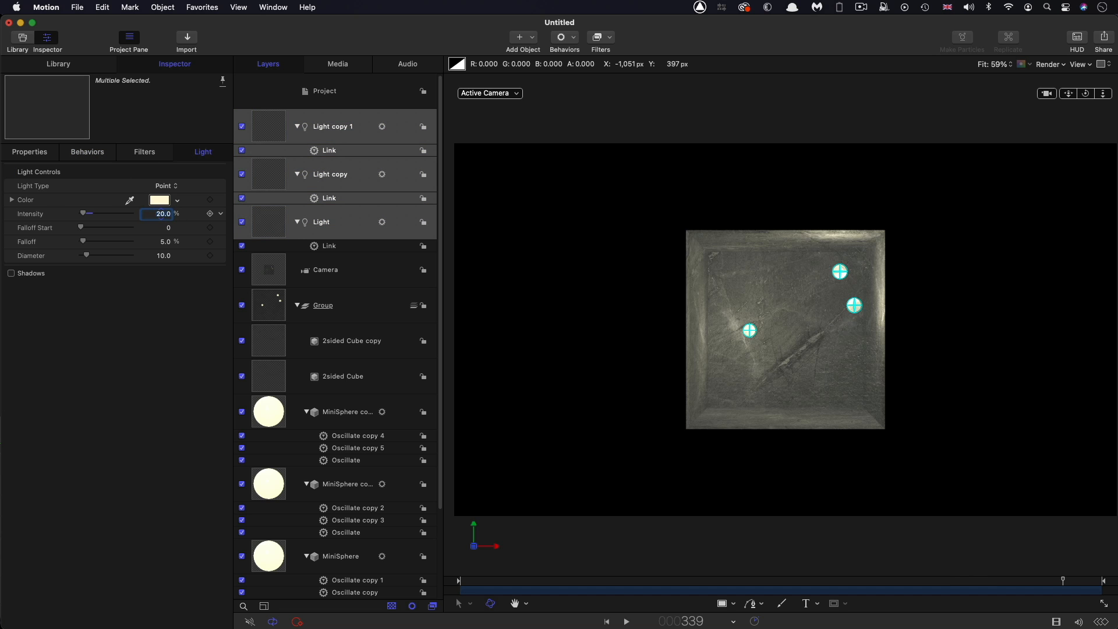
left_click(625, 621)
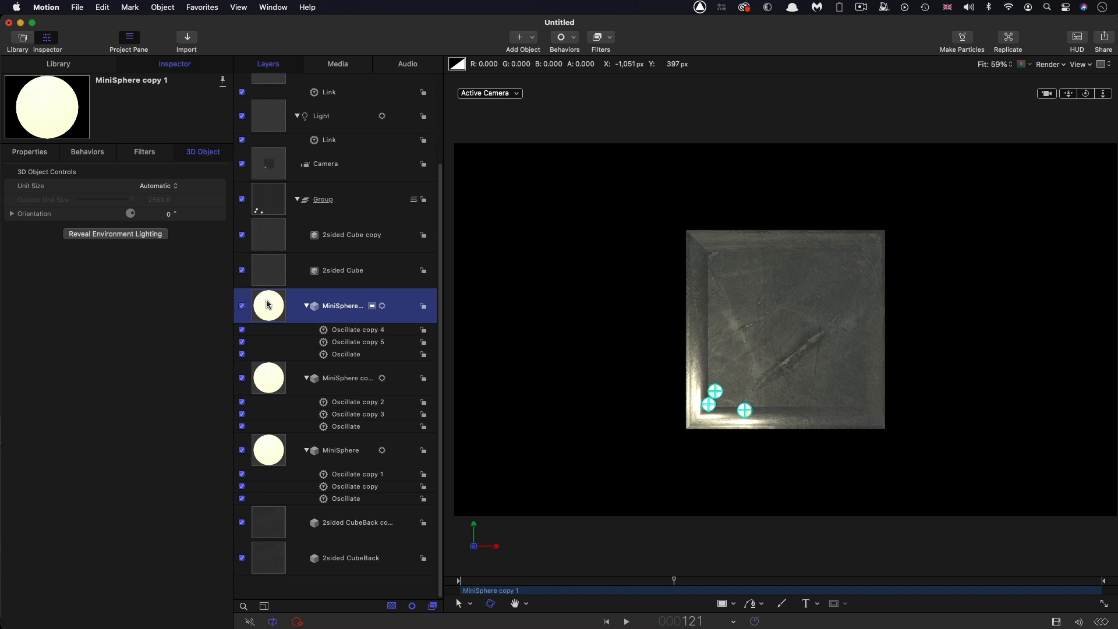
Group the three MiniSphere layers together in a new Group 1
left_click(162, 7)
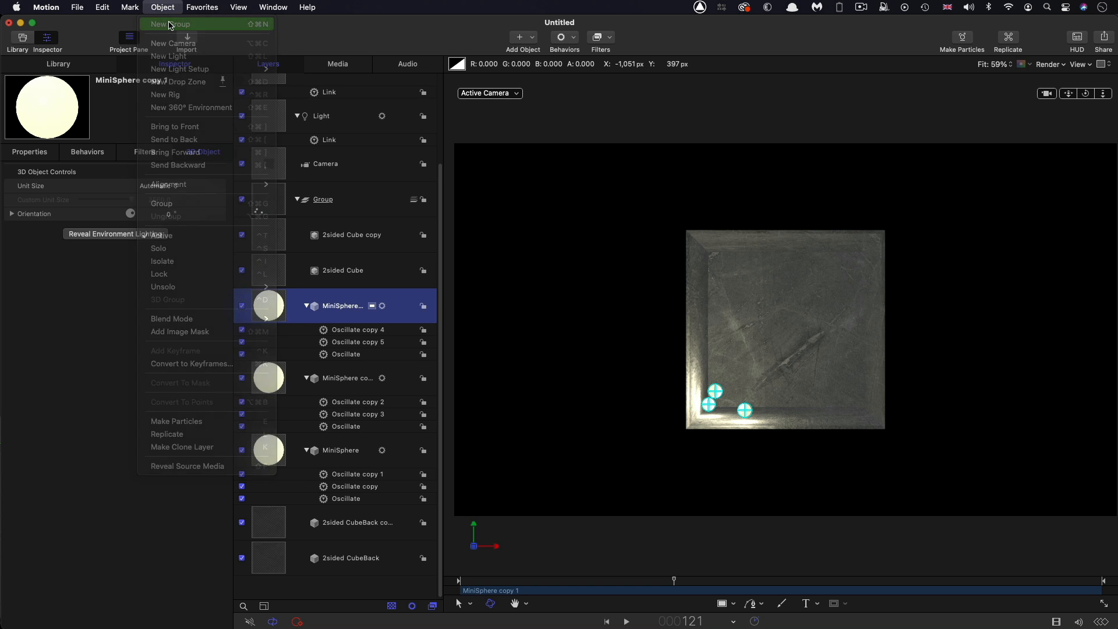
left_click(172, 23)
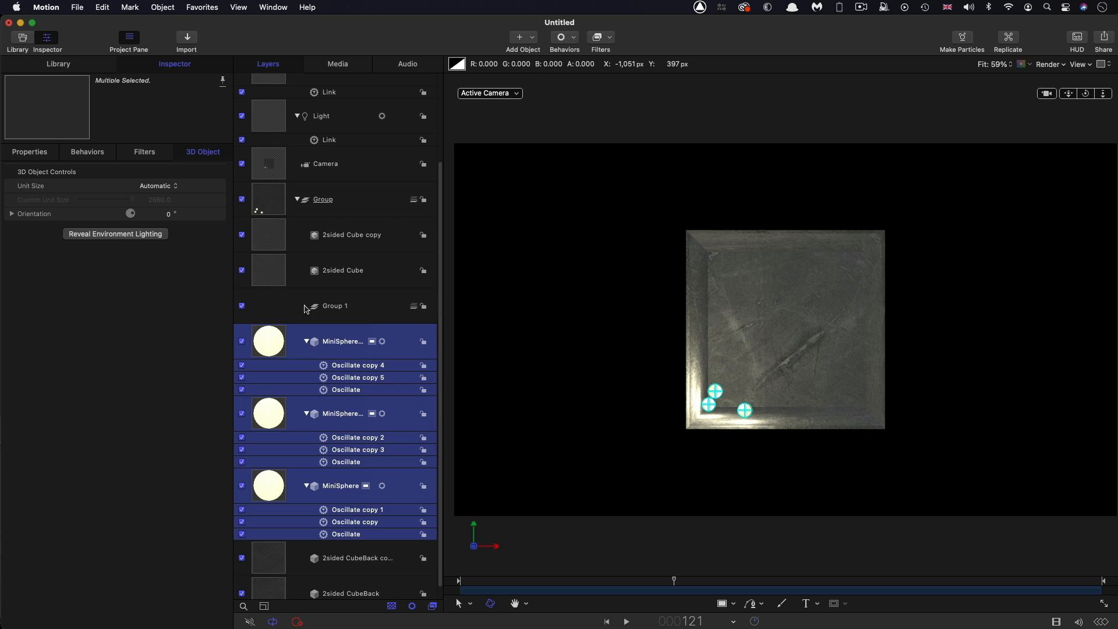
left_click(335, 306)
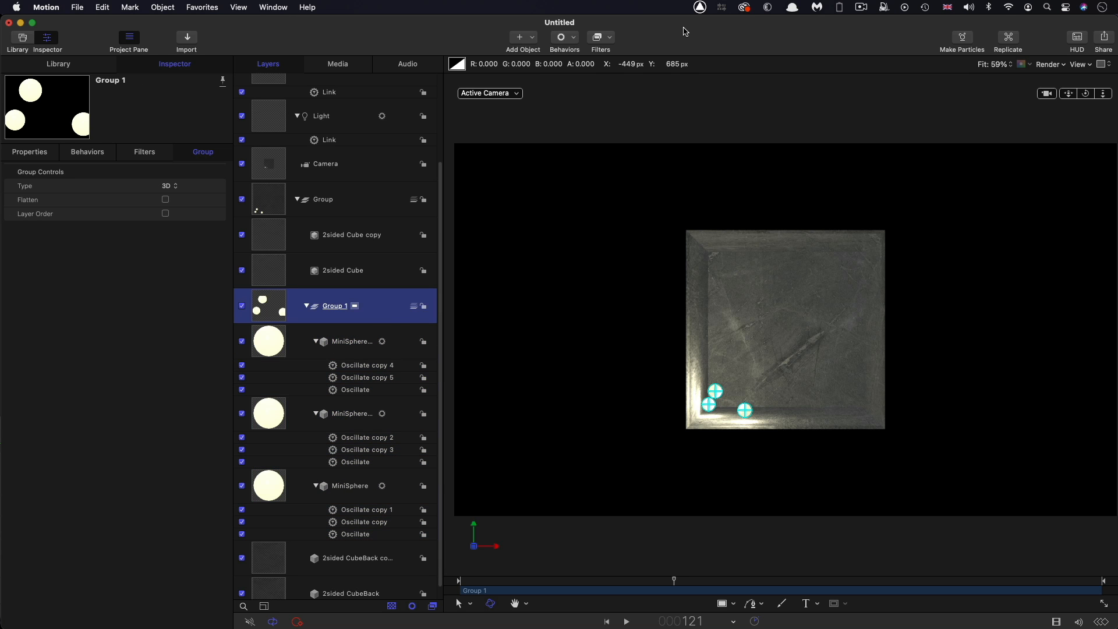
Add a Neon glow filter to the sphere group at 50% mix and preview a later frame
left_click(597, 37)
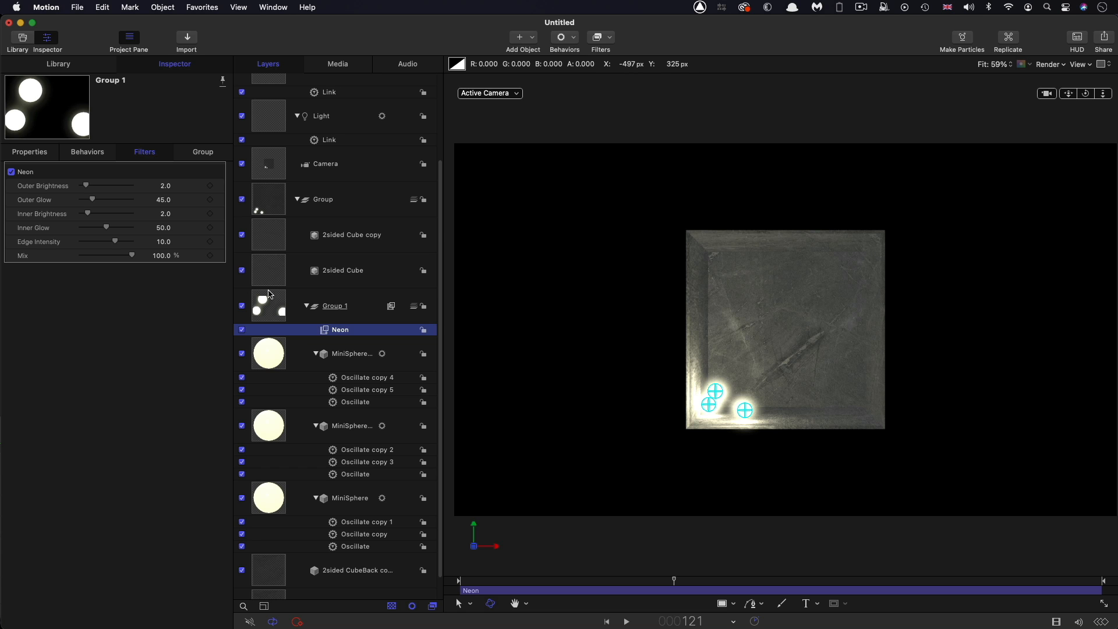
left_click_drag(131, 255, 105, 255)
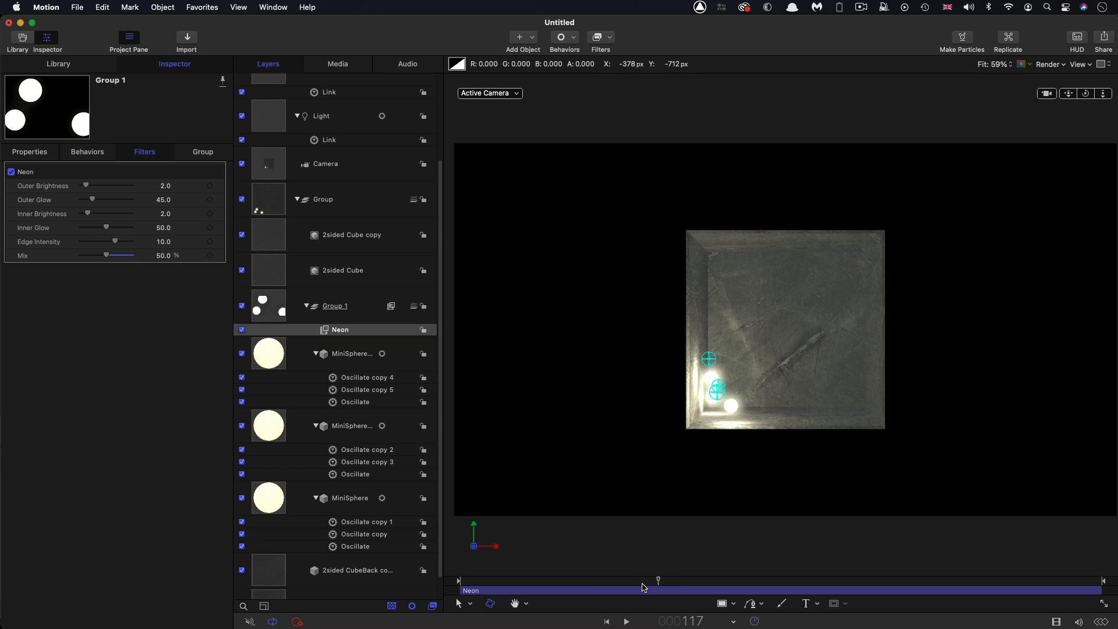
left_click_drag(657, 580, 848, 580)
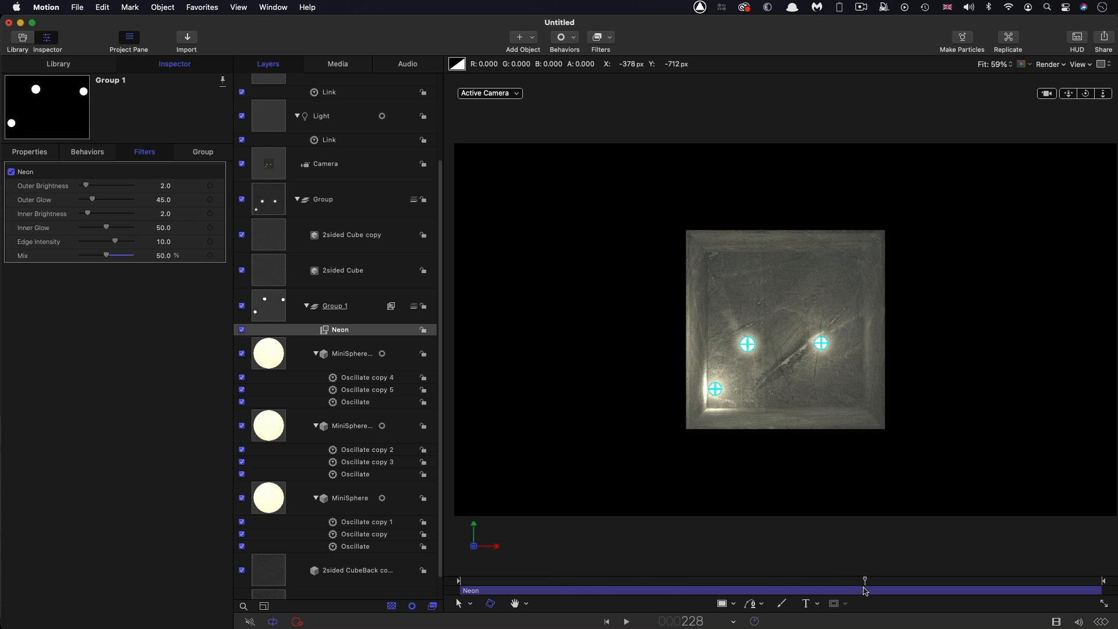
left_click(343, 269)
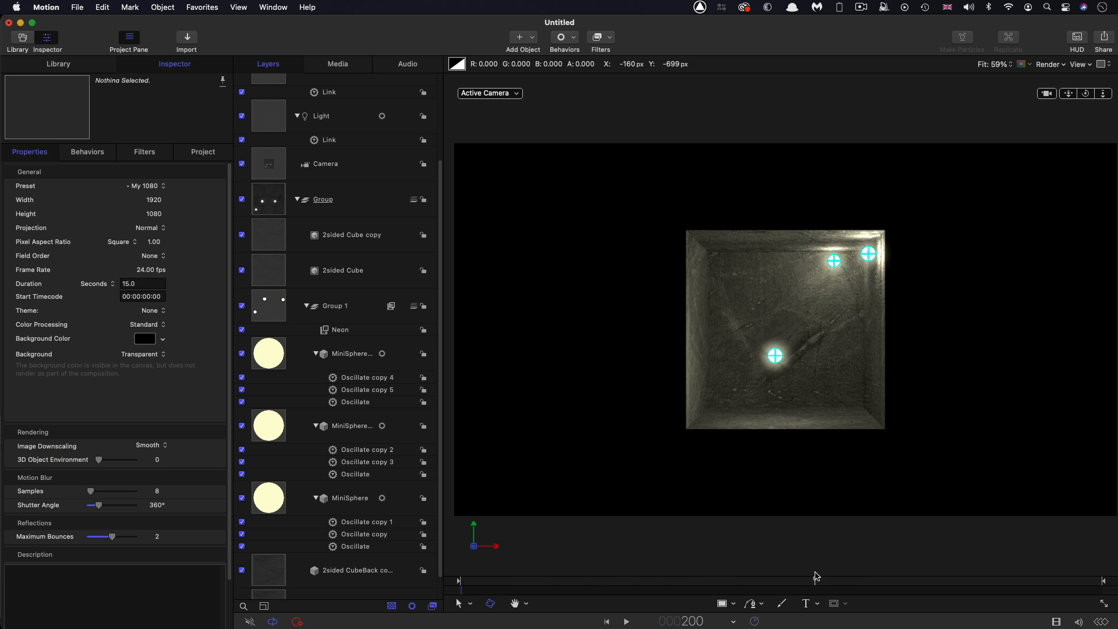
Add a point light and tint it pale blue, hue about 227° with low saturation
left_click(519, 37)
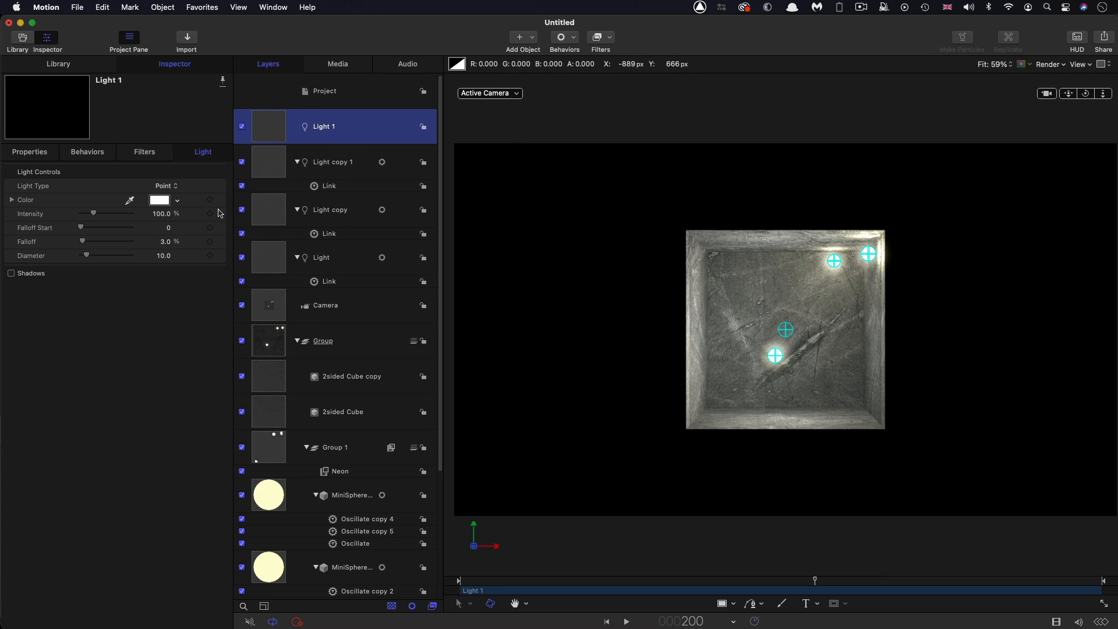
left_click(159, 200)
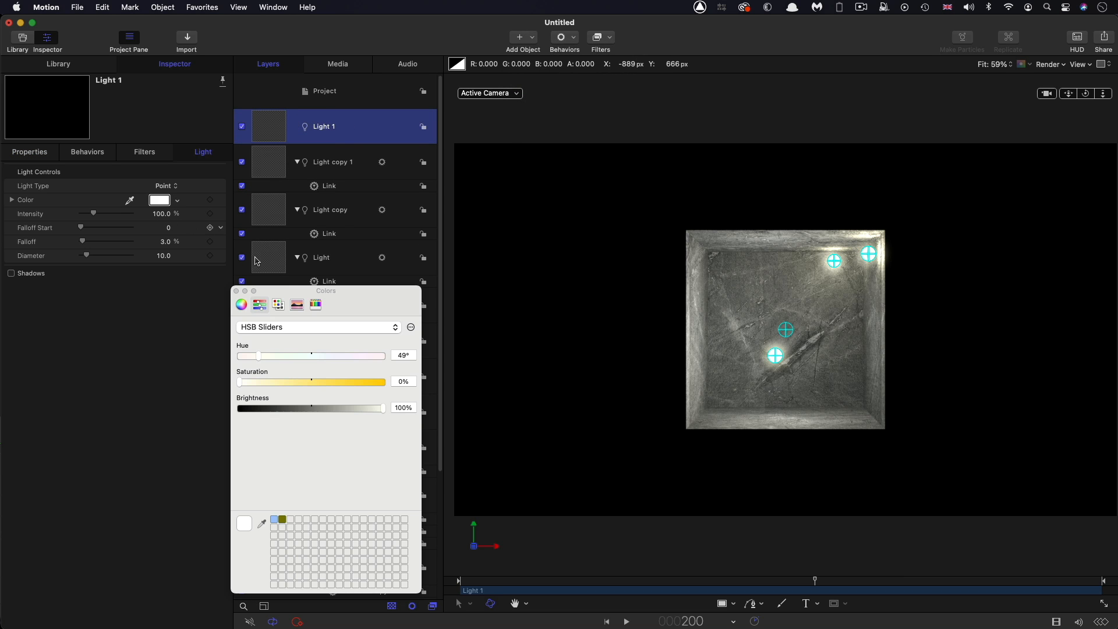
mouse_move(276, 362)
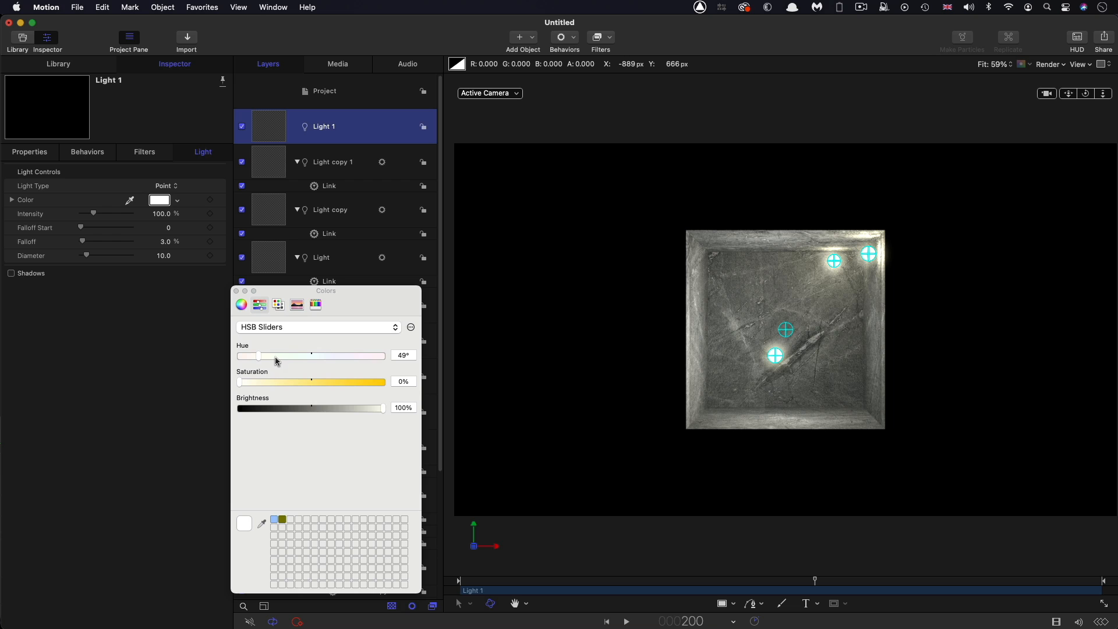
left_click_drag(291, 356, 326, 355)
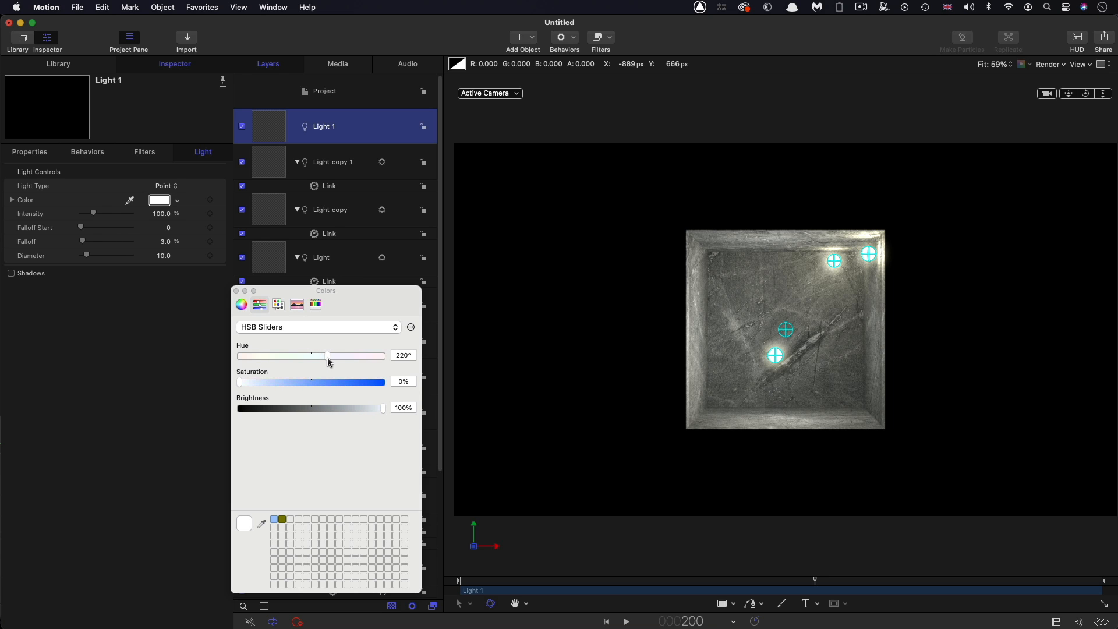
left_click_drag(327, 356, 331, 355)
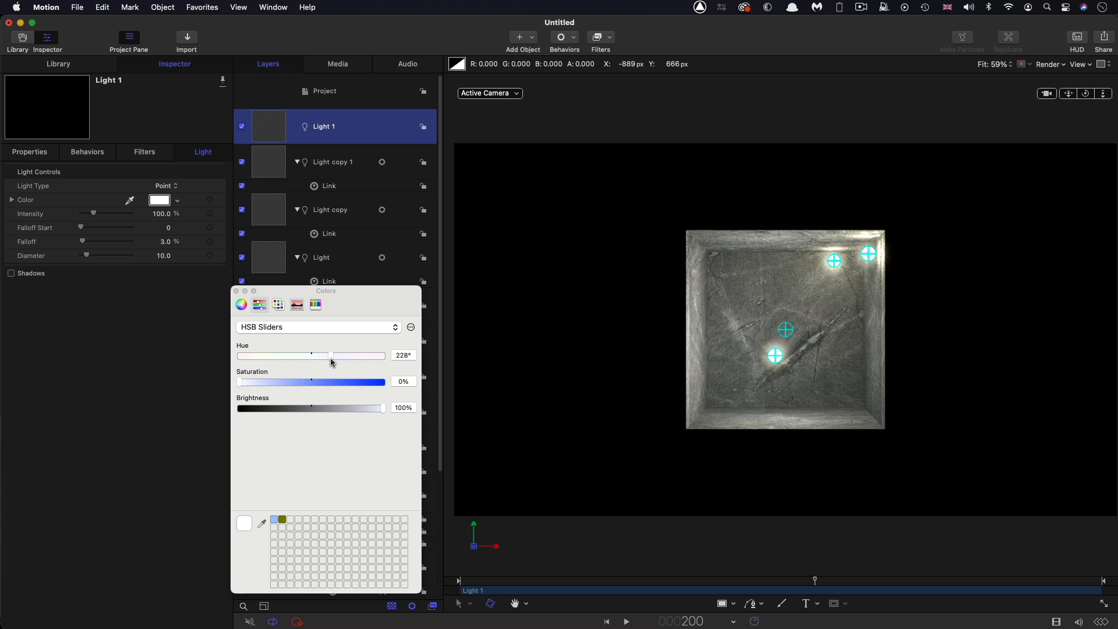
left_click_drag(330, 382, 242, 382)
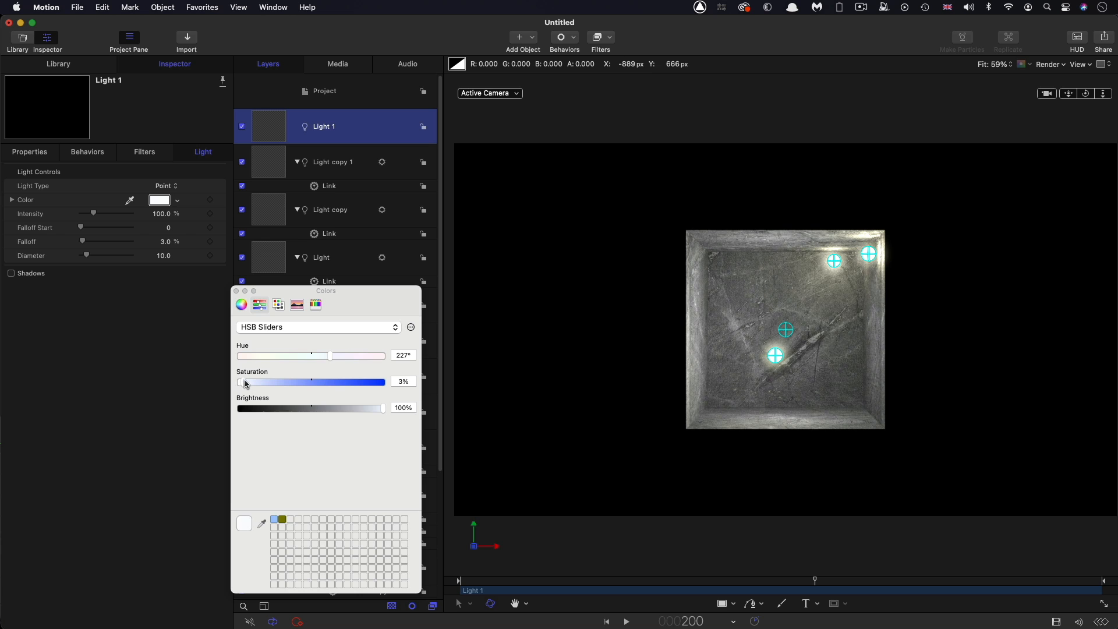
left_click_drag(240, 382, 269, 382)
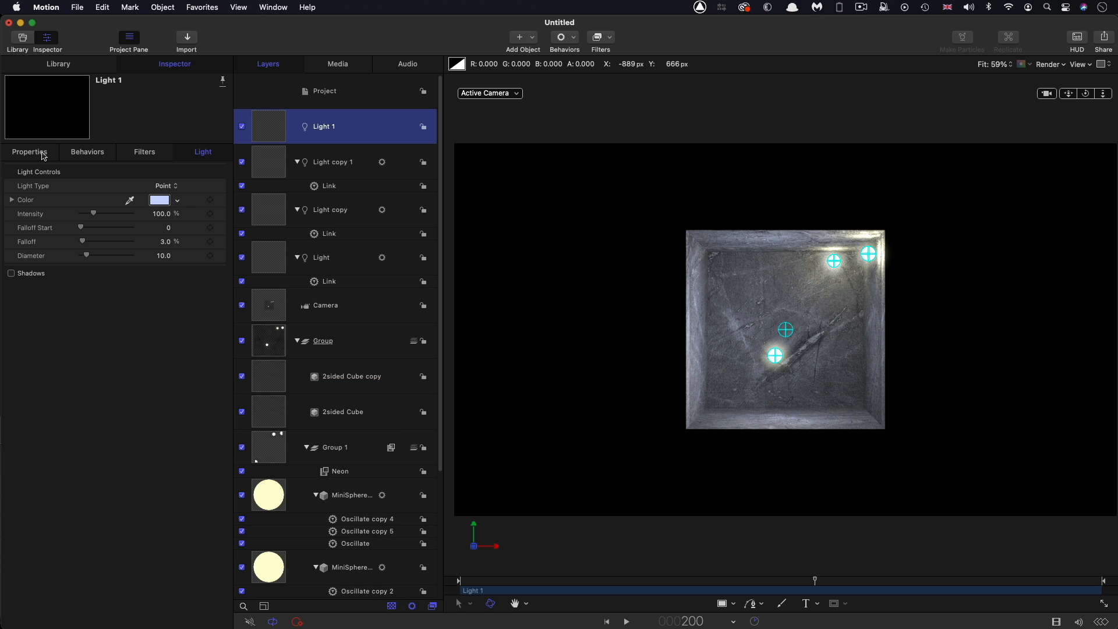
Move the blue light to X -400, set 50% intensity and 10% falloff, and copy it
left_click(29, 152)
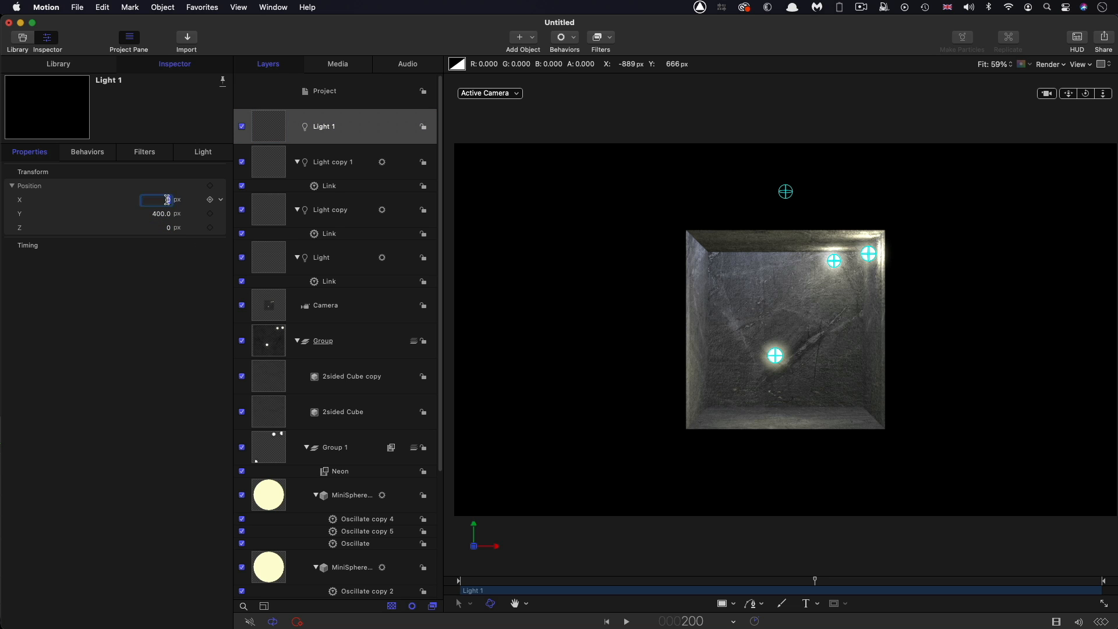
type("-400.0")
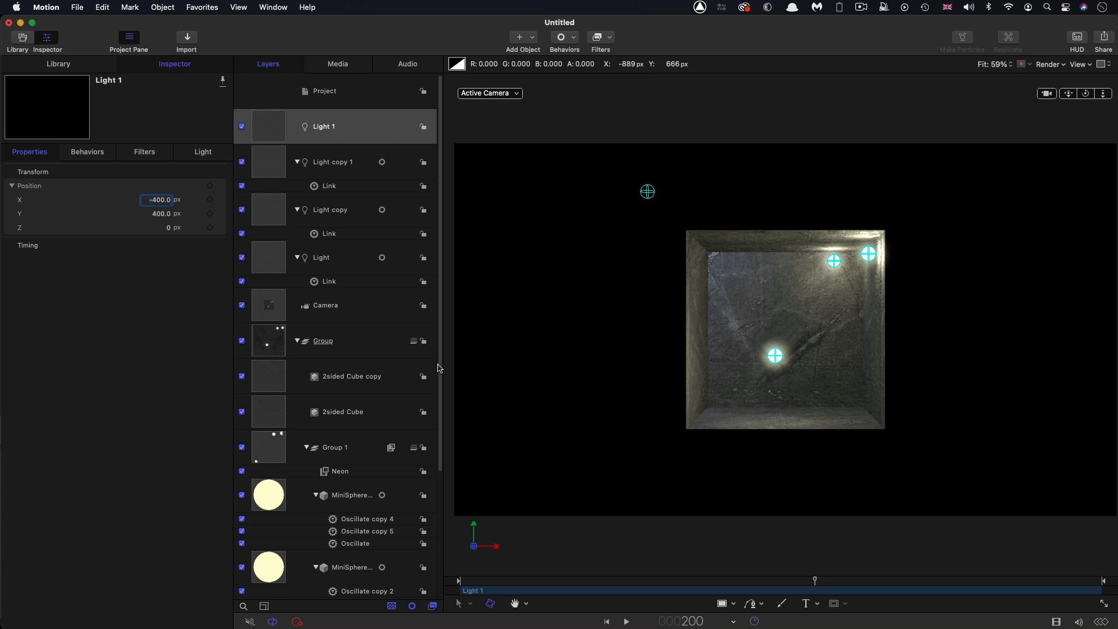
left_click(203, 152)
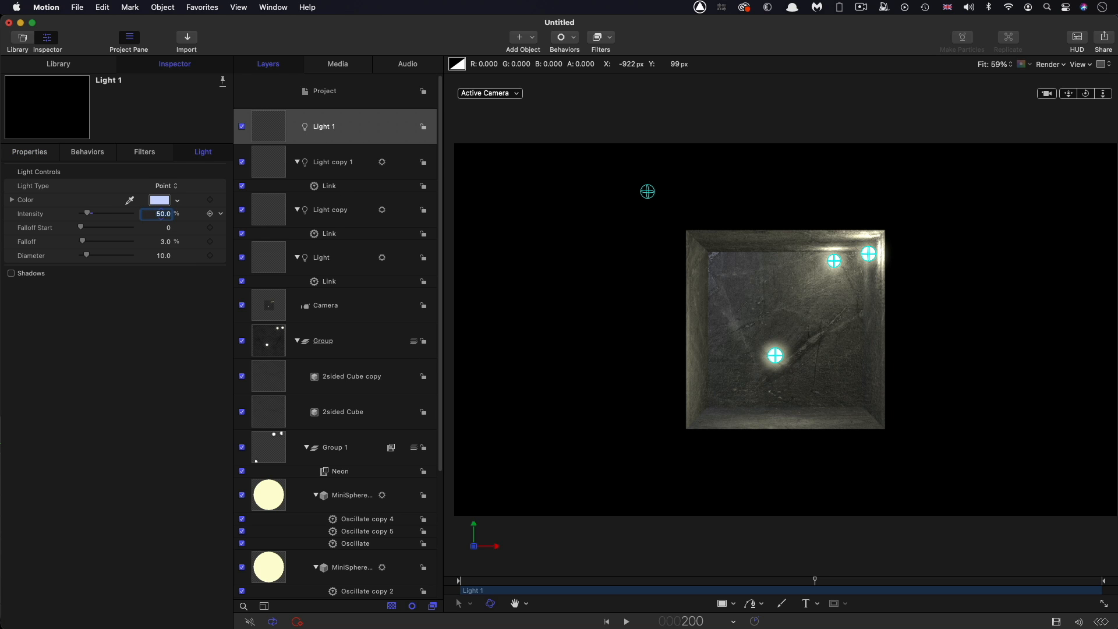
left_click(164, 242)
type("10")
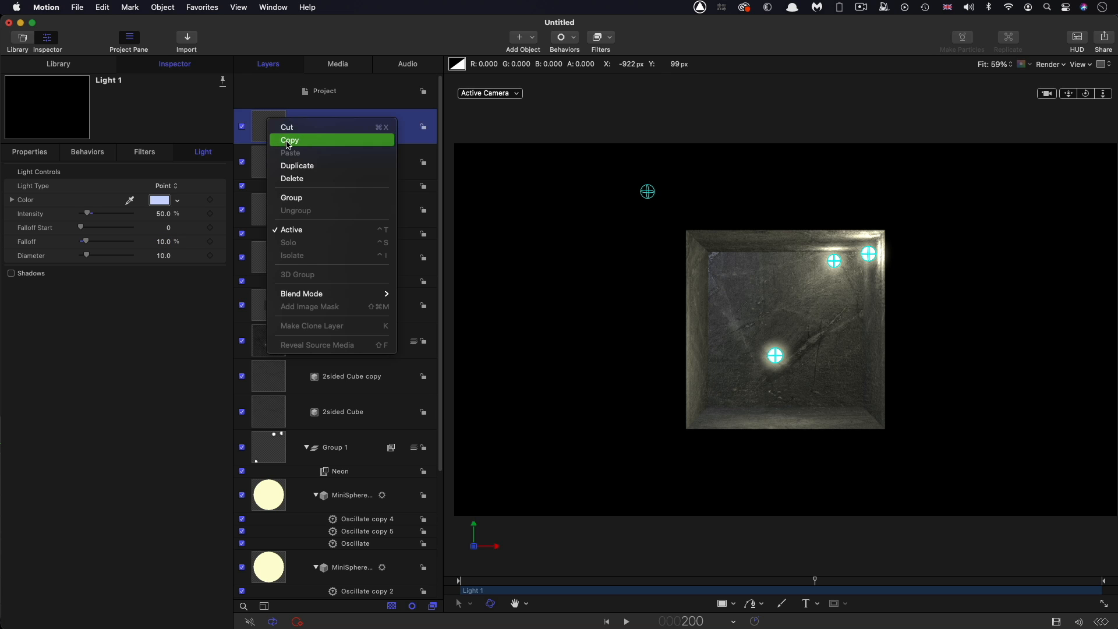
left_click(298, 166)
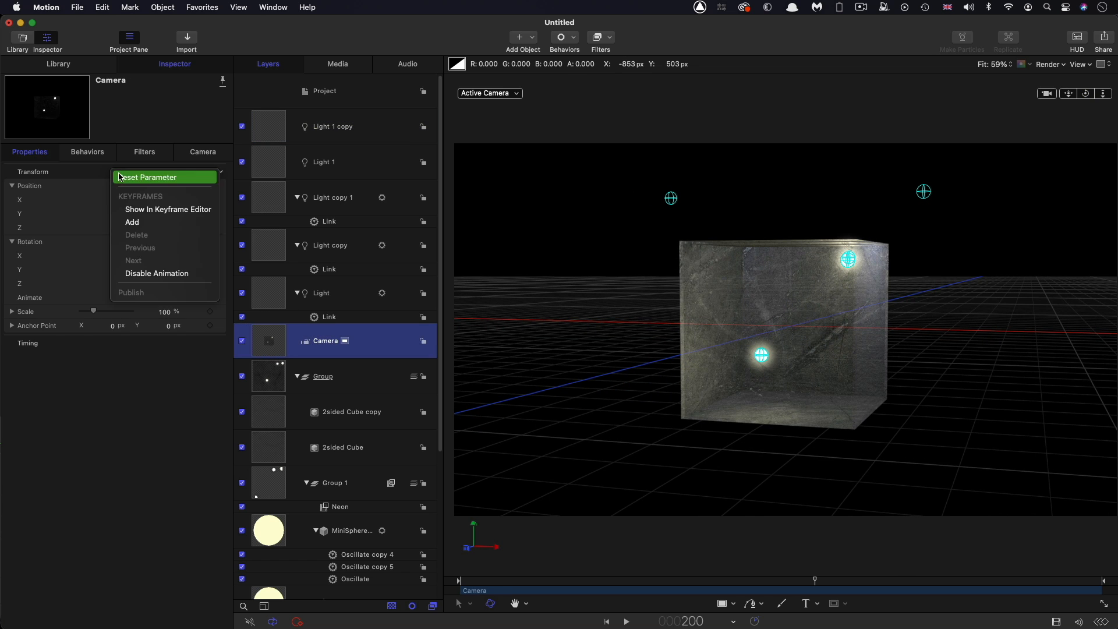
Import the CrackedConcrete image into the project
left_click(324, 90)
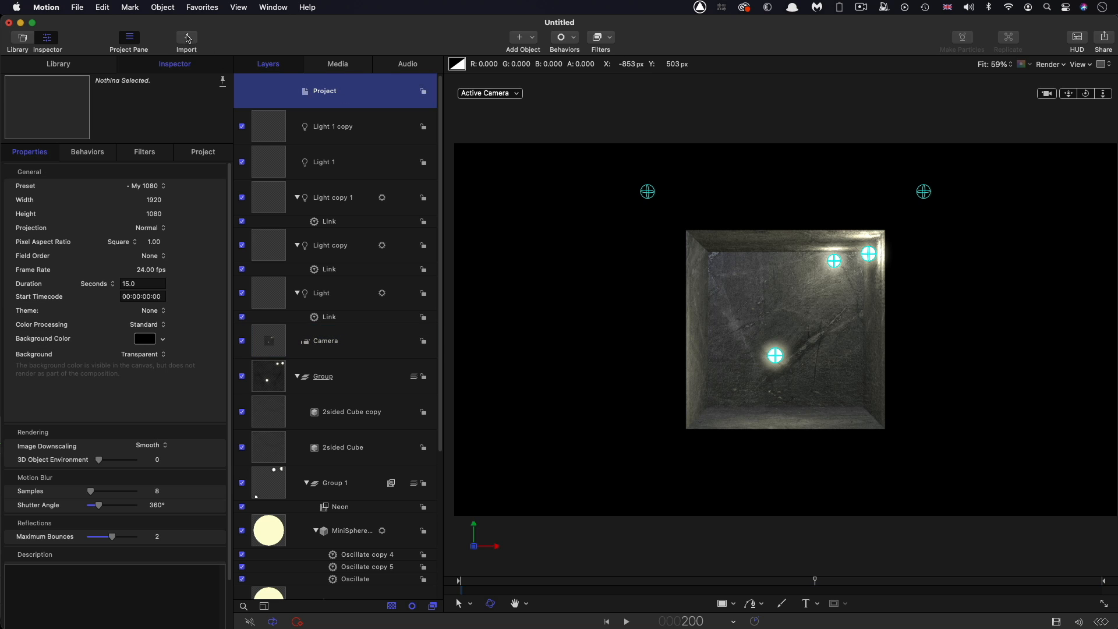
left_click(186, 37)
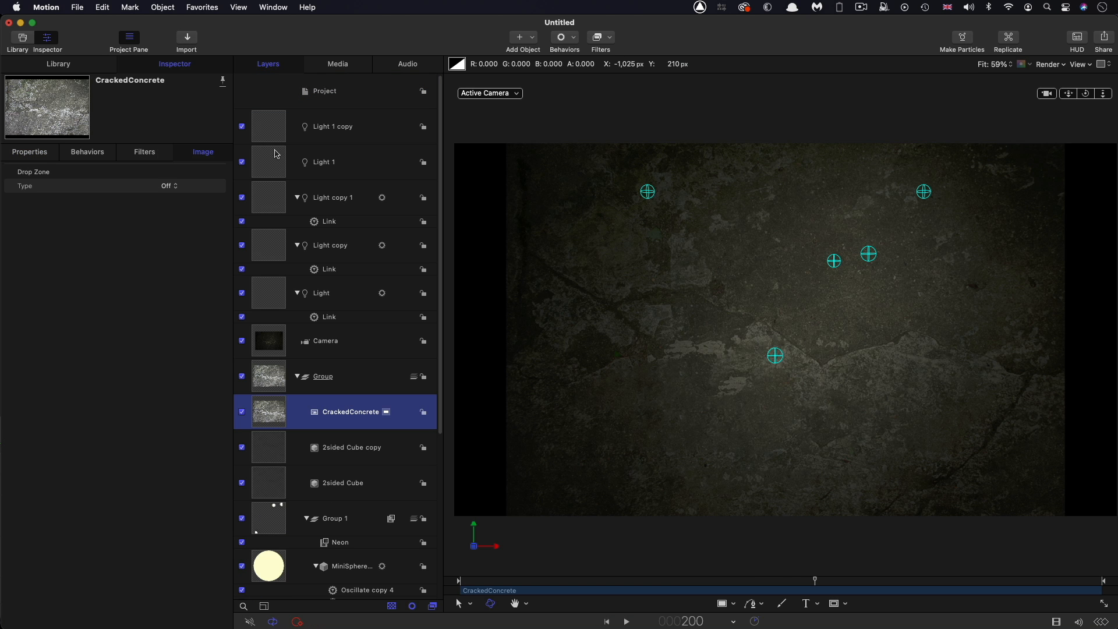
scroll("down", 3)
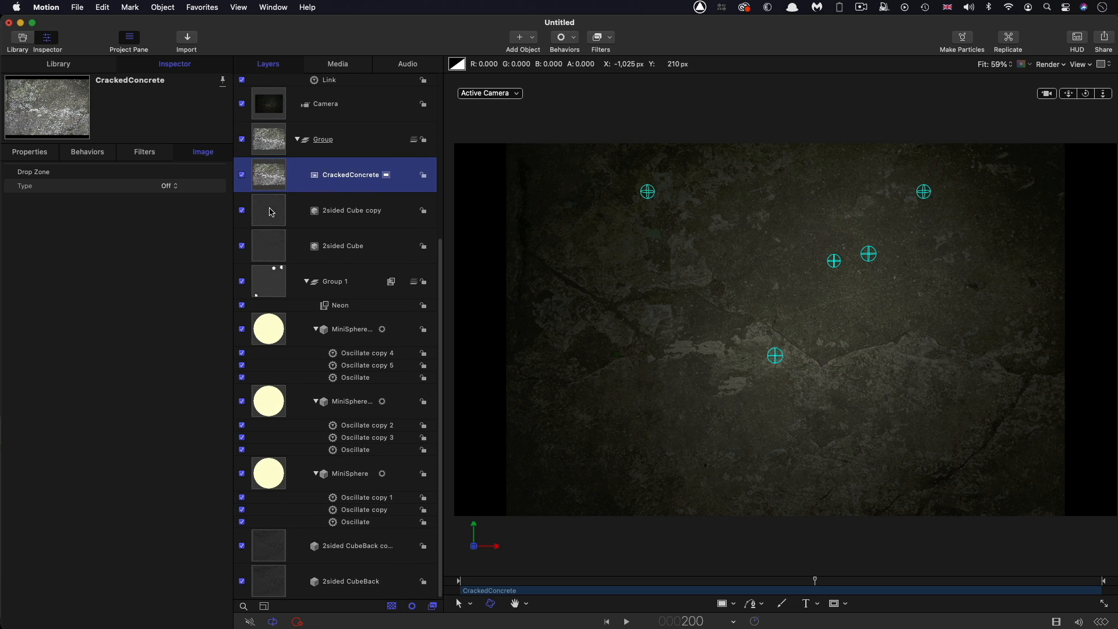
mouse_move(280, 591)
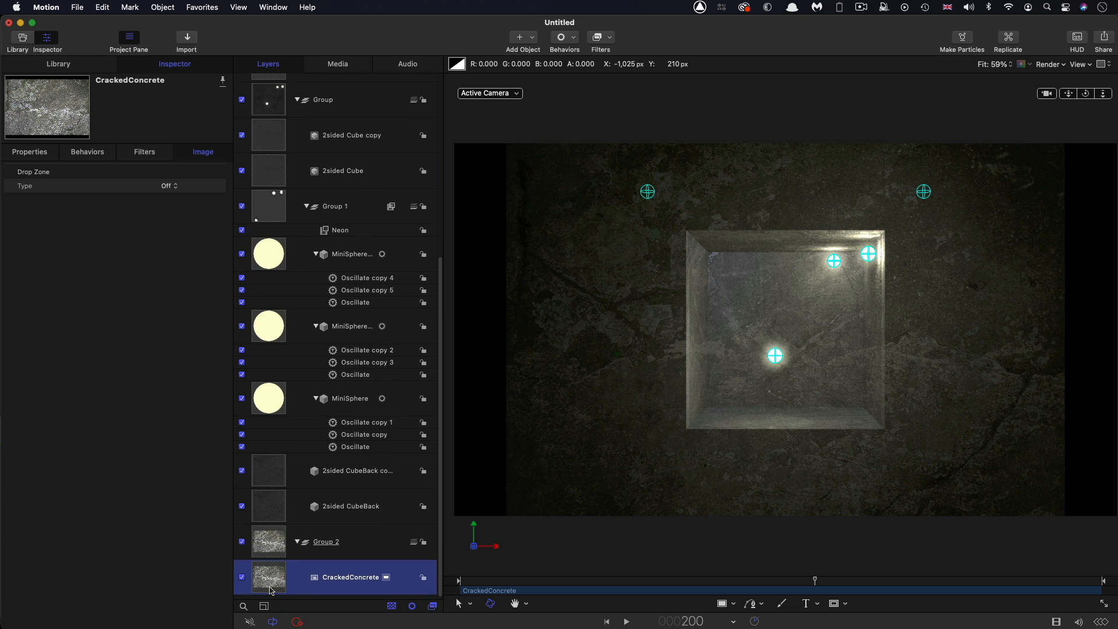
Wrap the concrete layer in a 2D group with fixed 4000 × 4000 resolution
right_click(269, 577)
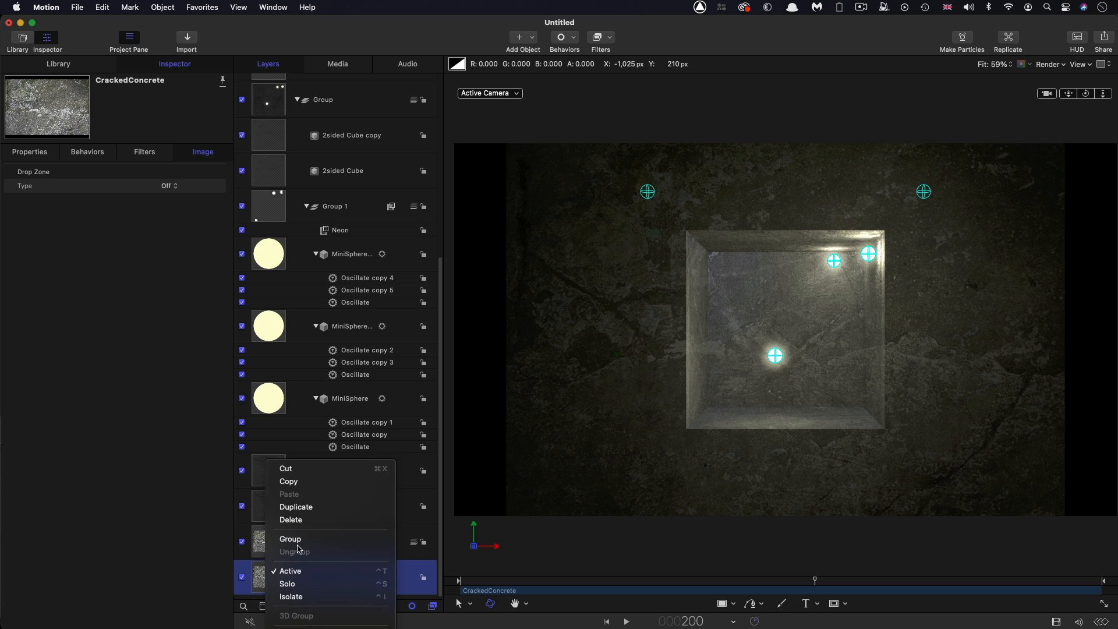
left_click(289, 538)
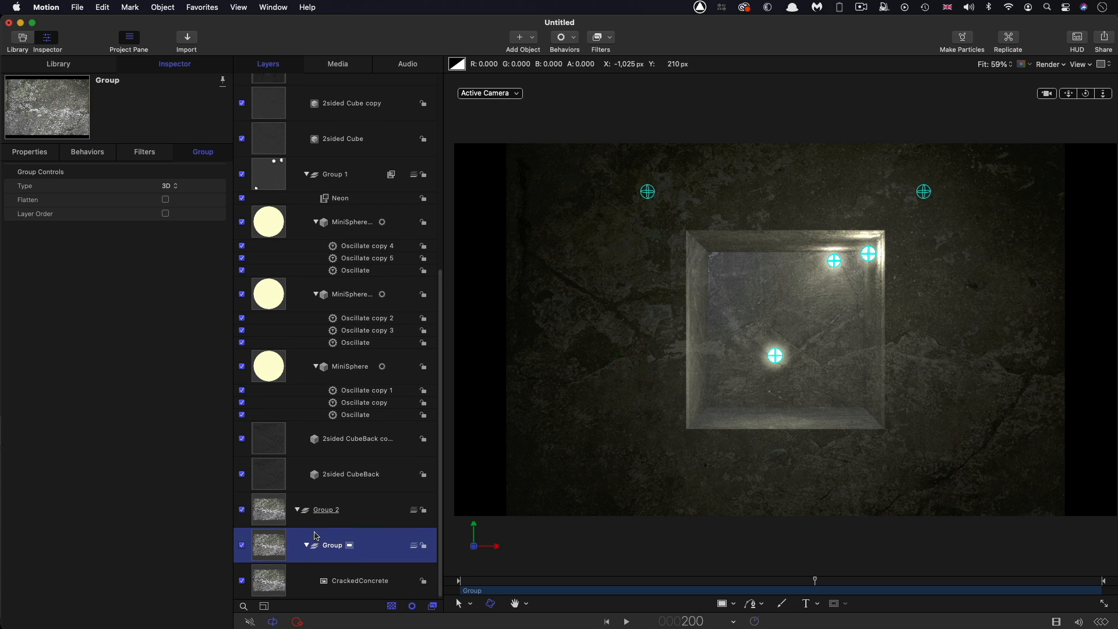
left_click(171, 186)
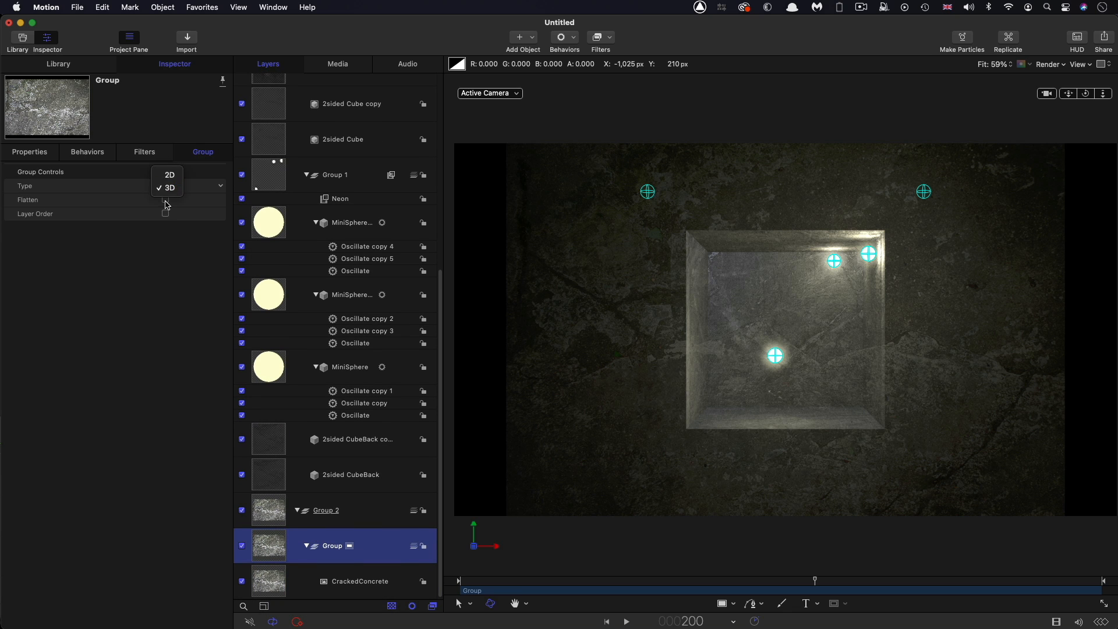
left_click(169, 175)
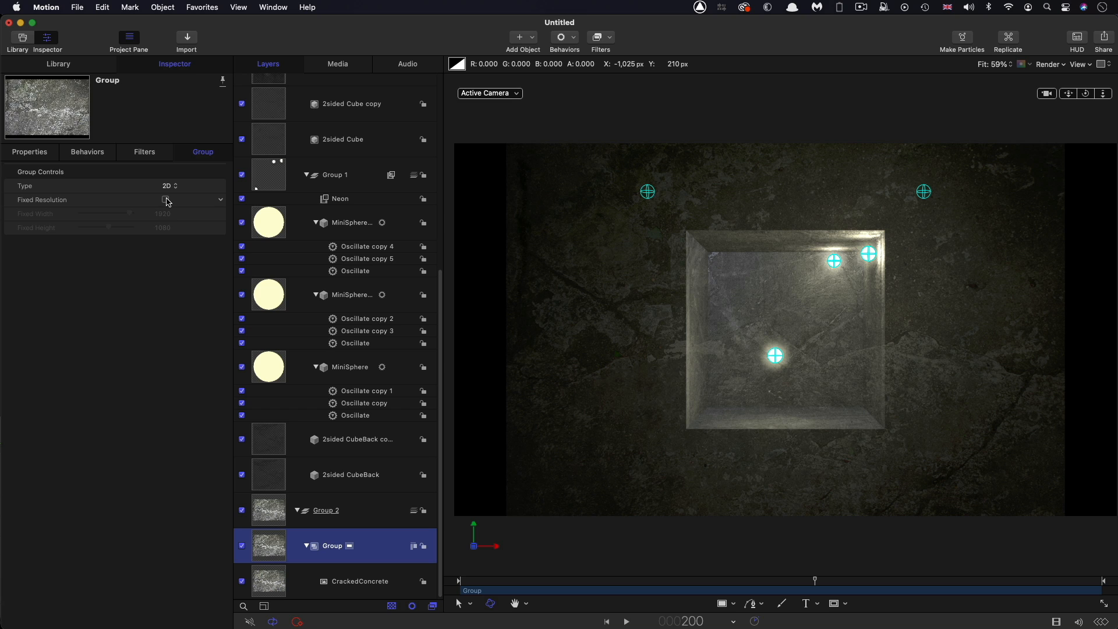
left_click(165, 199)
type("4000")
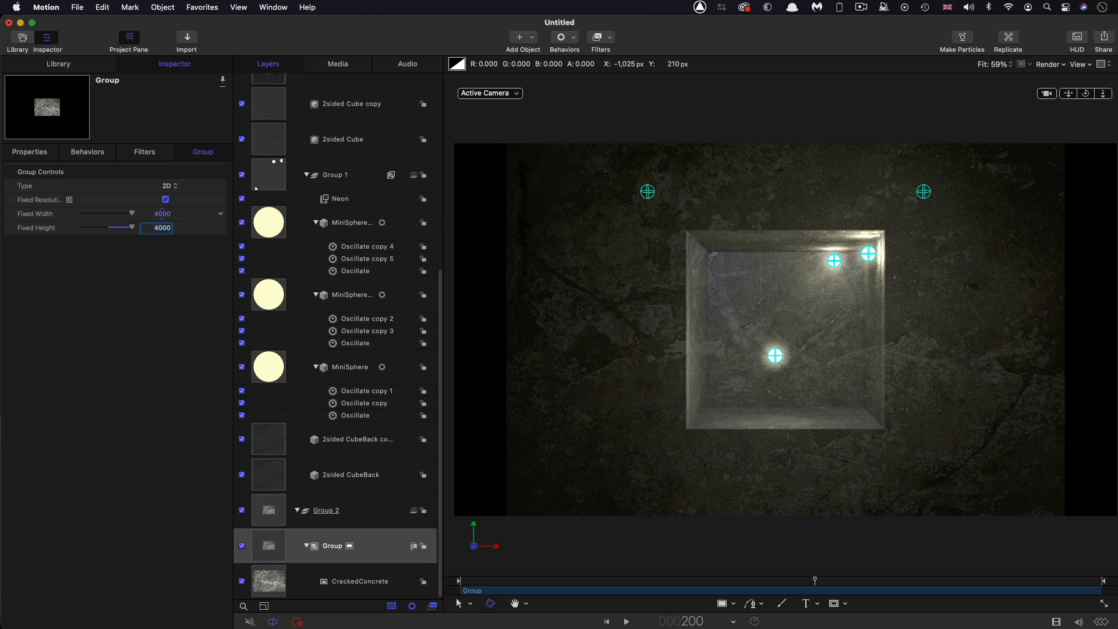
Tile the concrete with a Kaleidotile filter, rotate it flat, and lower it to Y -260
left_click(598, 38)
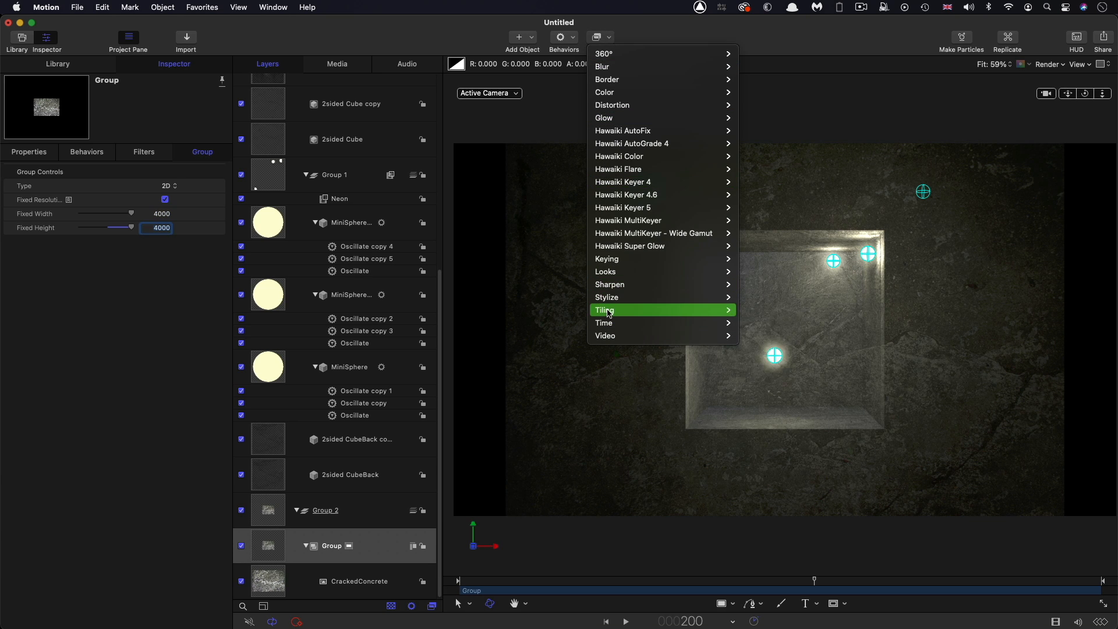
mouse_move(604, 310)
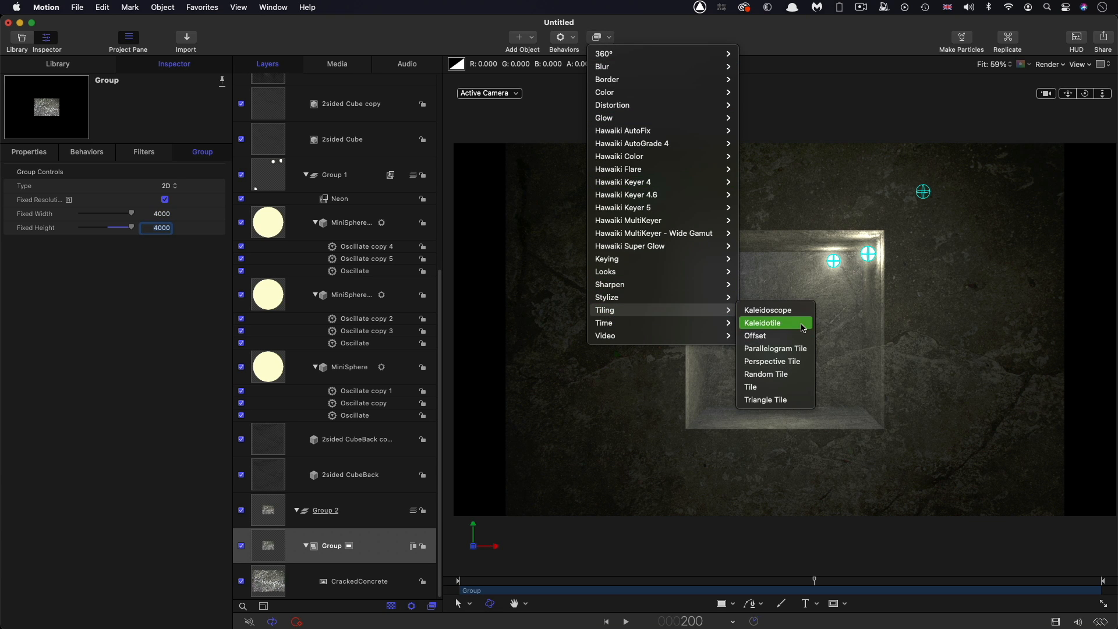
left_click(763, 322)
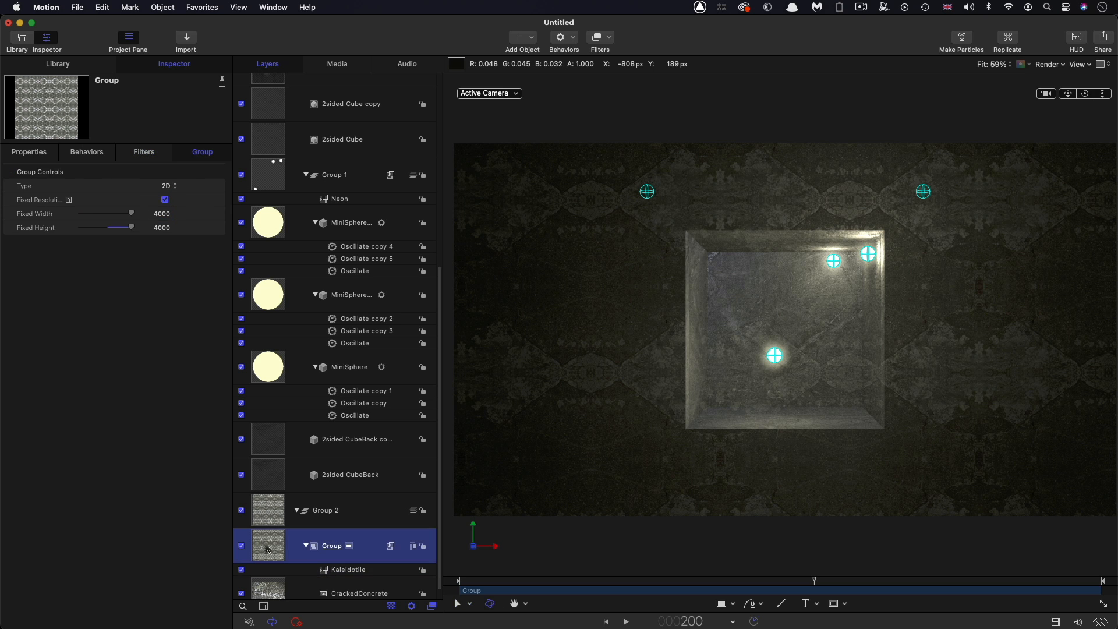
left_click(29, 152)
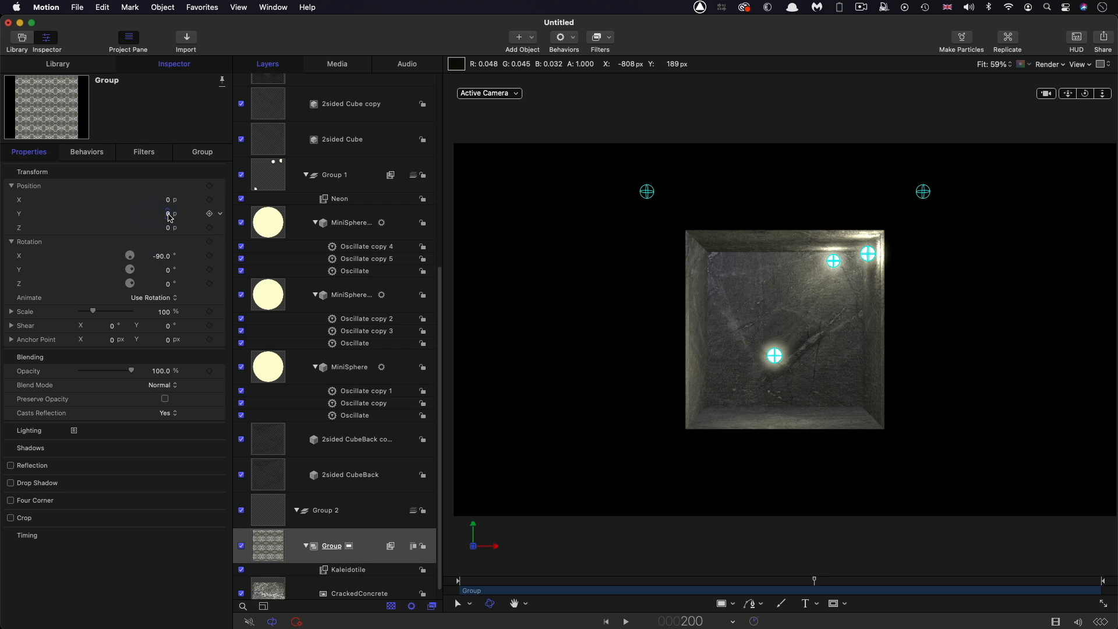
type("-260.0")
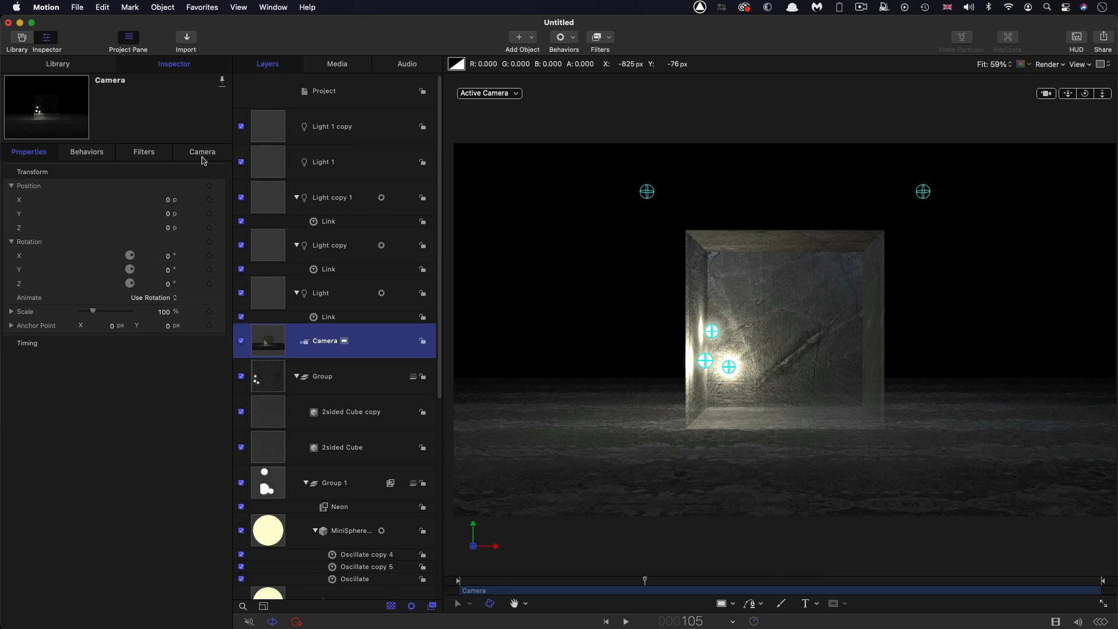
Set the camera's Anchor Point Z to -1450 and add a Sweep behaviour
left_click(202, 152)
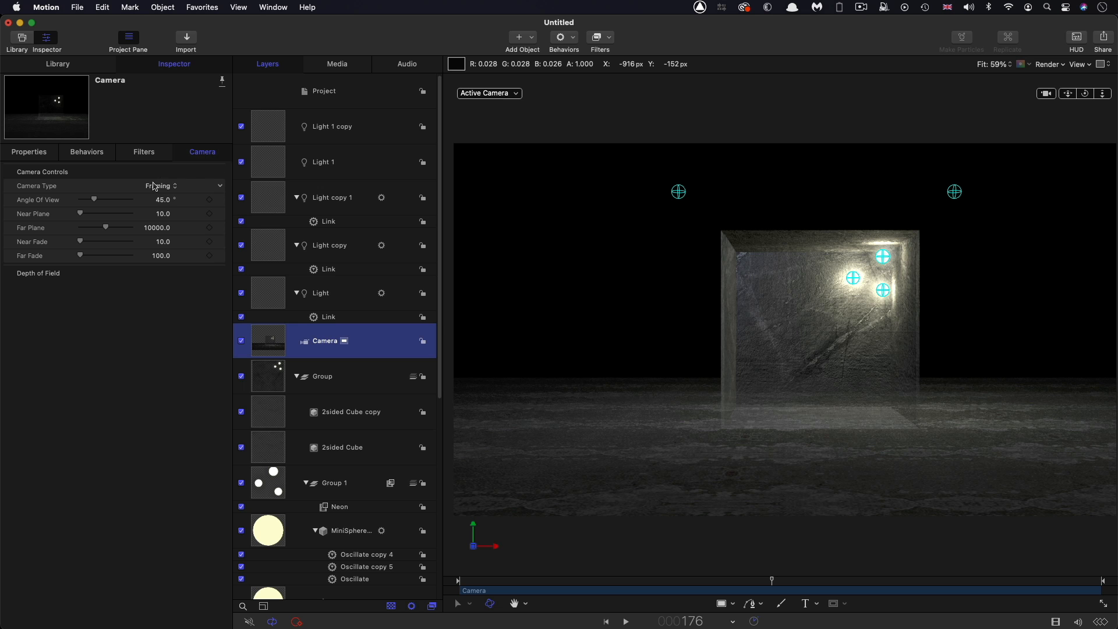
left_click(29, 152)
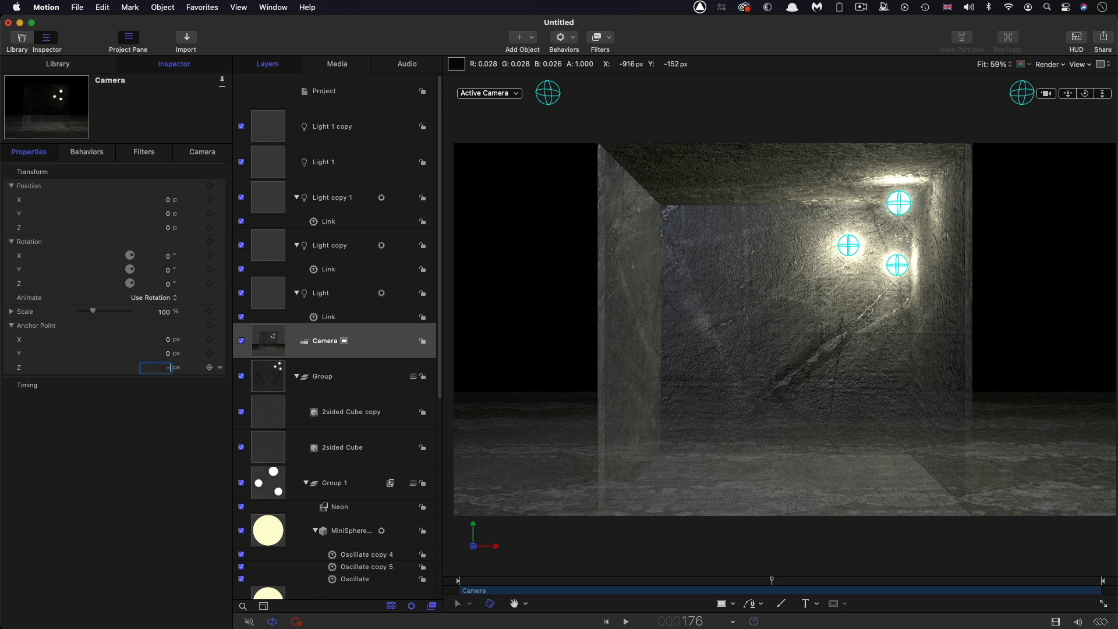
type("-1450.0")
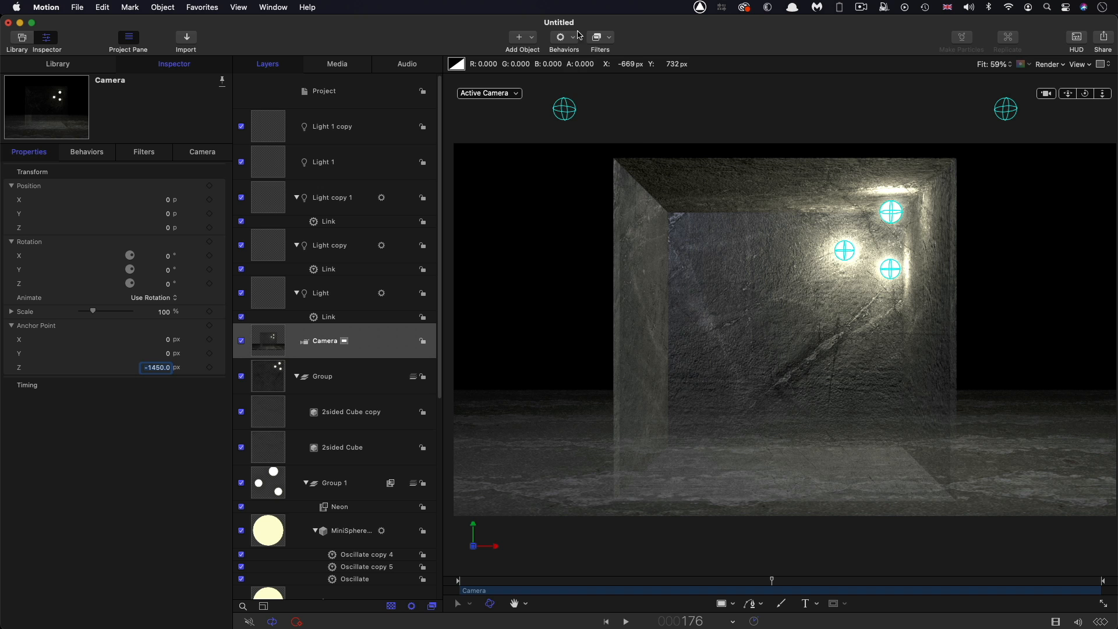
left_click(560, 38)
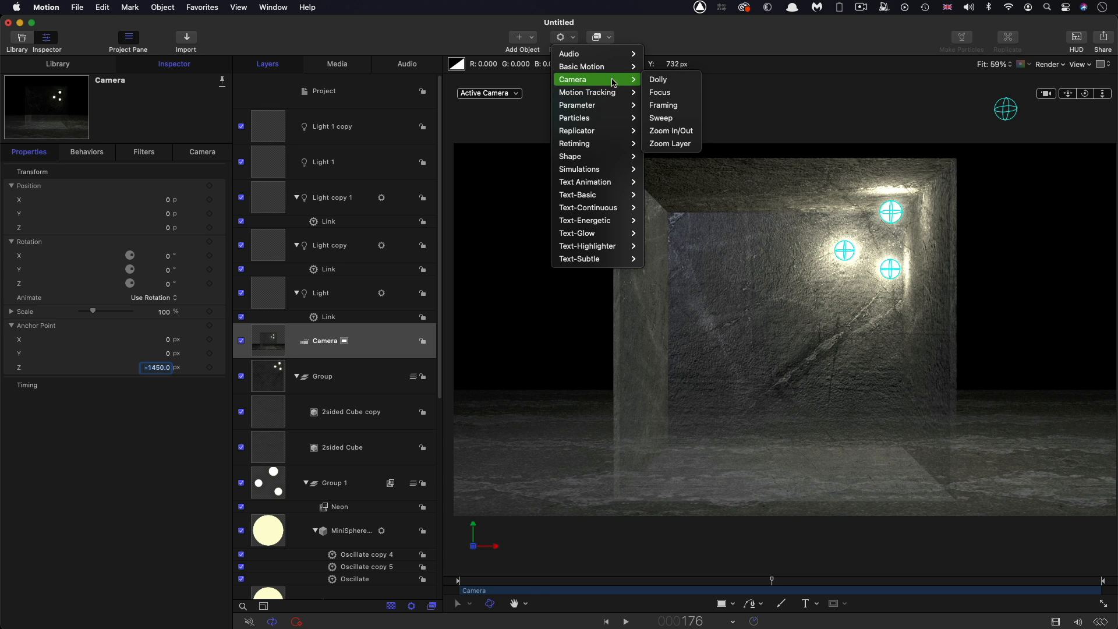
left_click(660, 117)
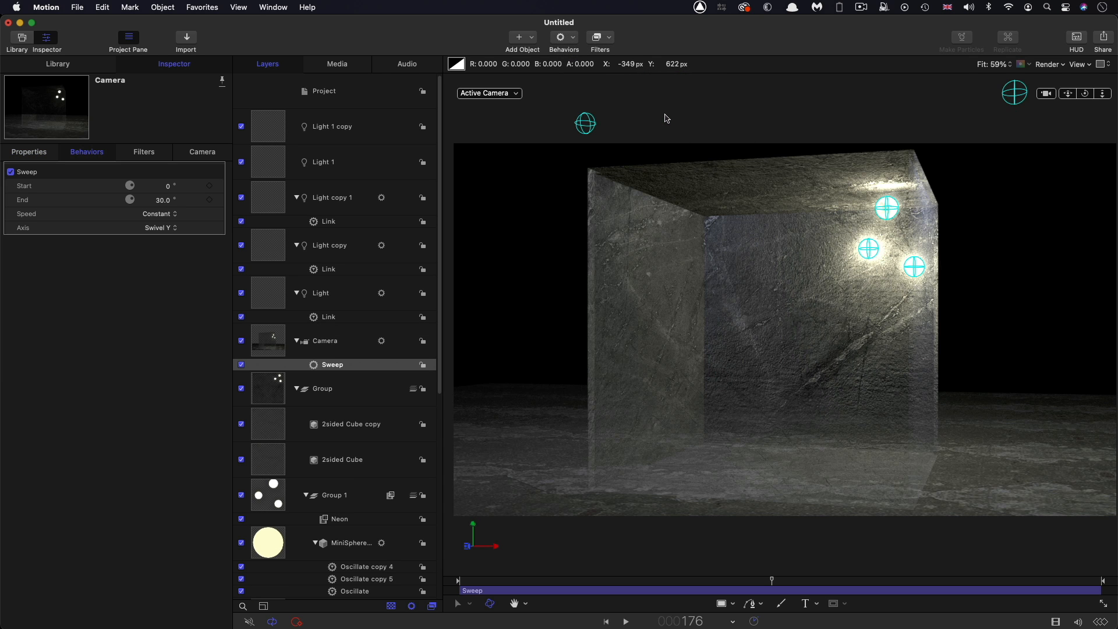
left_click(625, 621)
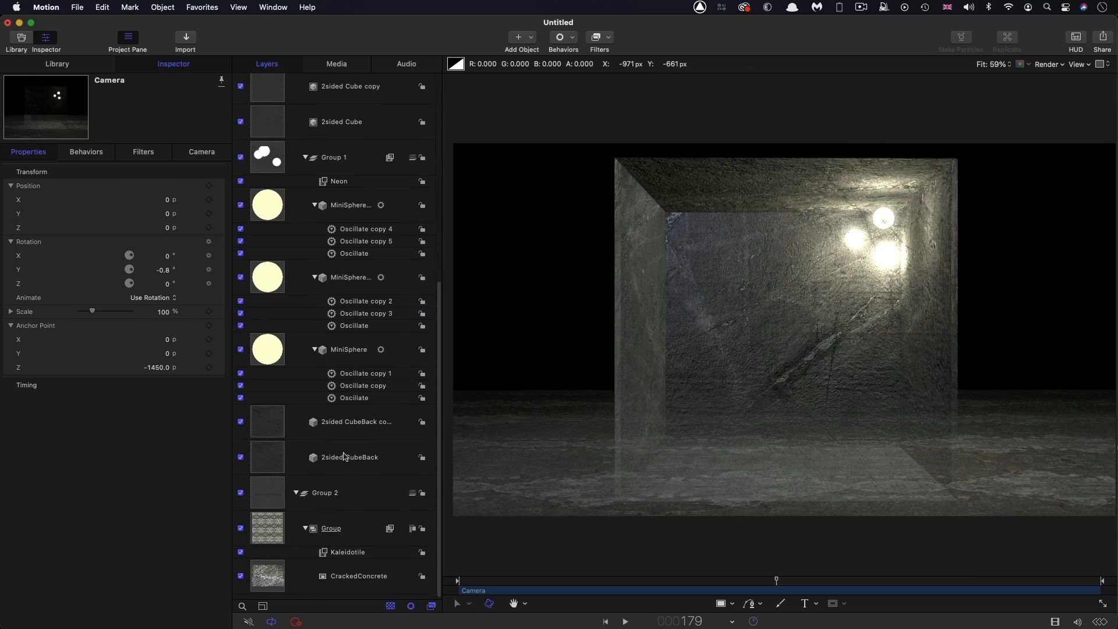
Draw a rectangle inside the floor group and set its Position Y to -260
left_click(324, 492)
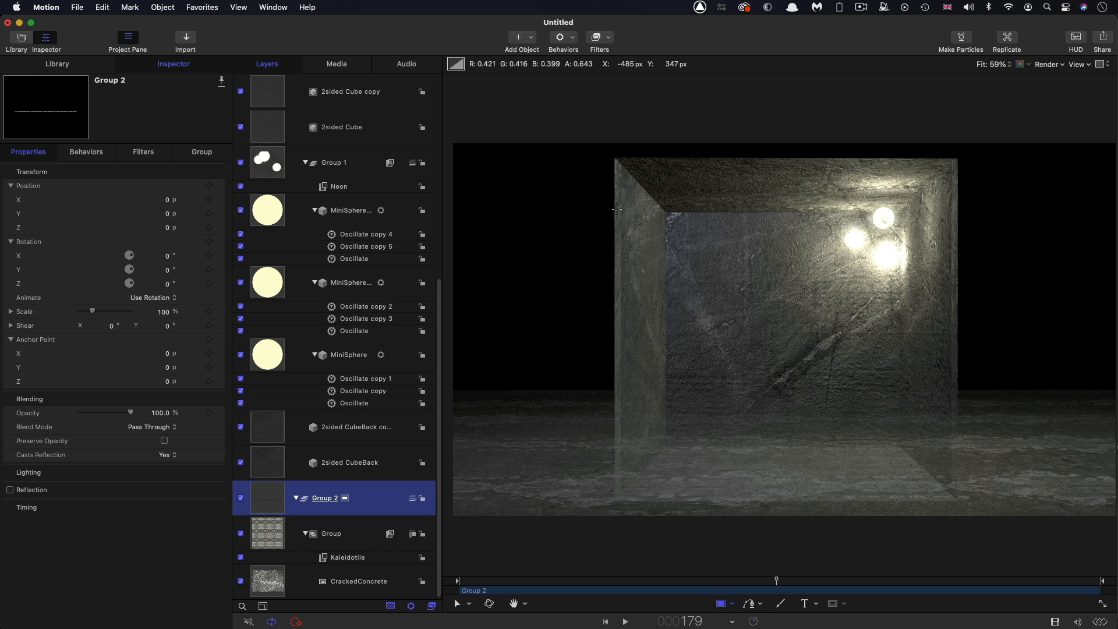
left_click(325, 497)
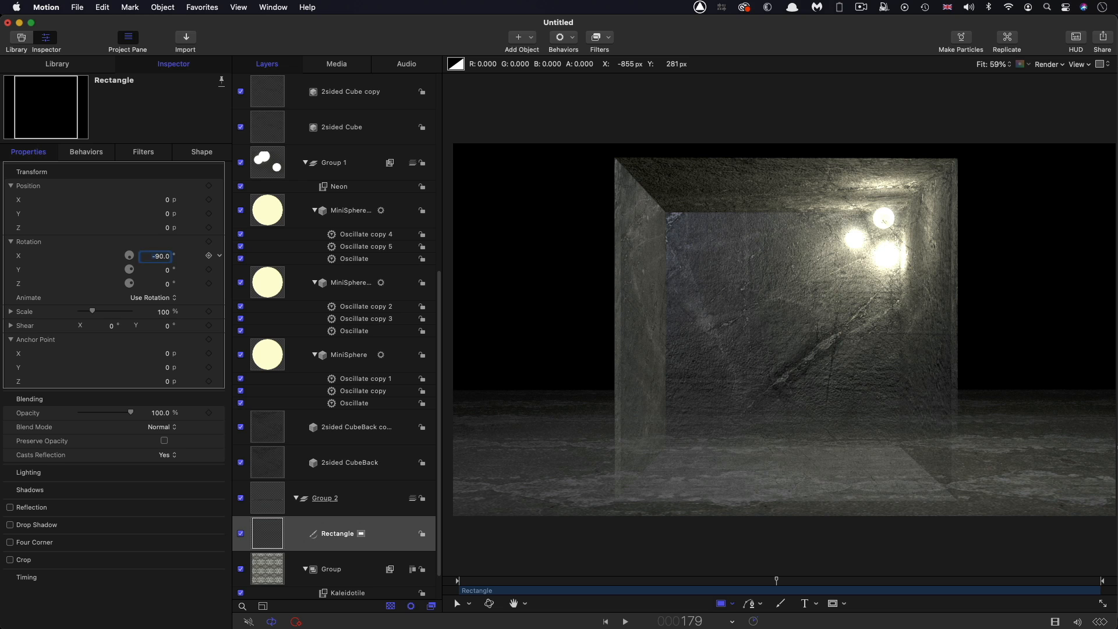
left_click(157, 214)
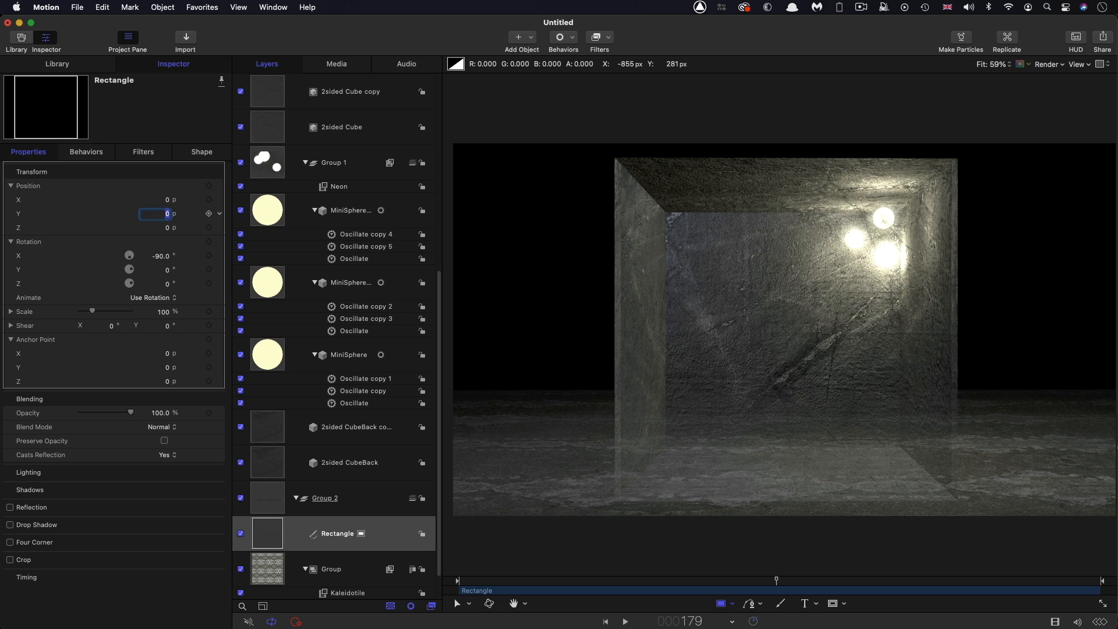
type("-260.0")
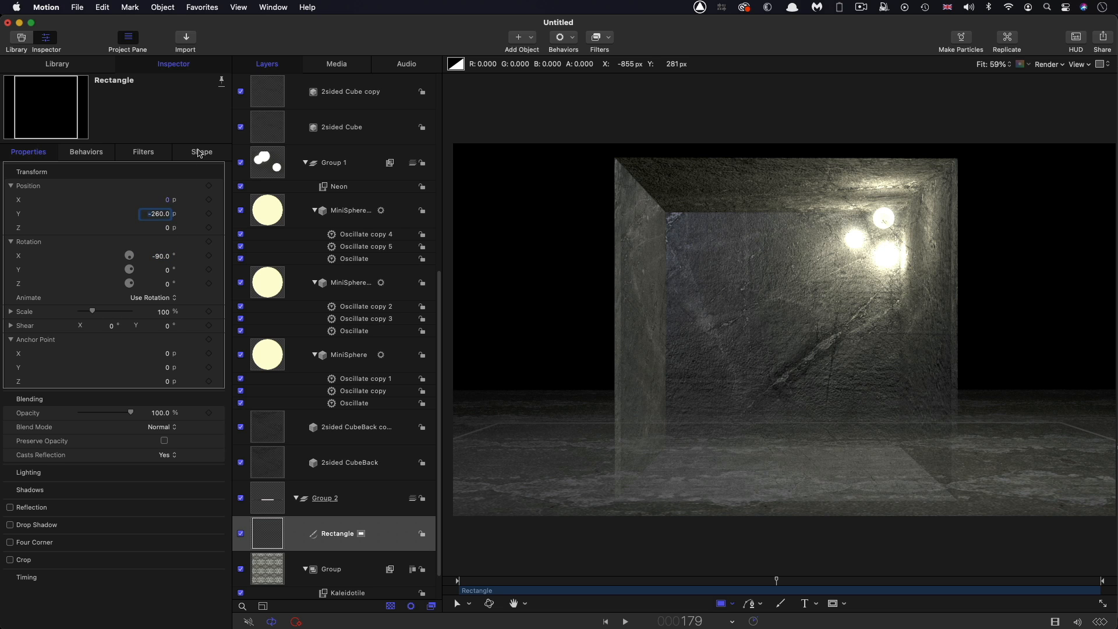
Give the rectangle a solid black fill with no outline and size 500
left_click(201, 152)
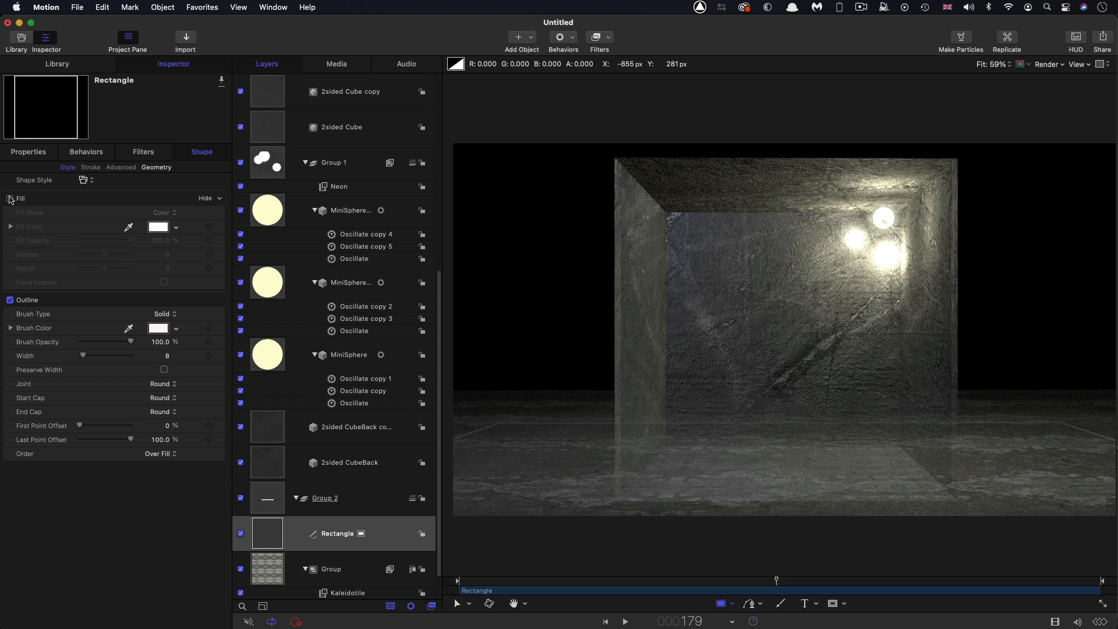
left_click(10, 198)
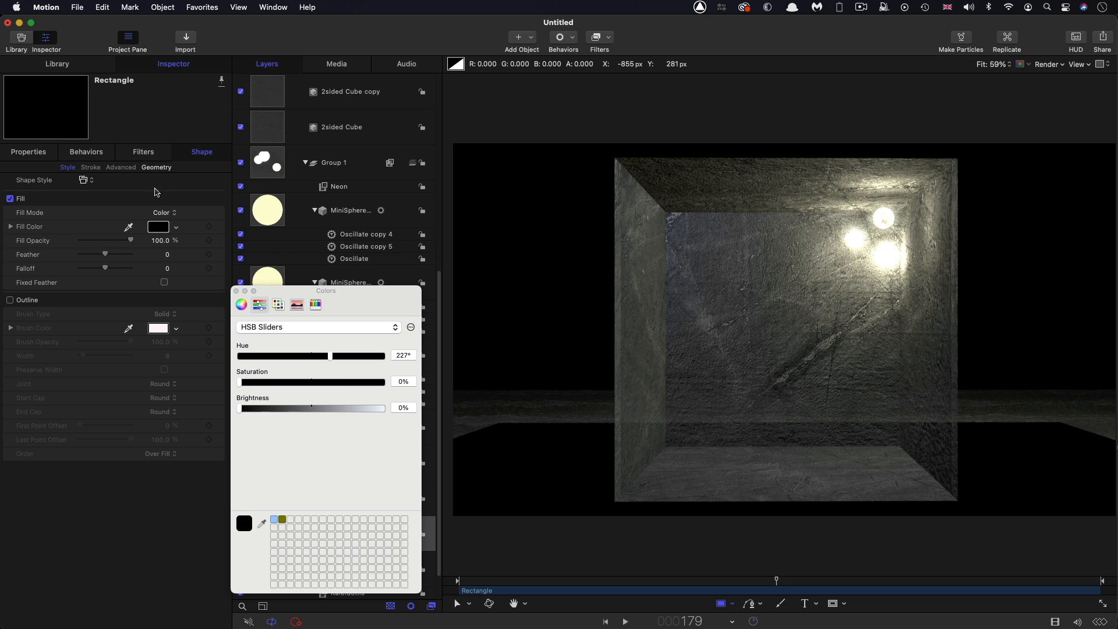
left_click(156, 167)
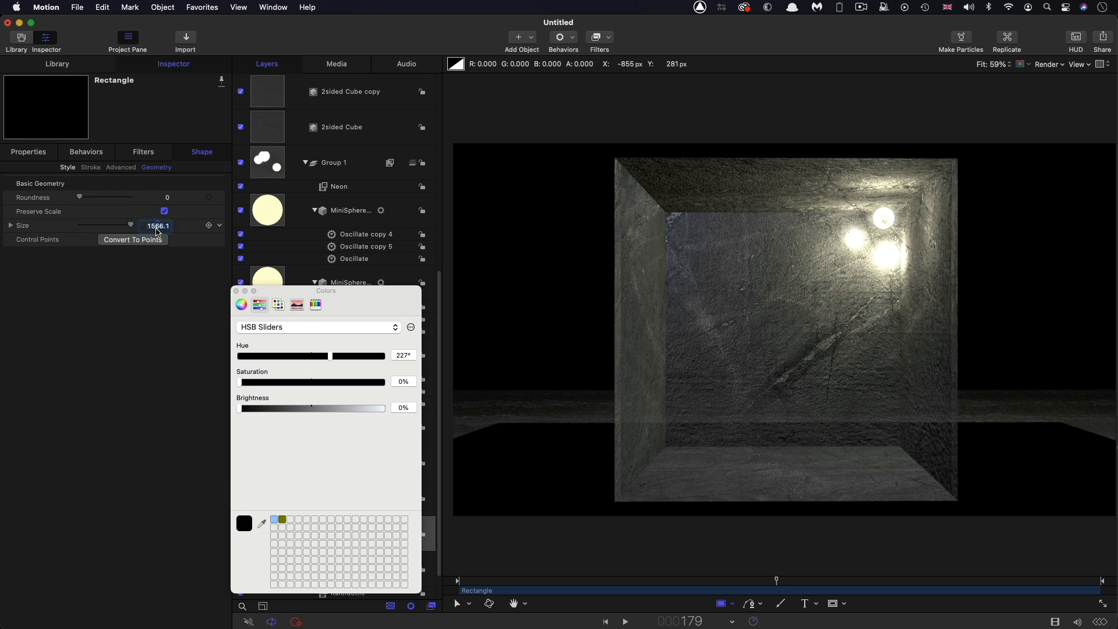
type("500")
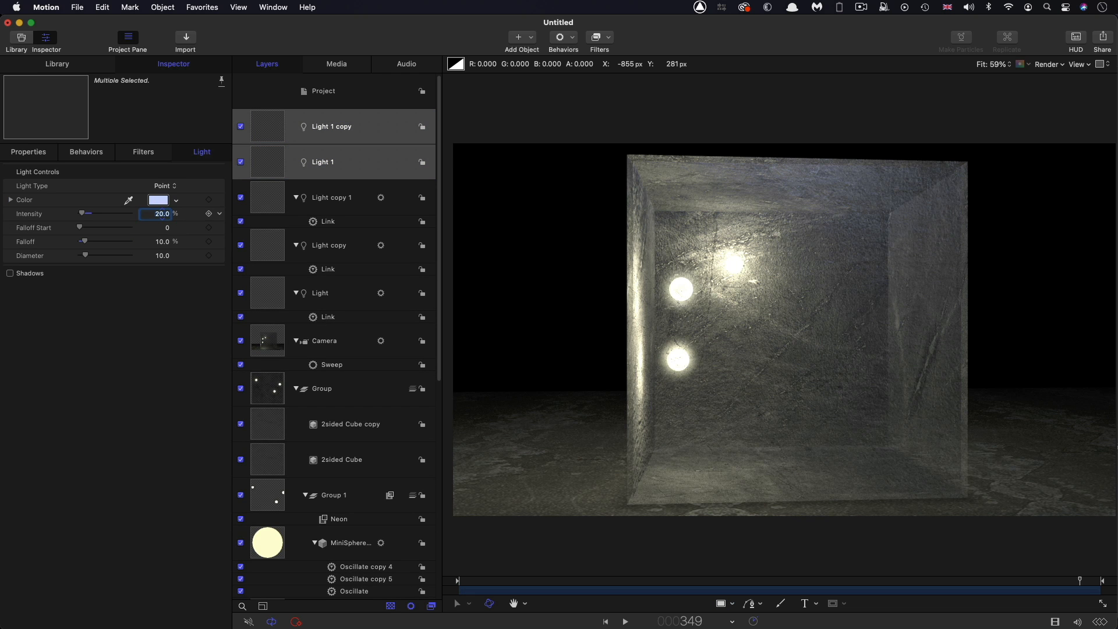
Give the three sphere lights 8% falloff and a deeper gold tint, then select Light 1 and its copy
left_click(331, 127)
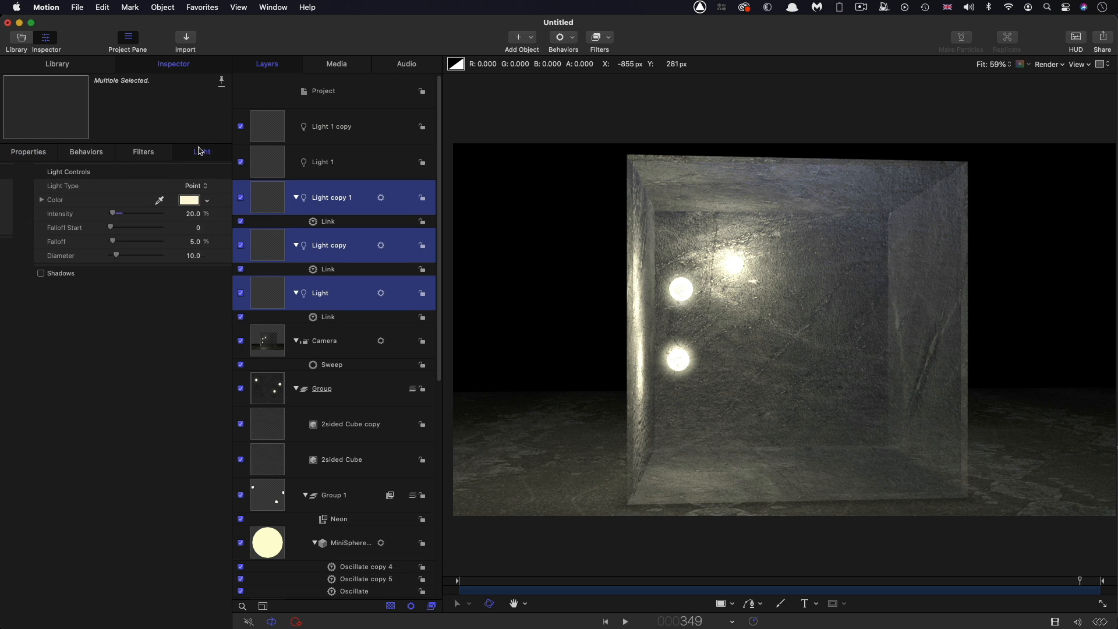
left_click(165, 241)
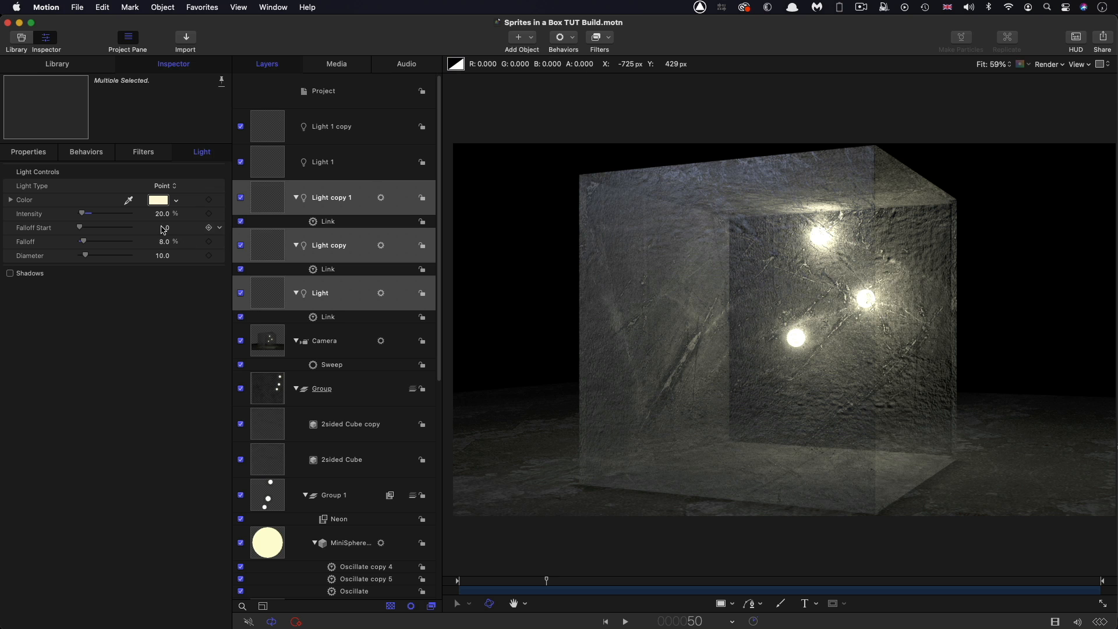
left_click(159, 199)
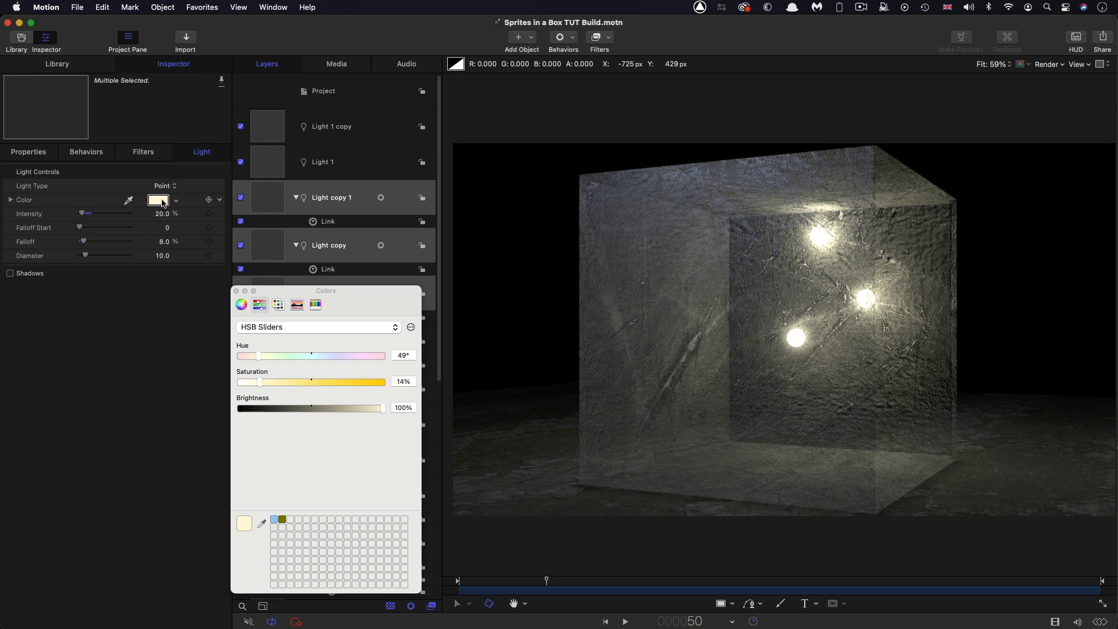
left_click_drag(274, 381, 285, 381)
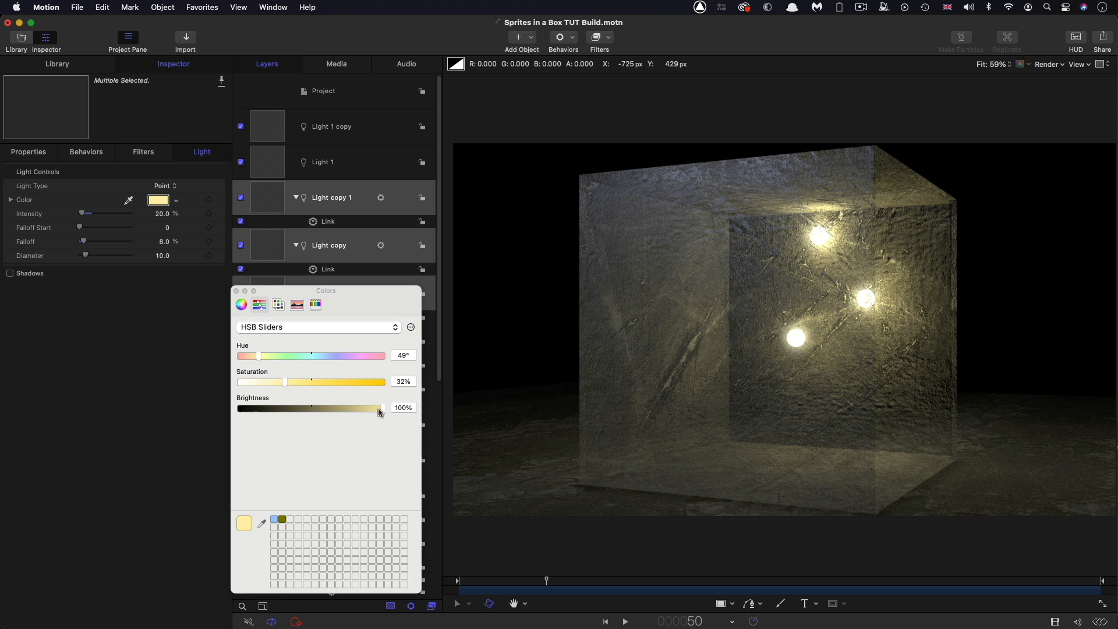
left_click_drag(380, 408, 358, 408)
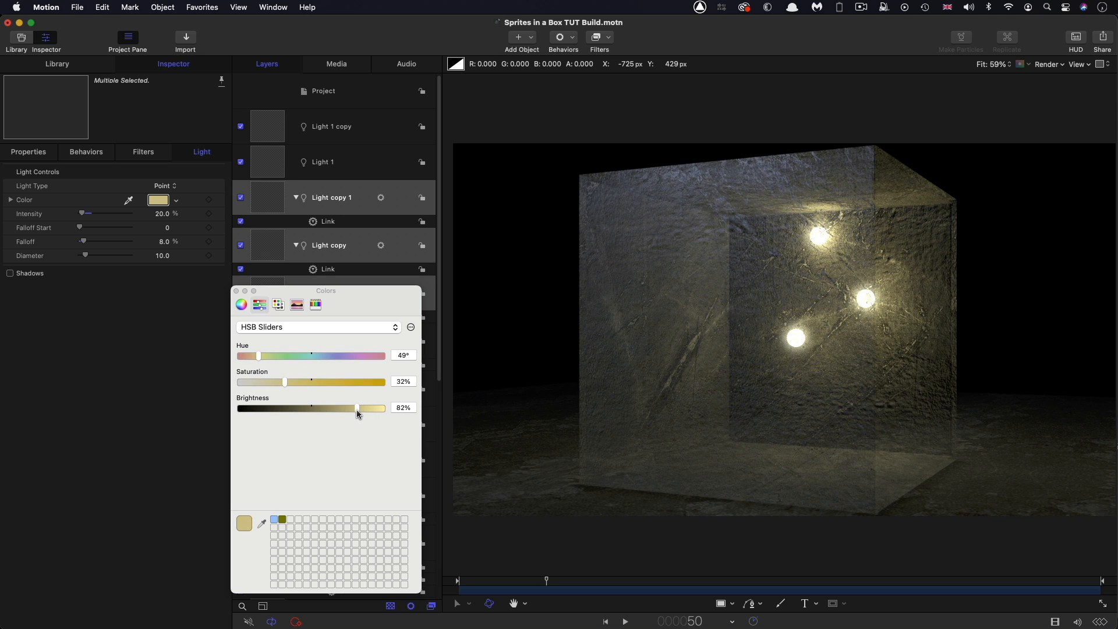
left_click_drag(358, 407, 350, 407)
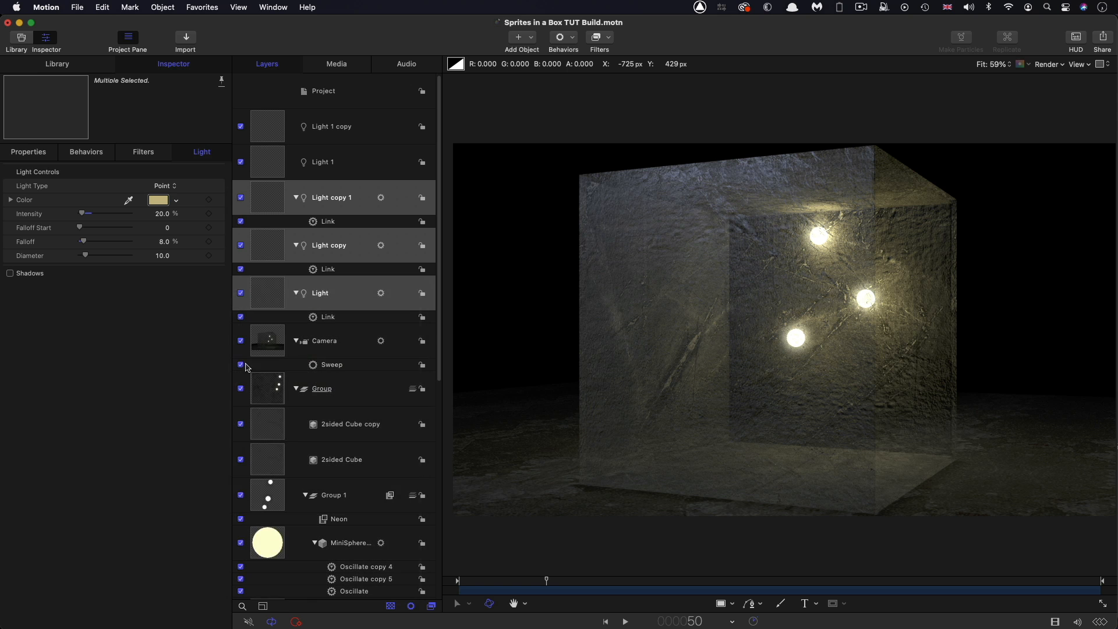
left_click(322, 161)
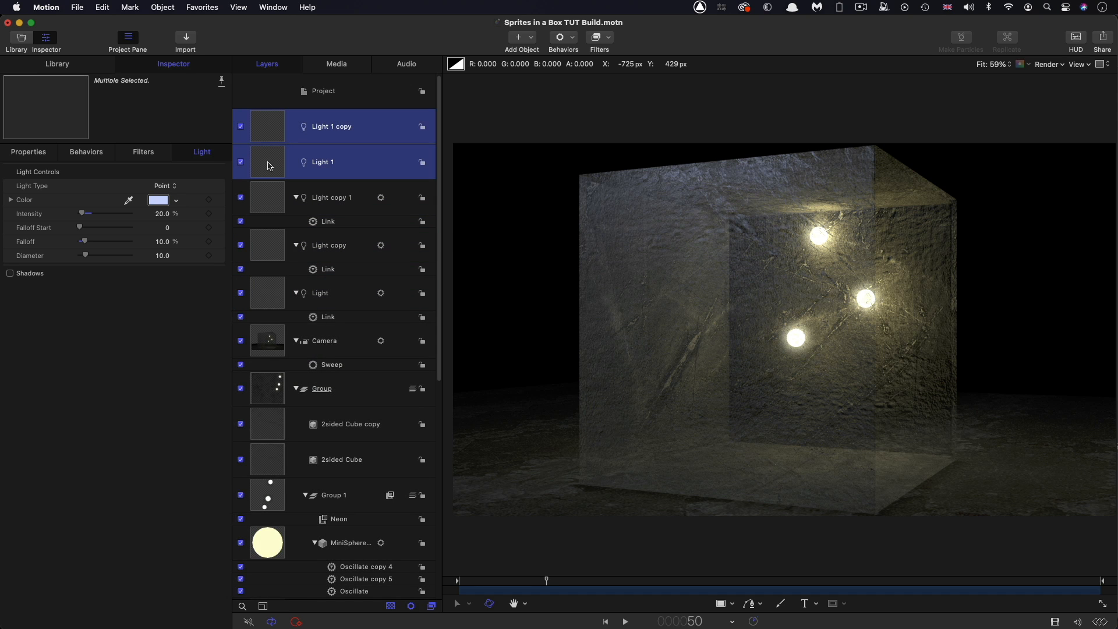
left_click(163, 214)
type("10")
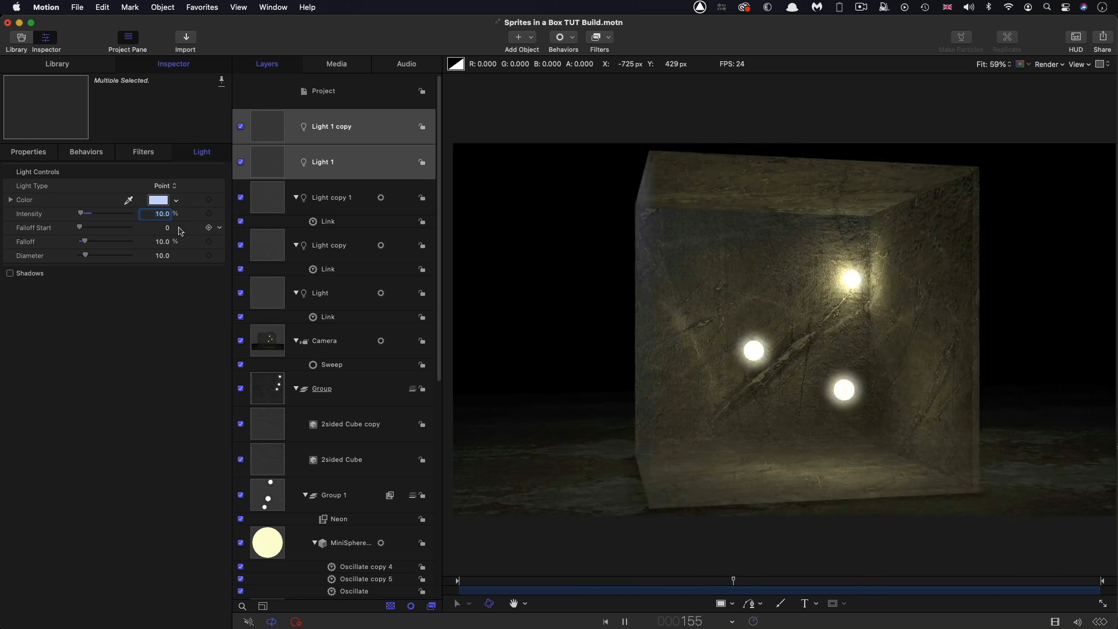
Push the camera's Anchor Point Z back to -1750 and play back the sweep
left_click(324, 340)
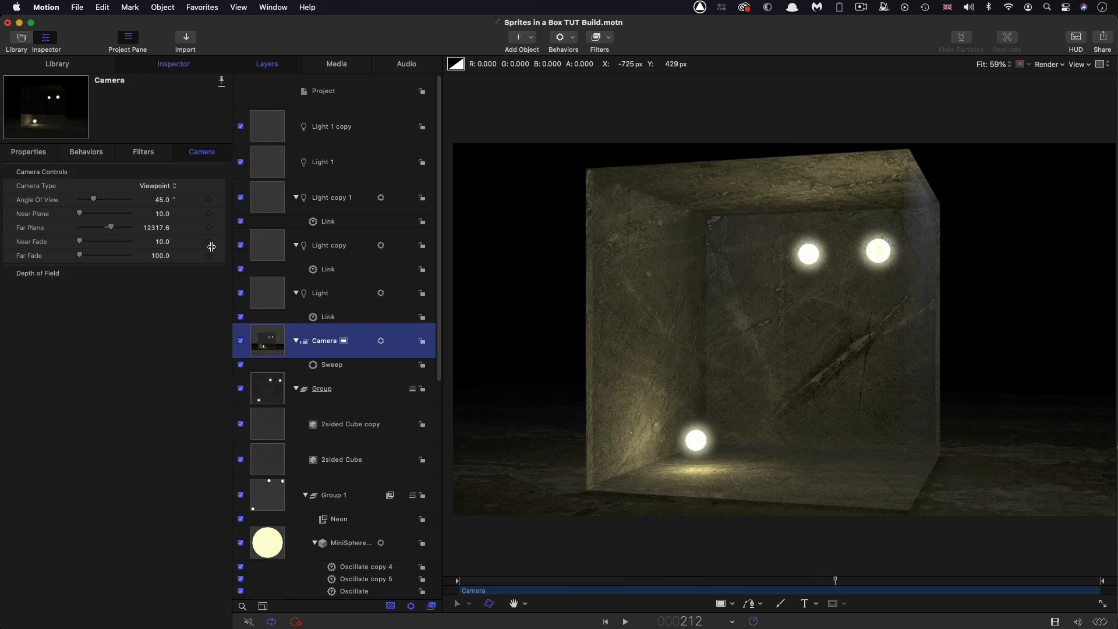
left_click(28, 152)
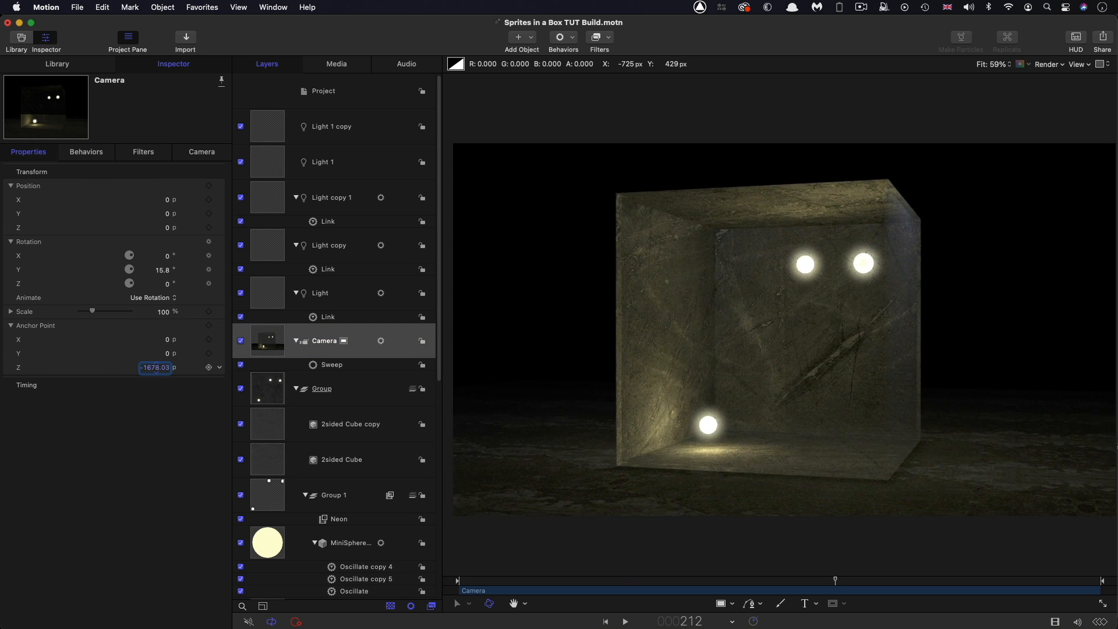
left_click_drag(154, 367, 159, 372)
type("-1750")
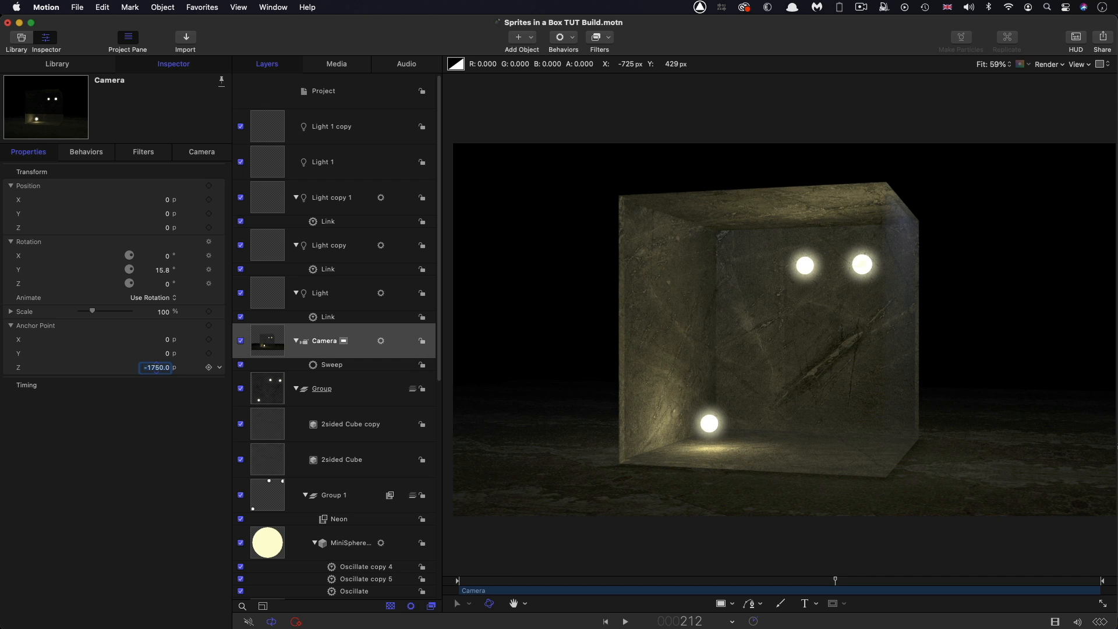
left_click(624, 621)
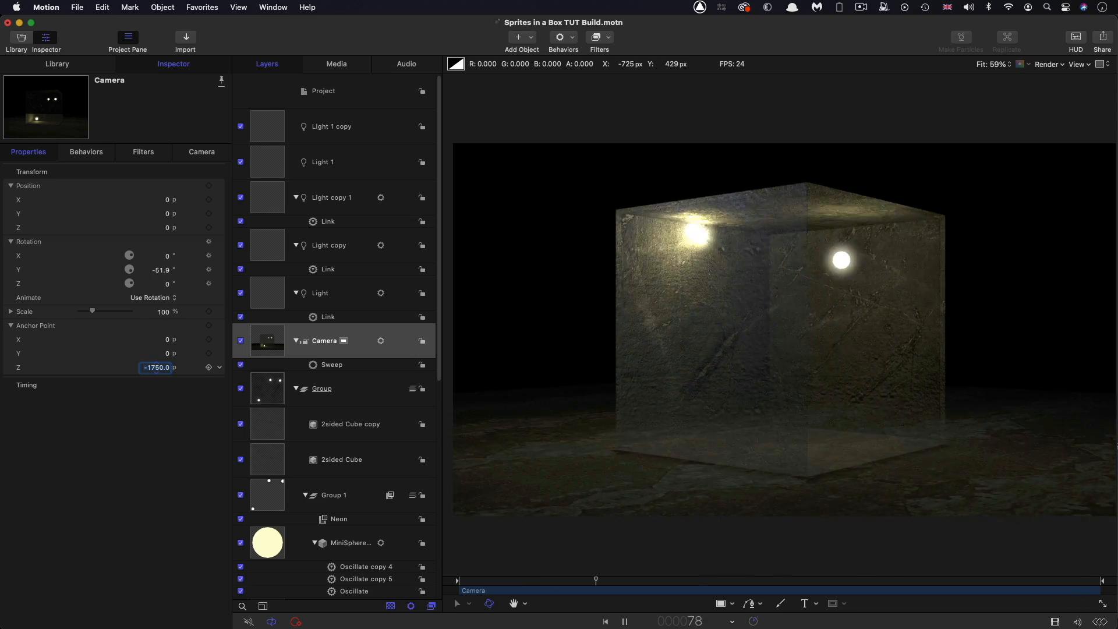
left_click_drag(595, 580, 679, 580)
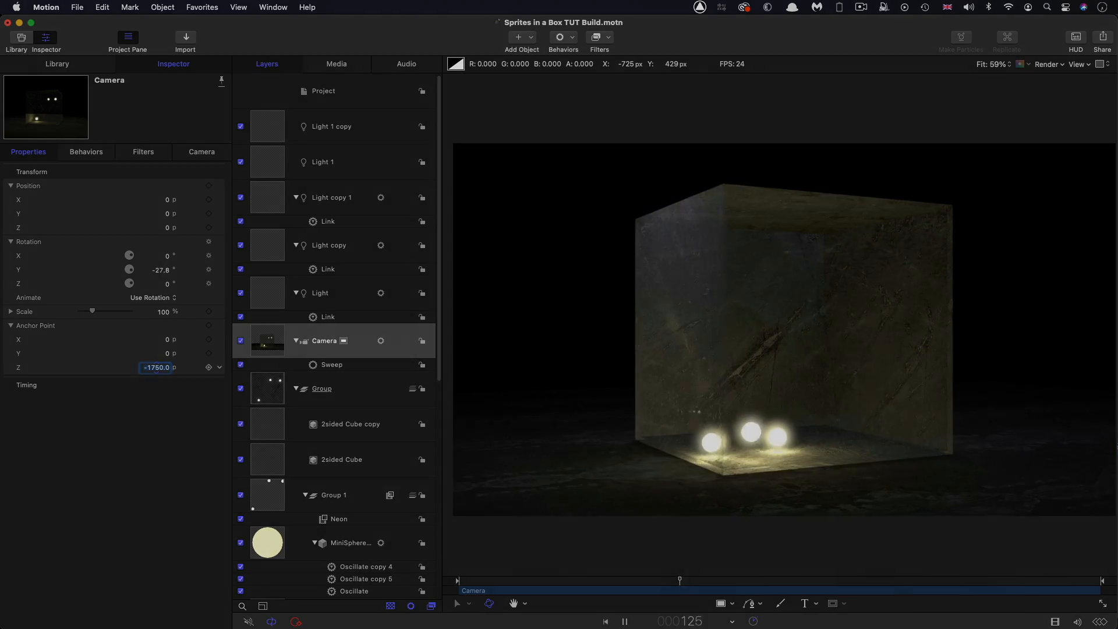